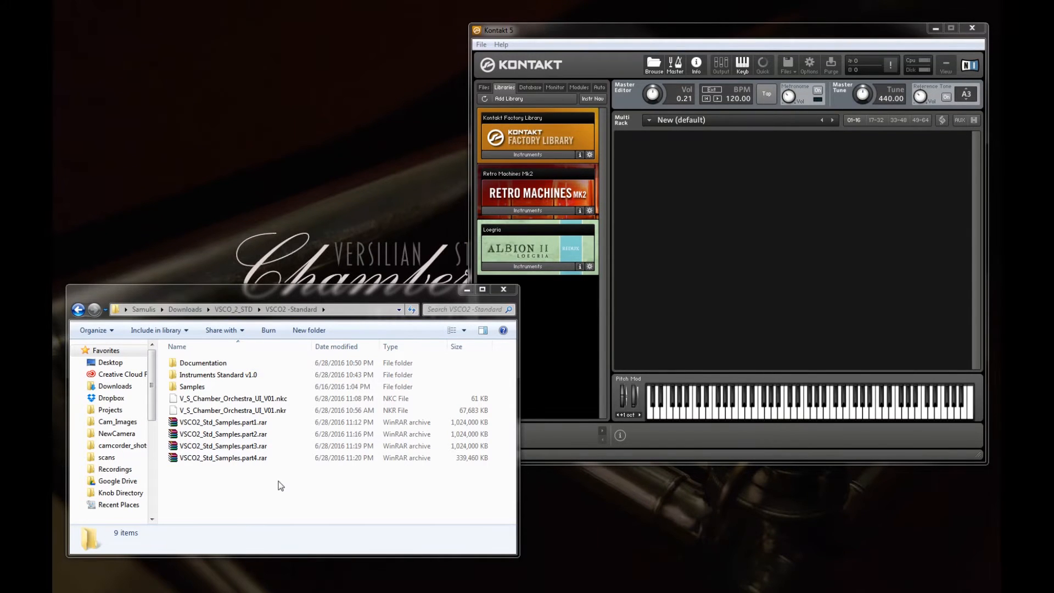
- Browse the library folders in Explorer and enter the Instruments Standard v1.0 folder
{"action": "left_click", "coordinate": [192, 386]}
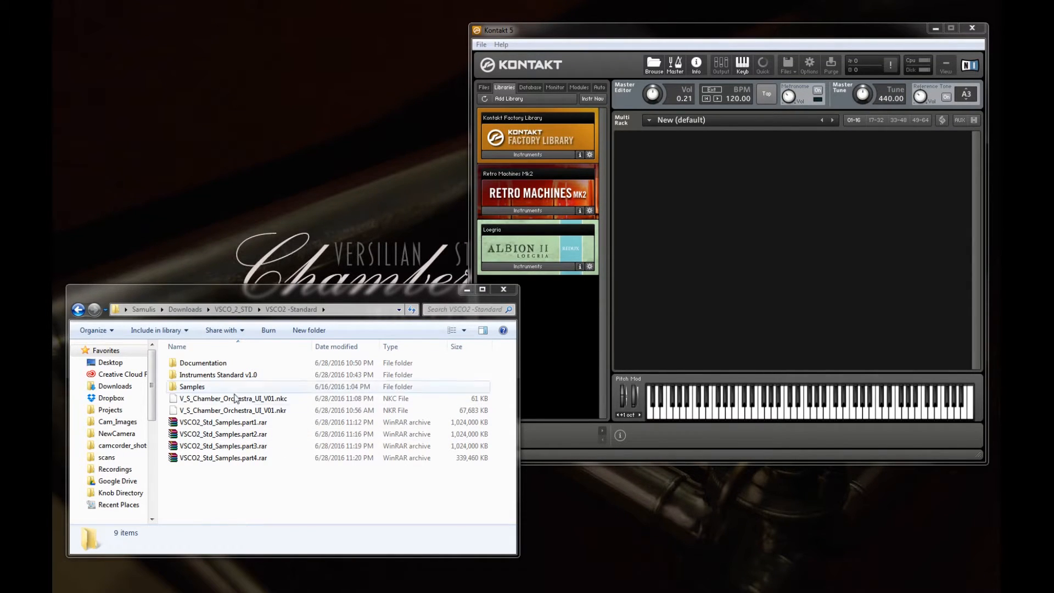
{"action": "left_click", "coordinate": [217, 375]}
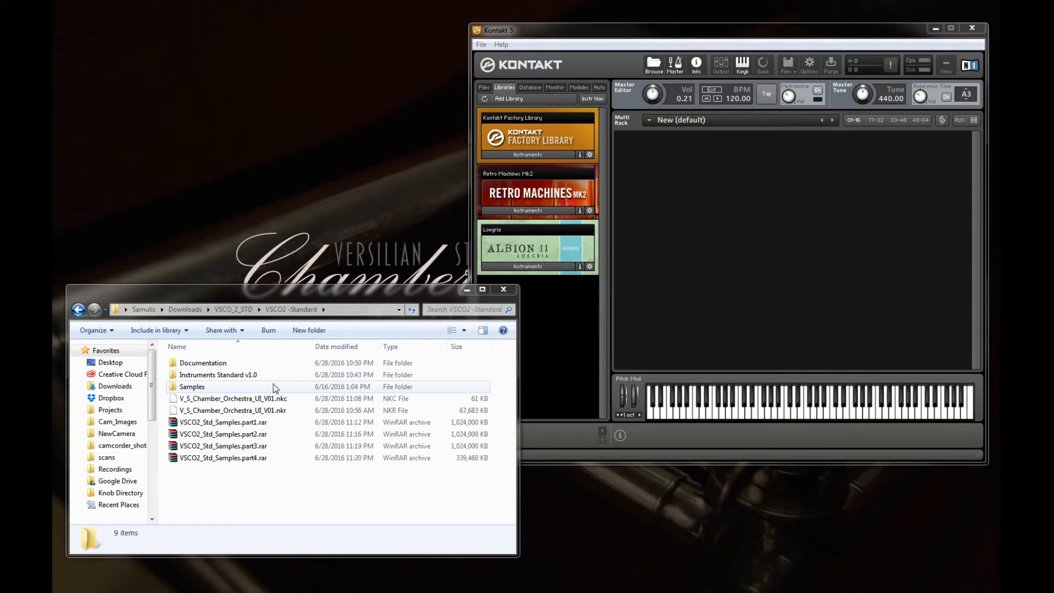
{"action": "left_click", "coordinate": [227, 410]}
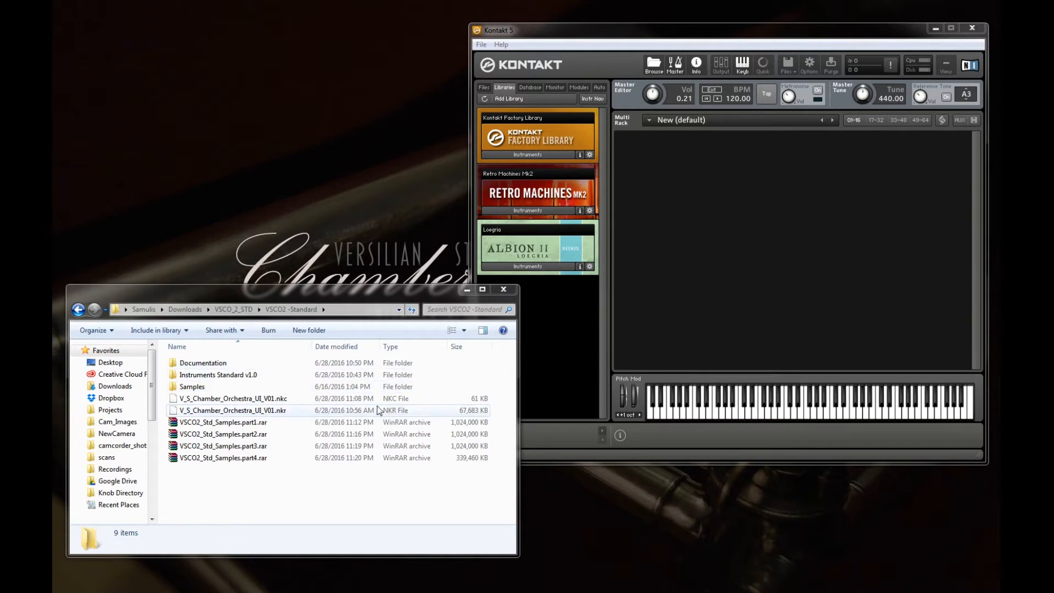
{"action": "left_click", "coordinate": [221, 422]}
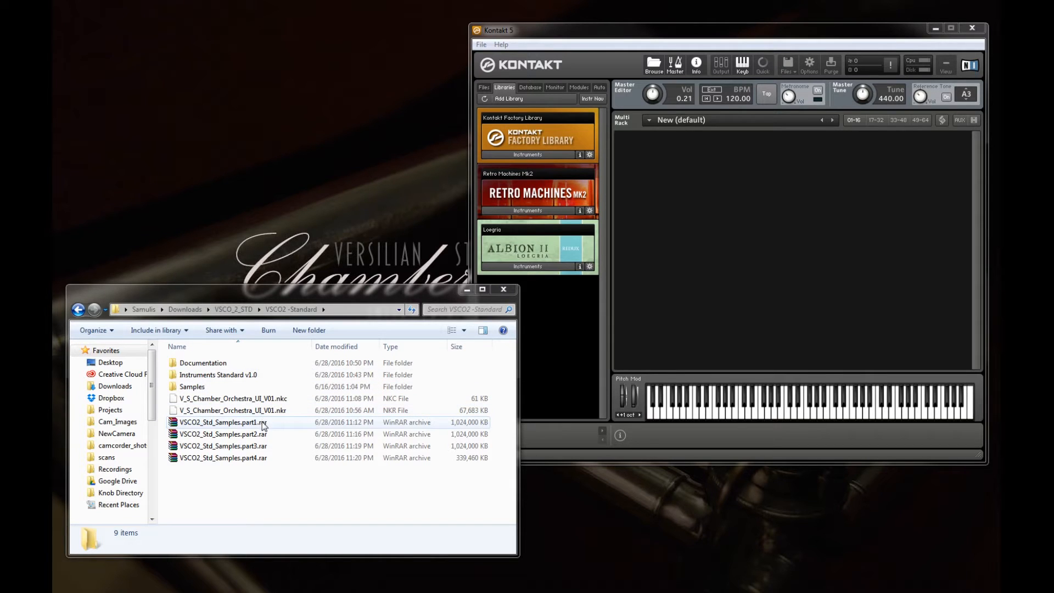
{"action": "left_click", "coordinate": [222, 458]}
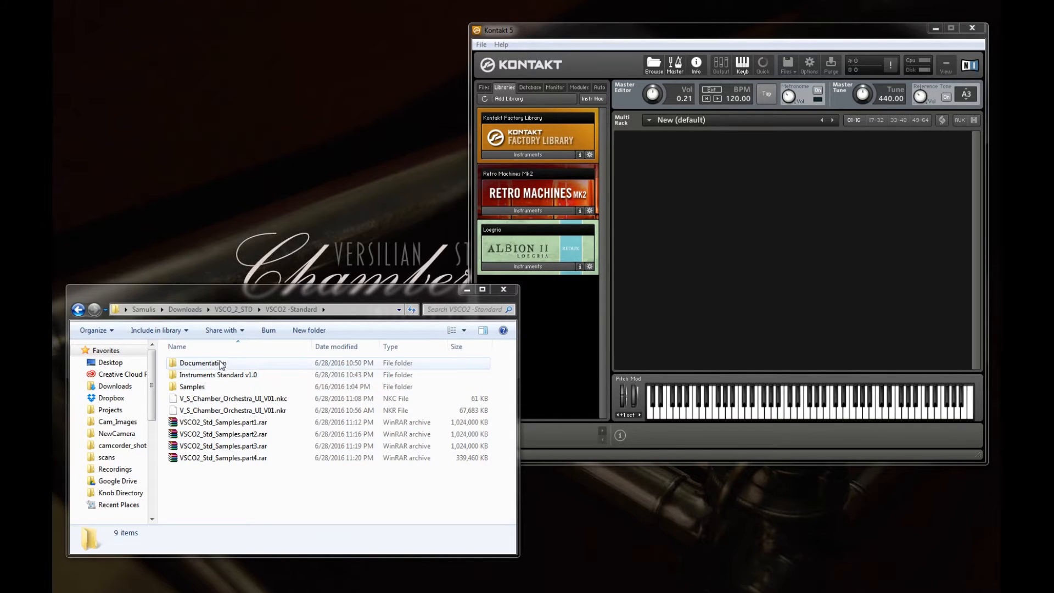
{"action": "left_click", "coordinate": [215, 375]}
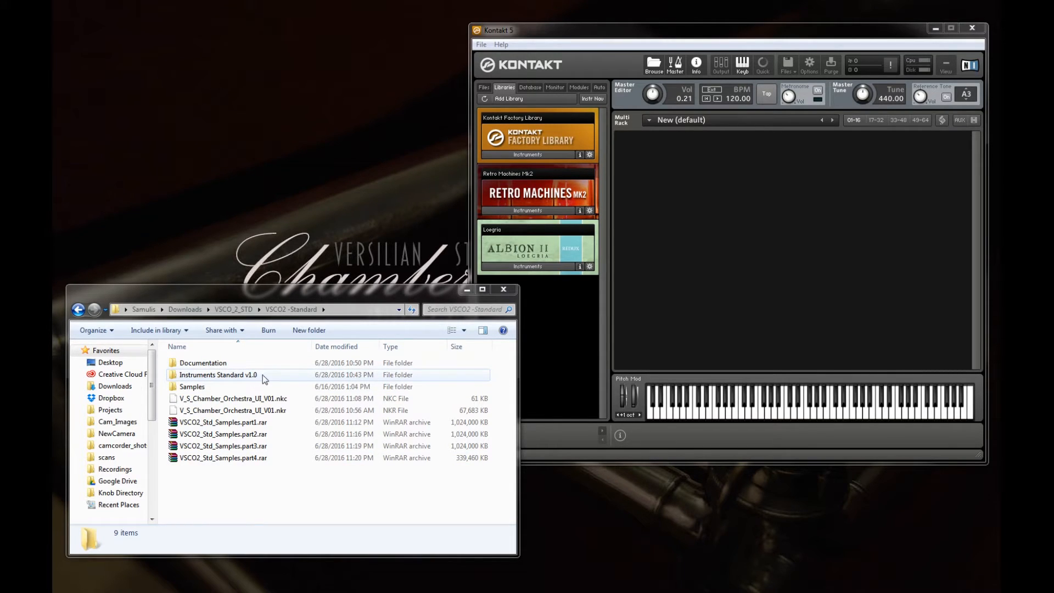
{"action": "left_click", "coordinate": [193, 386]}
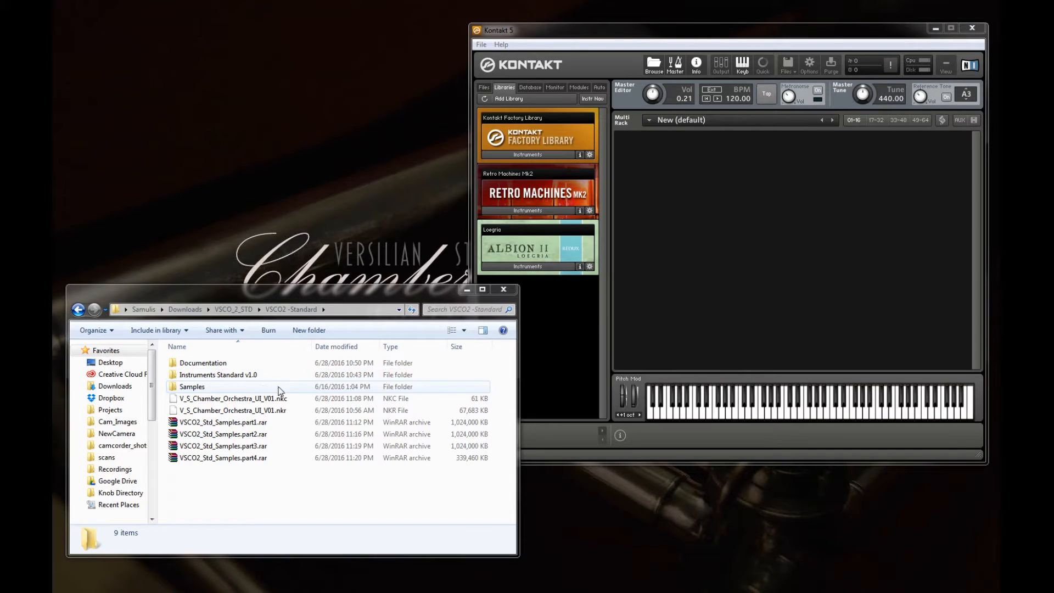
{"action": "left_click", "coordinate": [231, 411]}
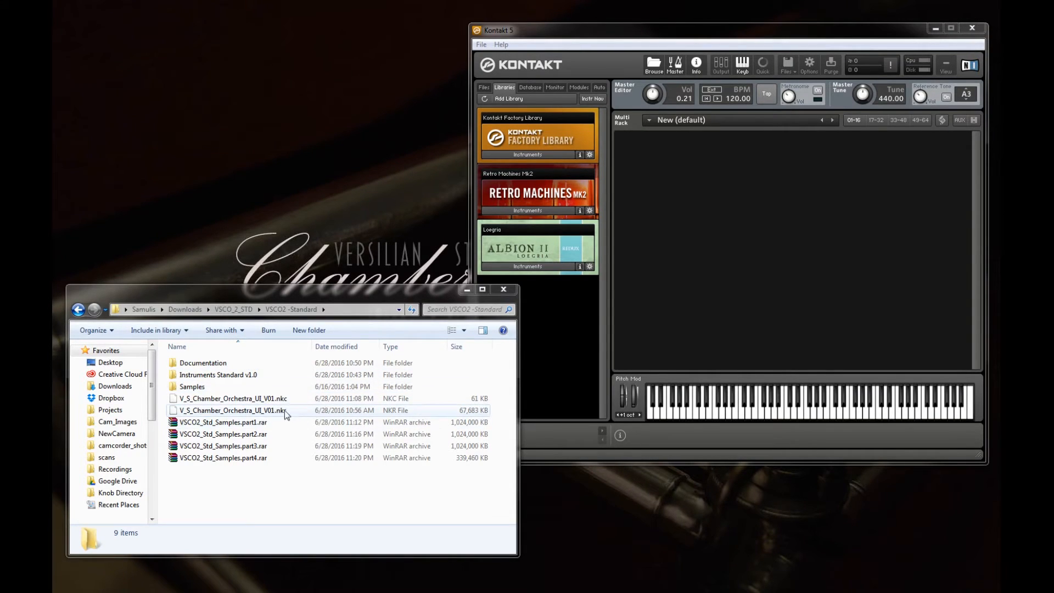
{"action": "left_click", "coordinate": [191, 387]}
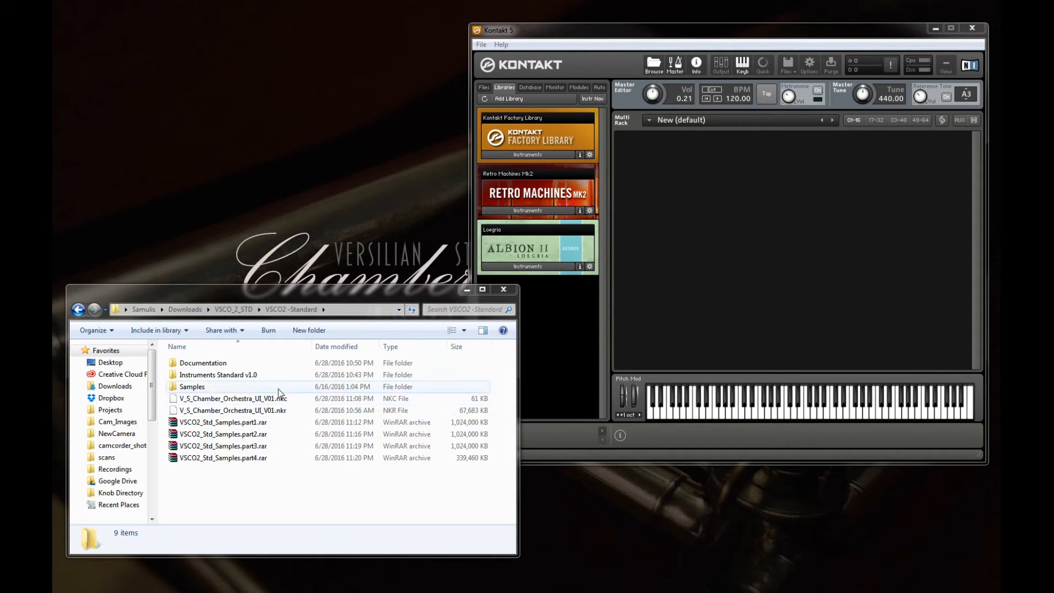
{"action": "left_click", "coordinate": [217, 374]}
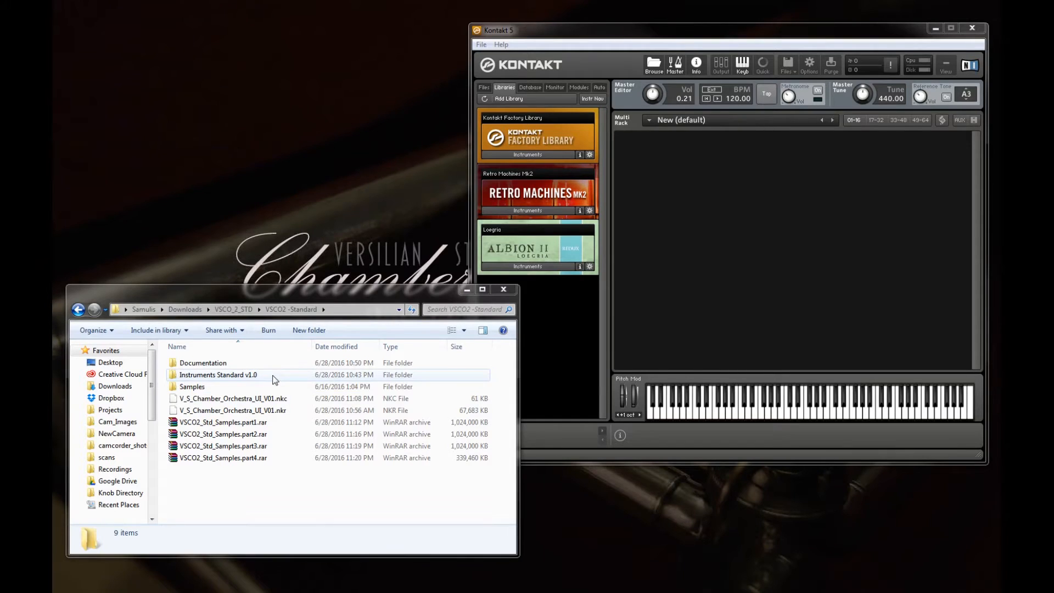
{"action": "left_click", "coordinate": [191, 386]}
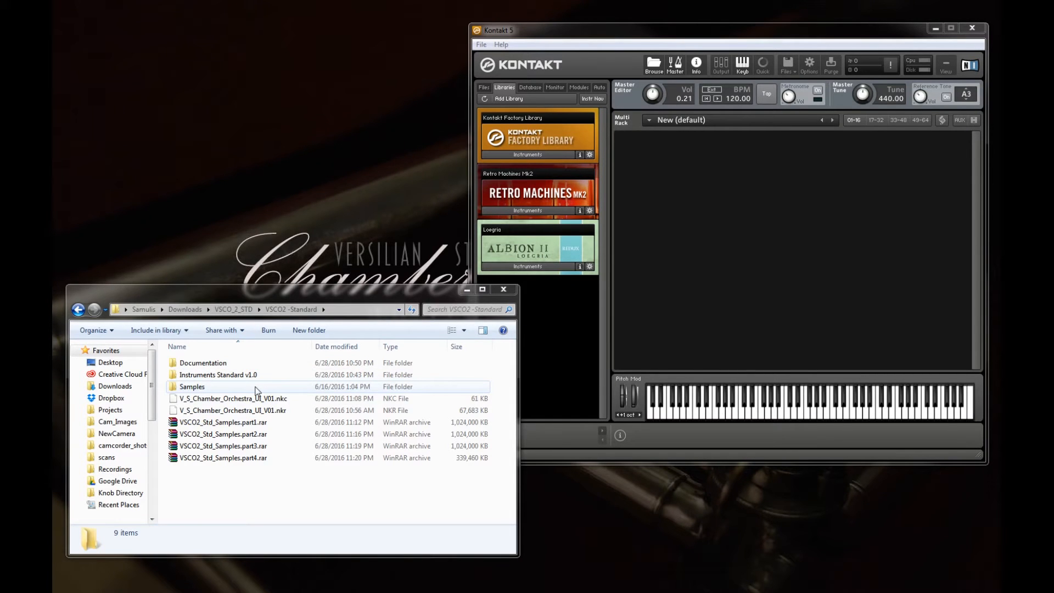
{"action": "left_click", "coordinate": [218, 374]}
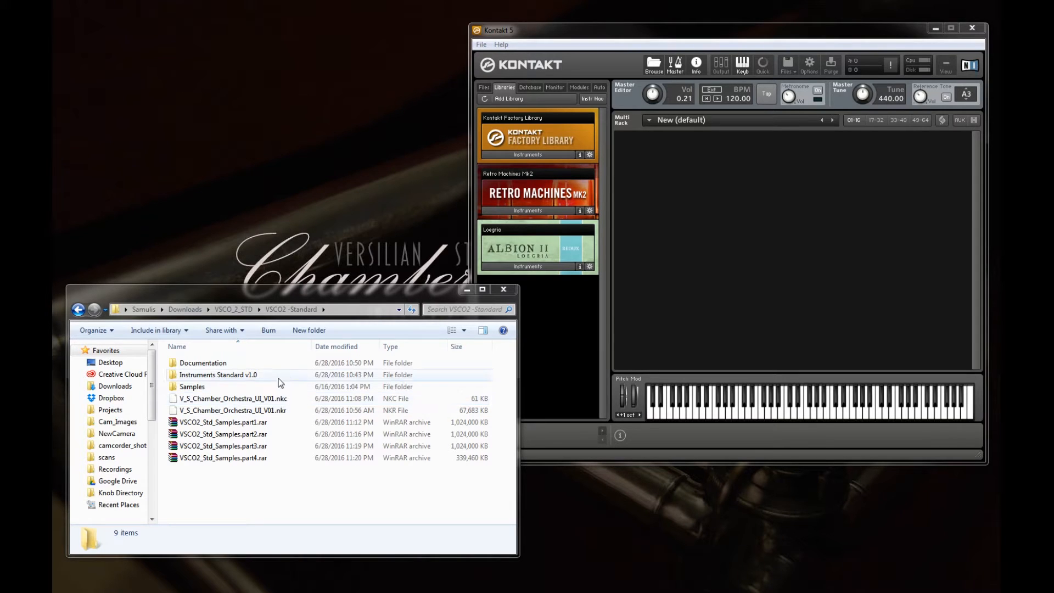
{"action": "left_click", "coordinate": [215, 375]}
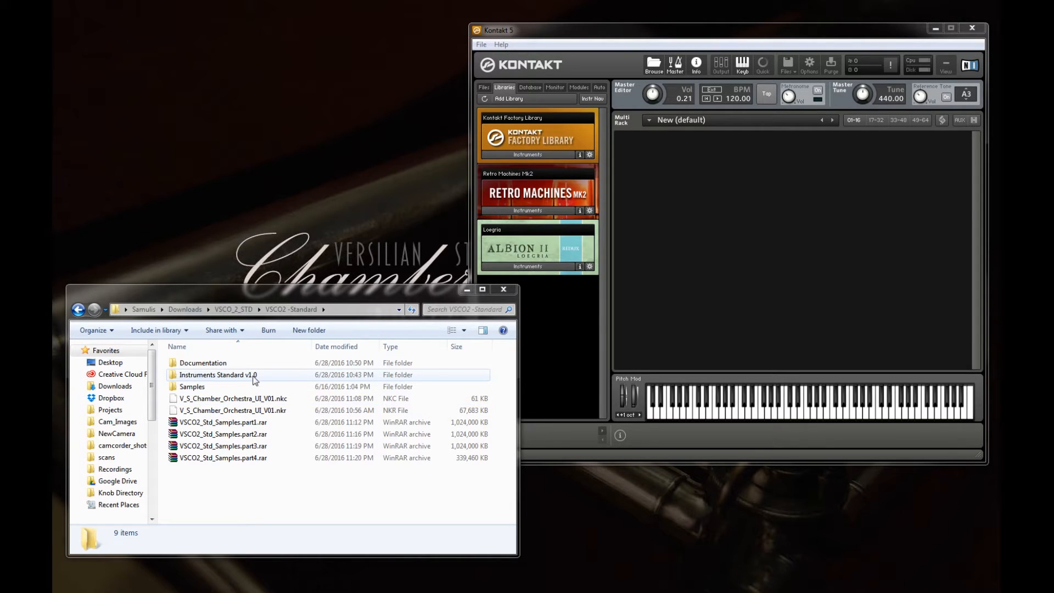
{"action": "double_click", "coordinate": [215, 375]}
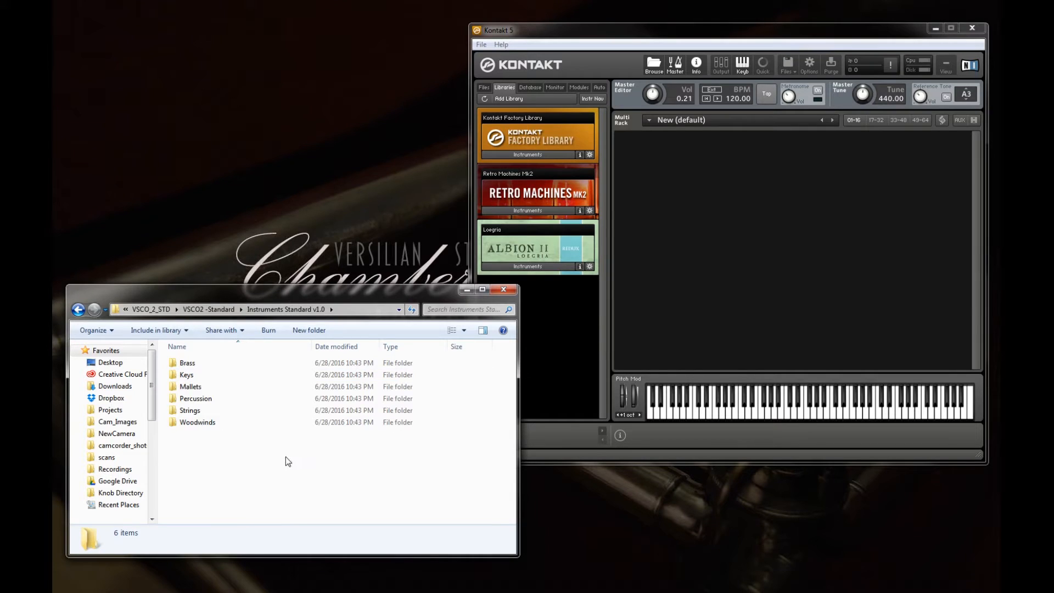
- Look through the Brass, Mallets, Percussion, Strings and Woodwinds instrument folders
{"action": "left_click", "coordinate": [187, 362]}
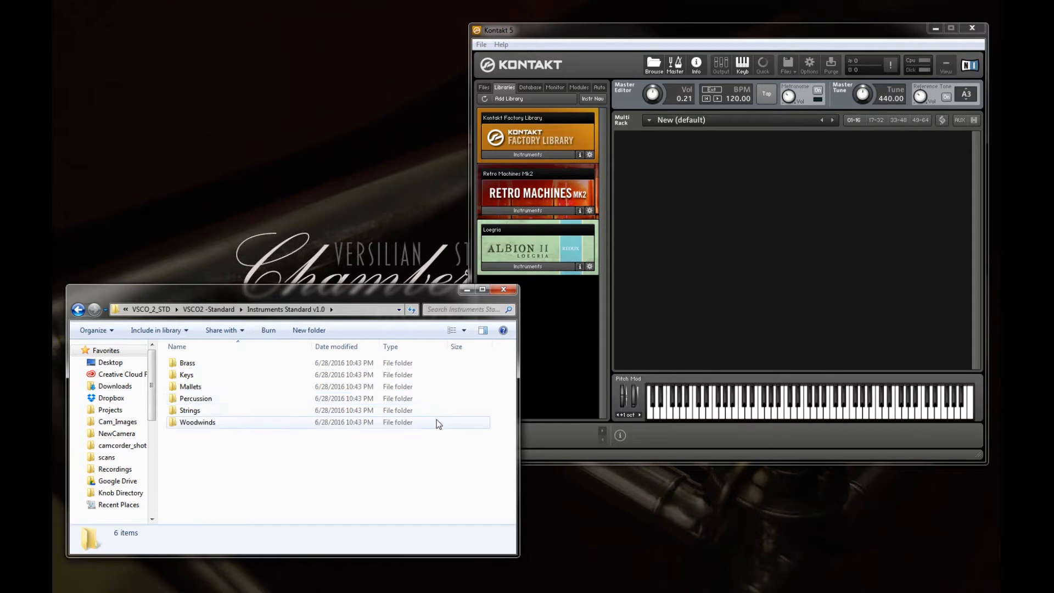
{"action": "left_click", "coordinate": [187, 363]}
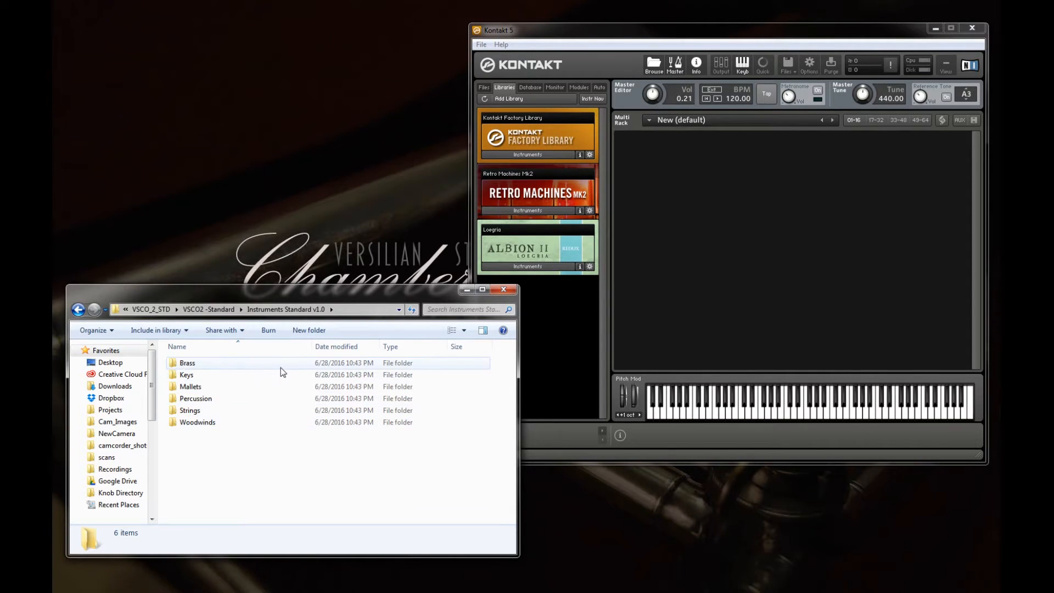
{"action": "double_click", "coordinate": [187, 362]}
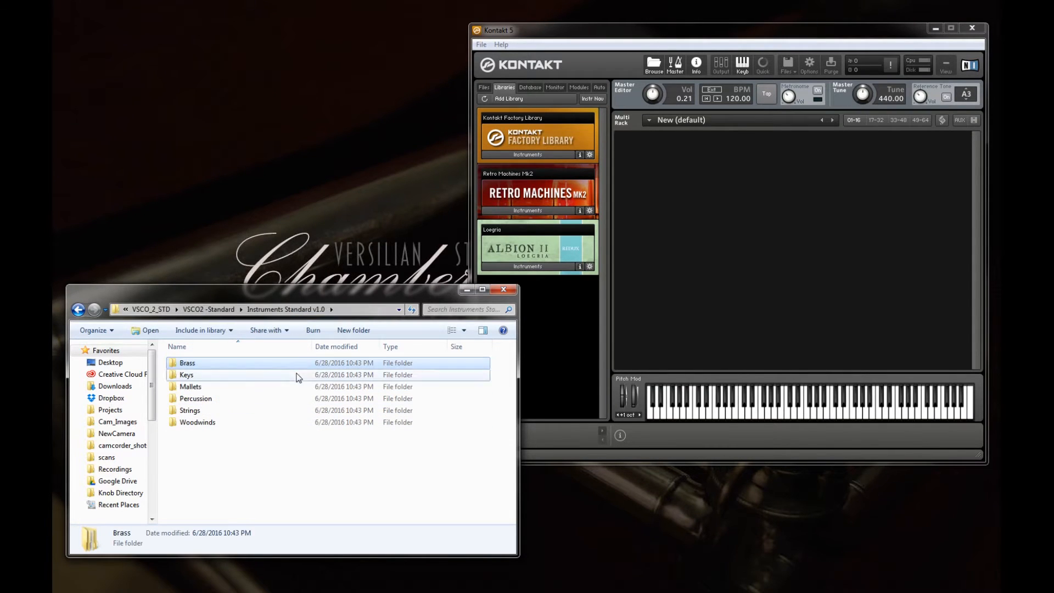
{"action": "double_click", "coordinate": [186, 375]}
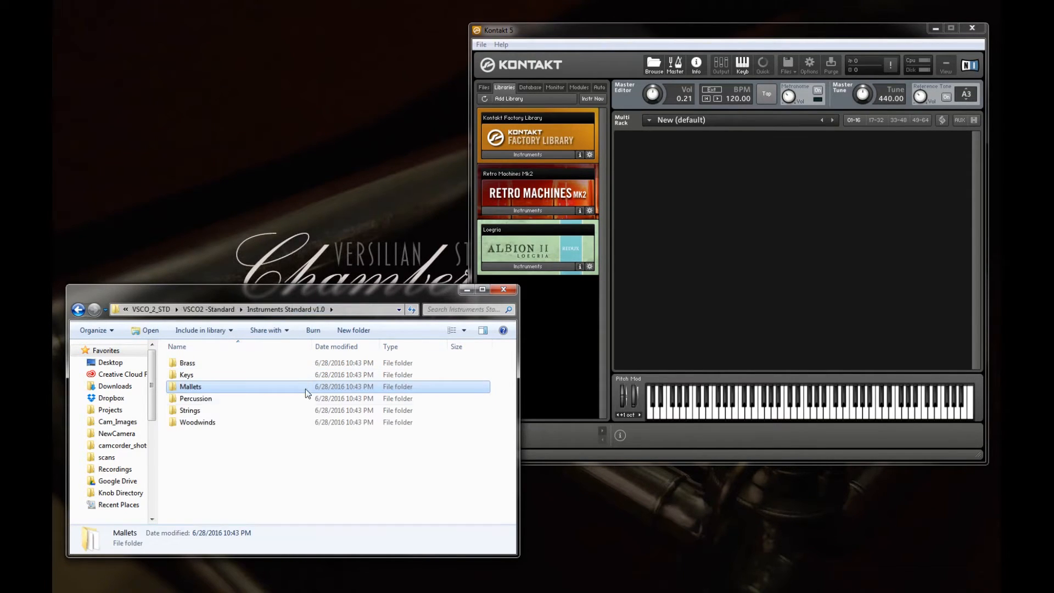
{"action": "double_click", "coordinate": [195, 399]}
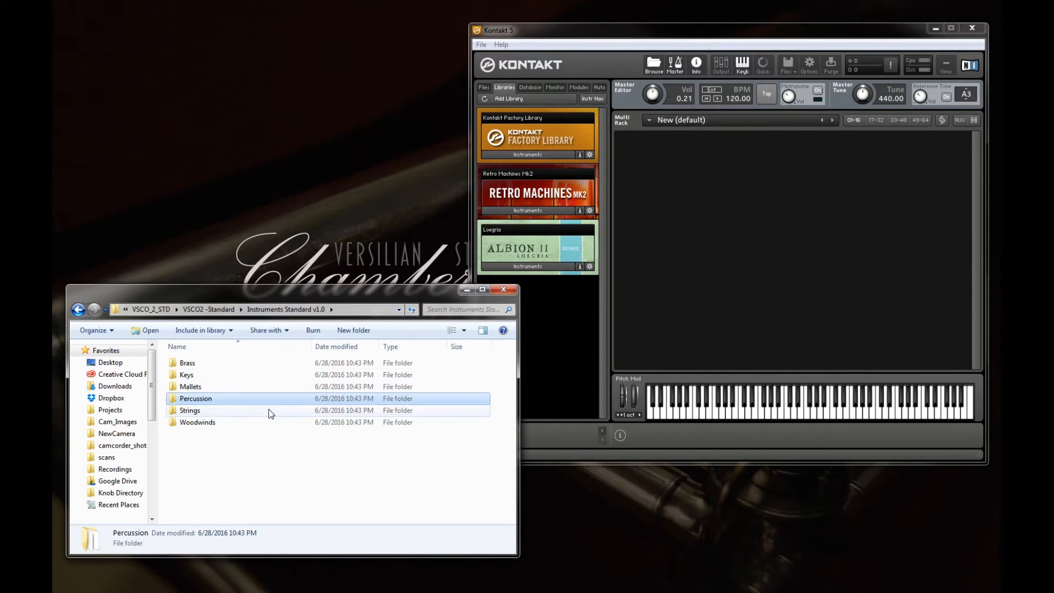
{"action": "double_click", "coordinate": [189, 410]}
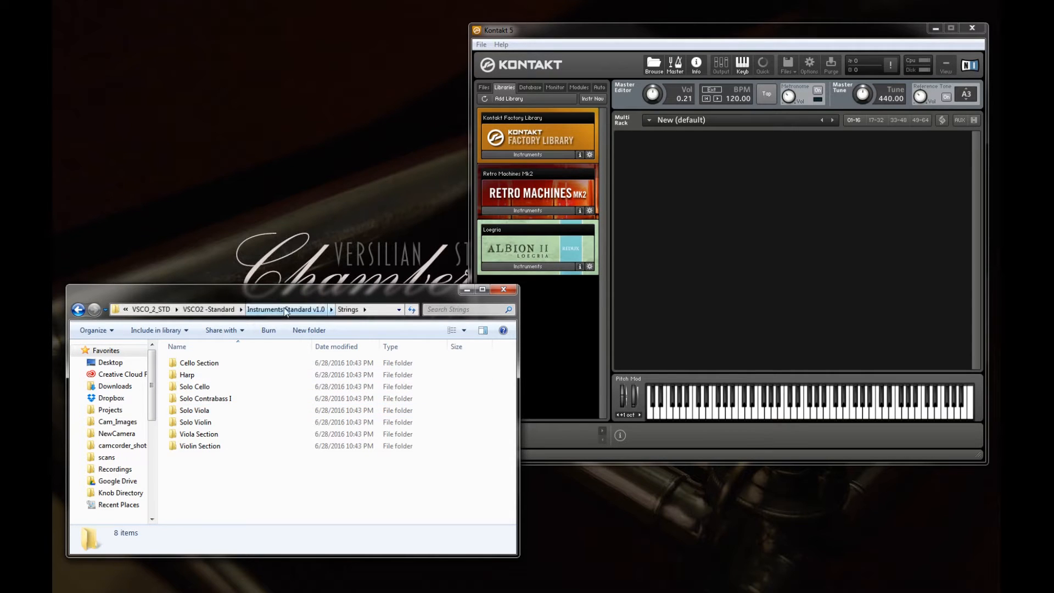
{"action": "left_click", "coordinate": [286, 310]}
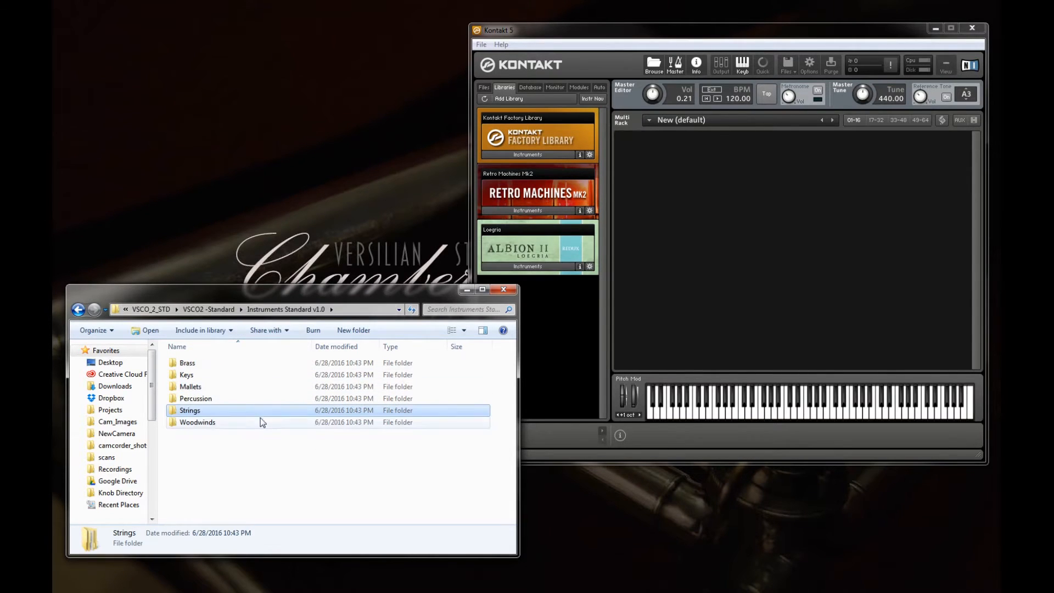
{"action": "double_click", "coordinate": [197, 422]}
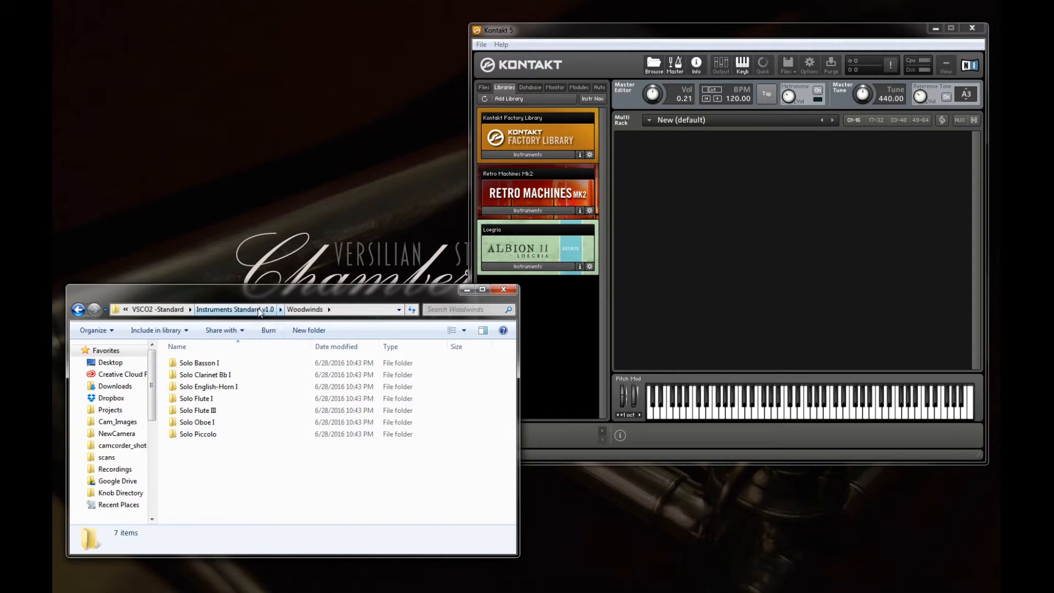
{"action": "left_click", "coordinate": [235, 310]}
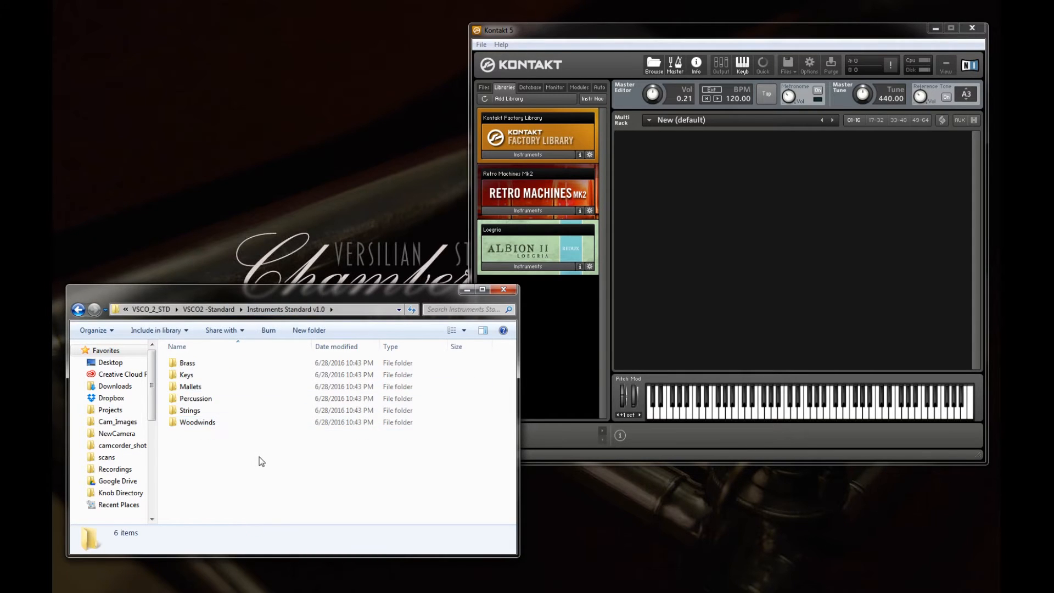
- Enter Woodwinds and then the Solo Flute I folder with Scripted Legato and the KS.nki file
{"action": "left_click", "coordinate": [186, 362]}
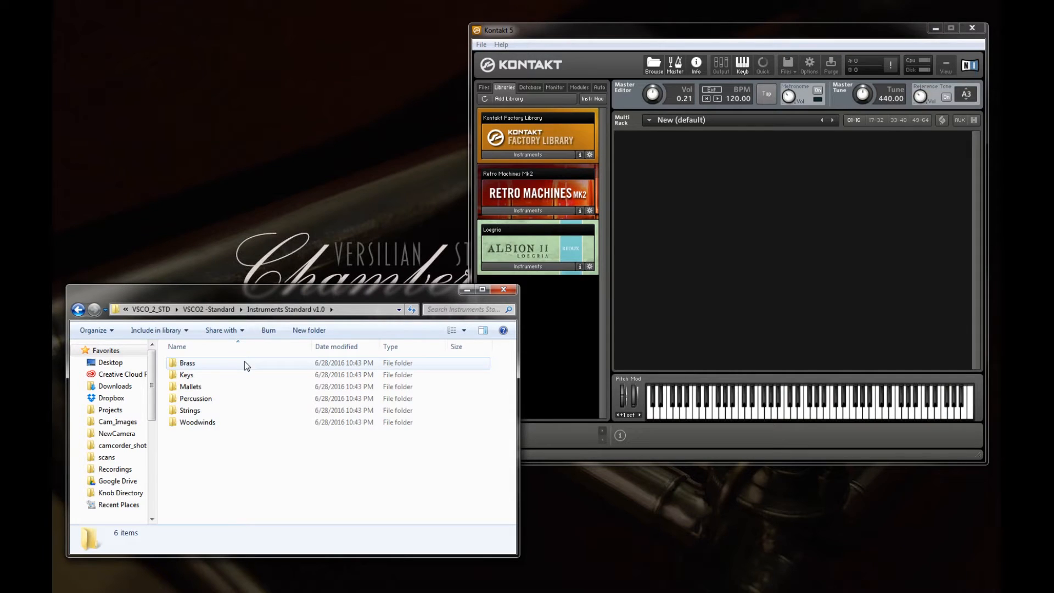
{"action": "double_click", "coordinate": [187, 363]}
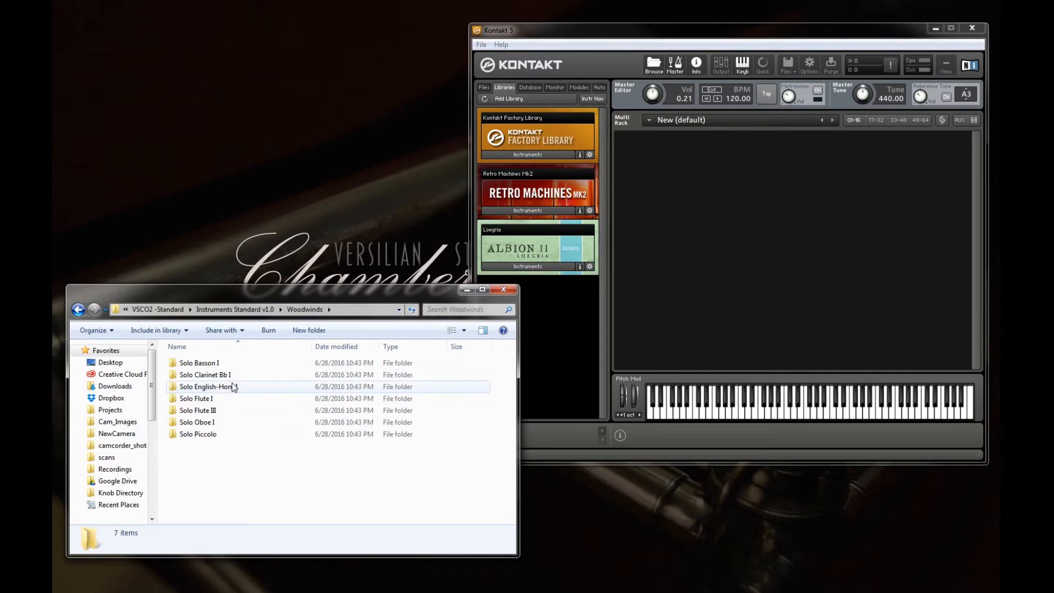
{"action": "double_click", "coordinate": [196, 398]}
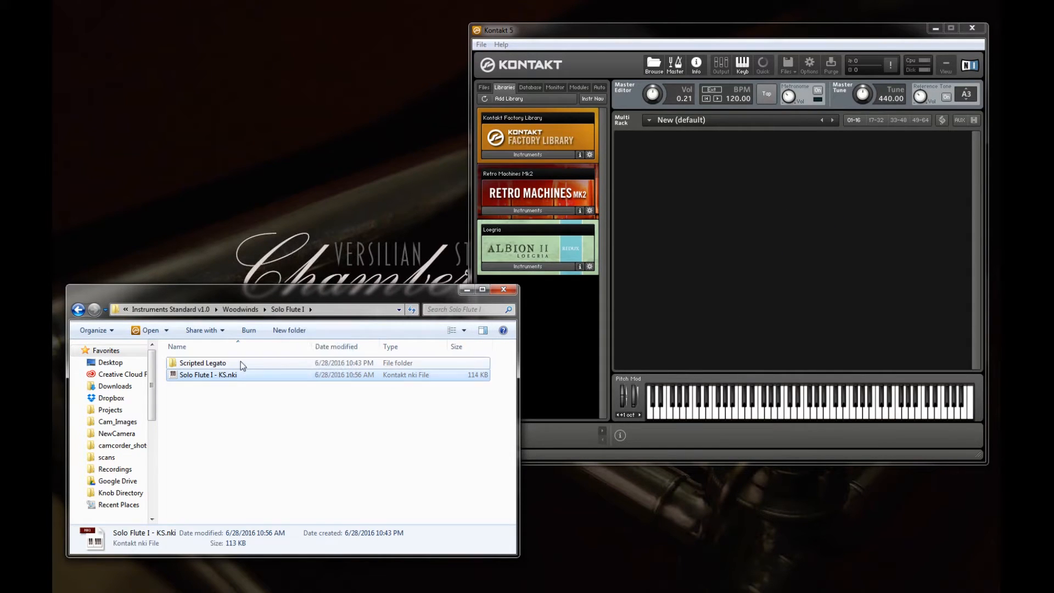
{"action": "left_click_drag", "start_coordinate": [209, 374], "coordinate": [759, 238]}
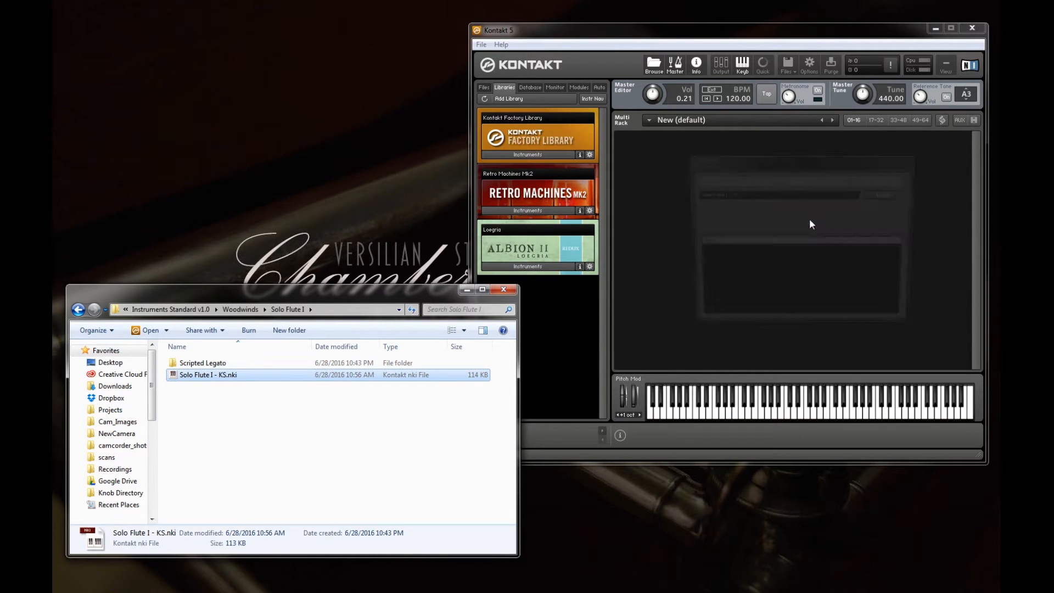
{"action": "double_click", "coordinate": [208, 375]}
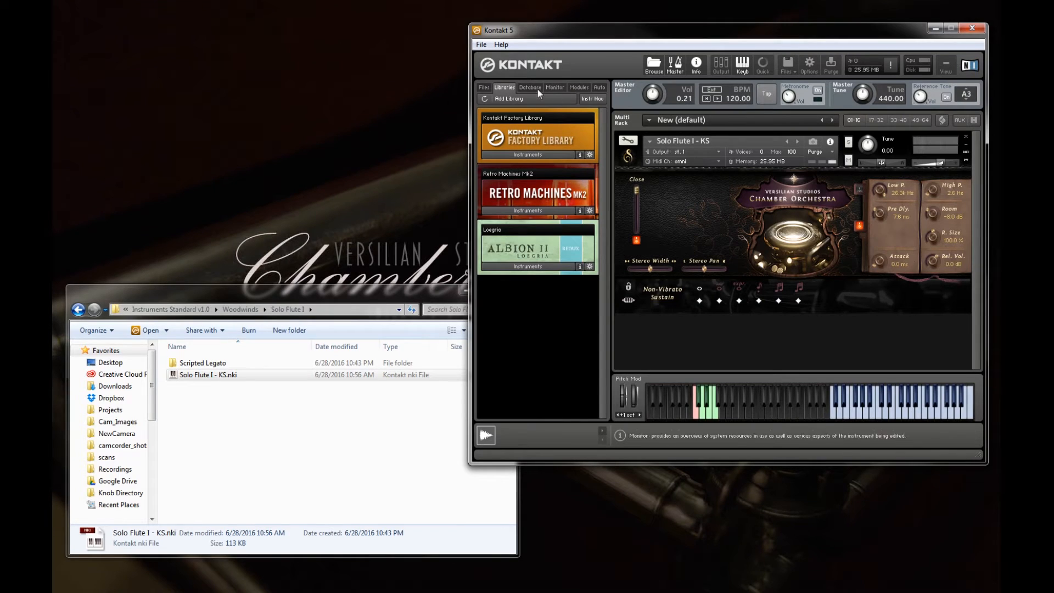
{"action": "left_click", "coordinate": [483, 88]}
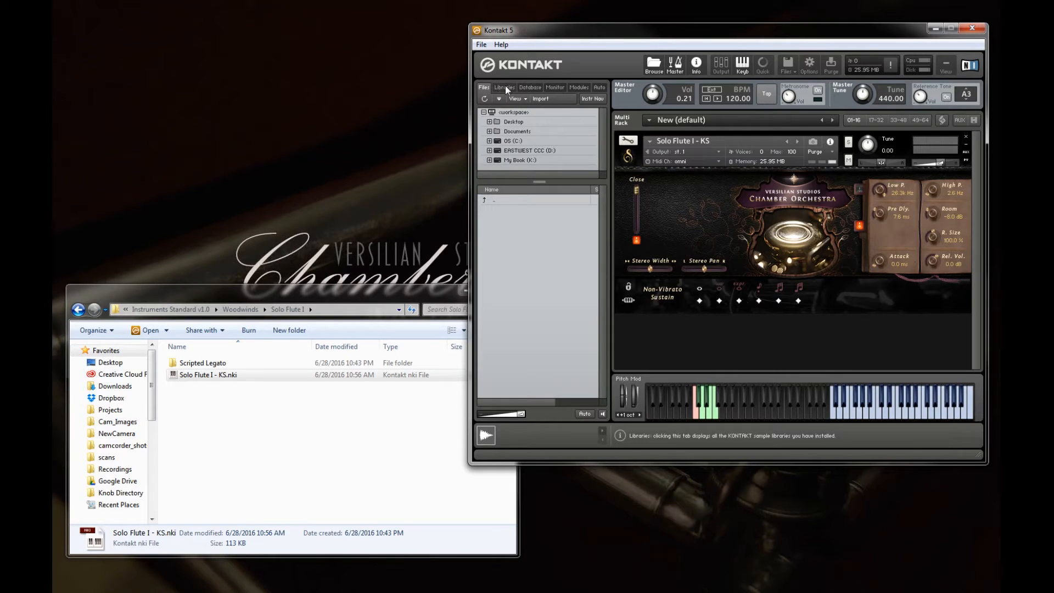
{"action": "left_click", "coordinate": [504, 88]}
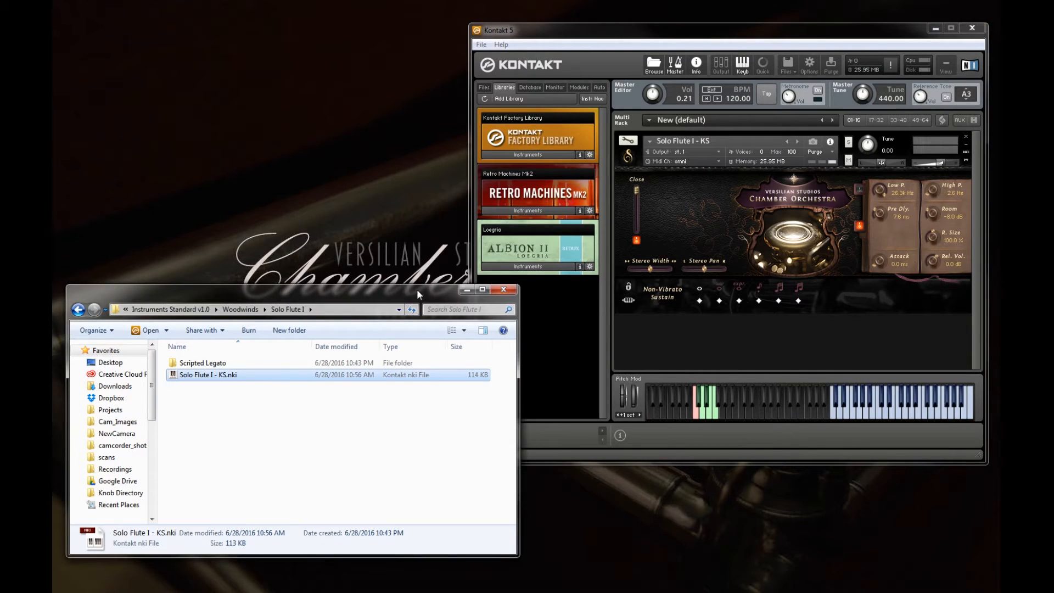
{"action": "mouse_move", "coordinate": [797, 232]}
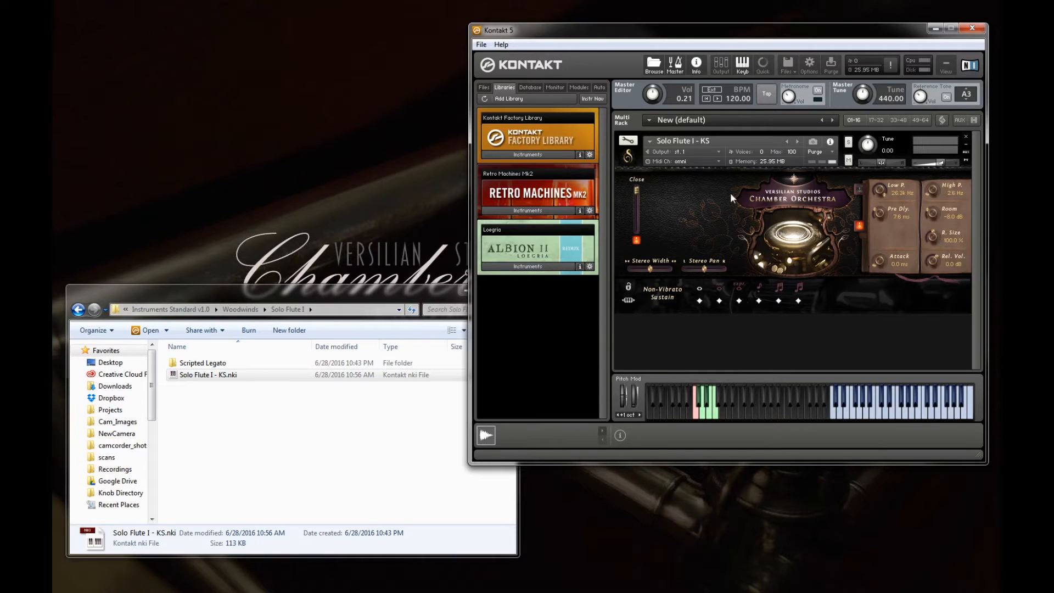
{"action": "mouse_move", "coordinate": [629, 174]}
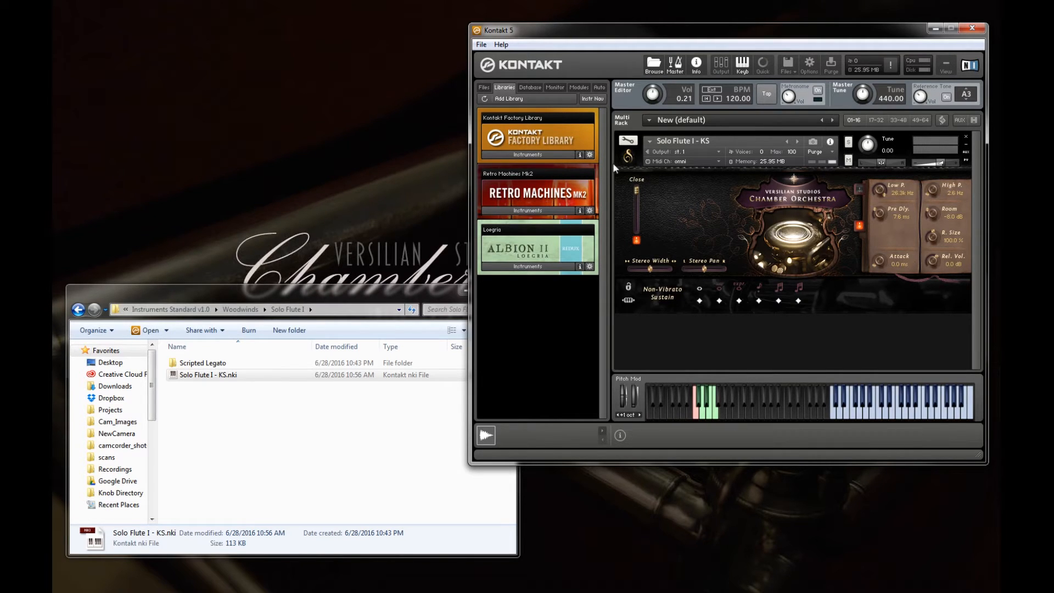
{"action": "mouse_move", "coordinate": [720, 193]}
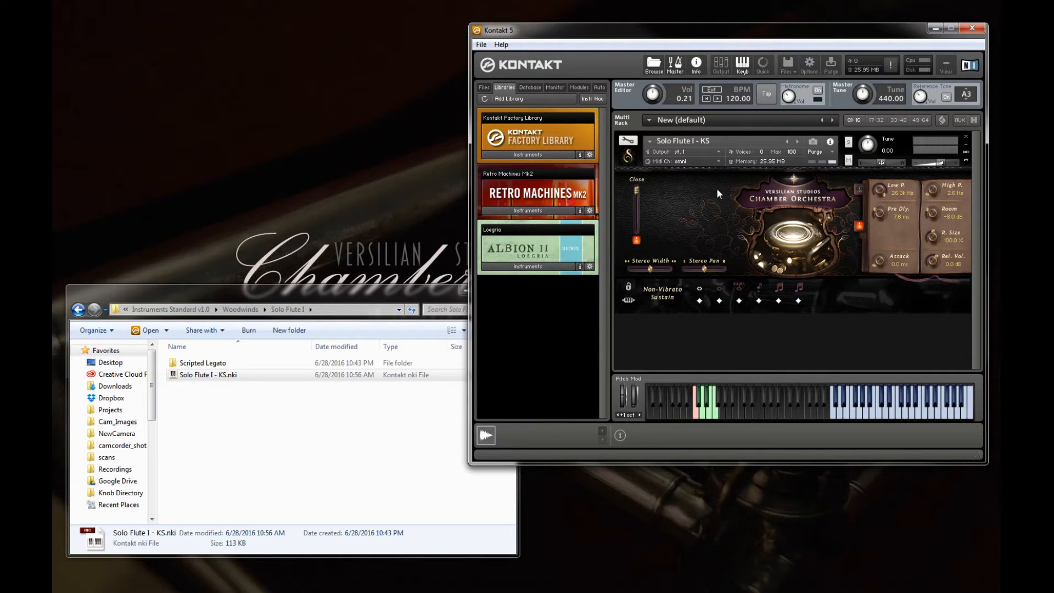
{"action": "mouse_move", "coordinate": [662, 145]}
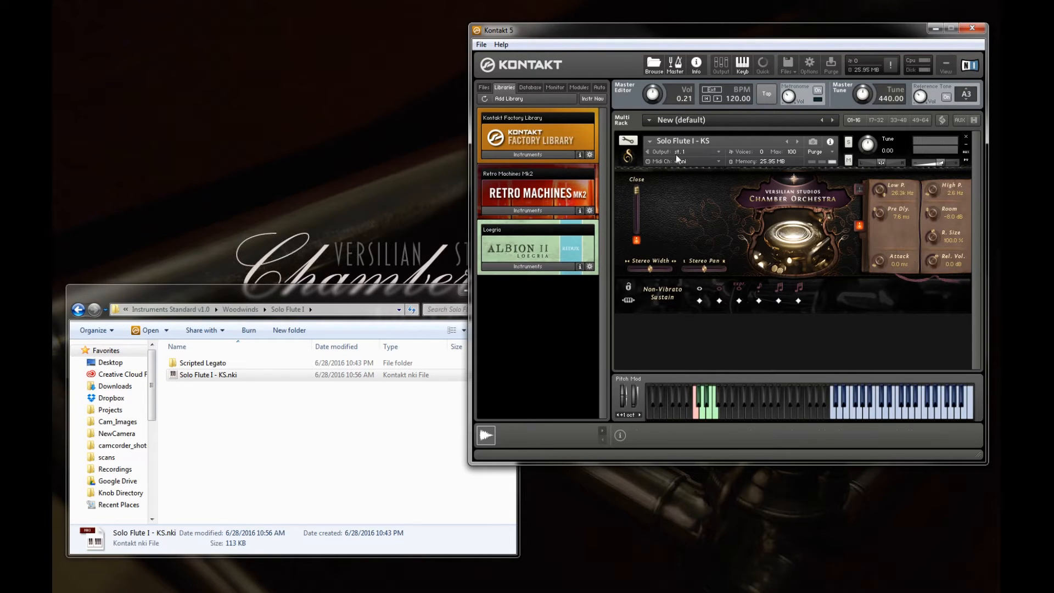
{"action": "mouse_move", "coordinate": [685, 158]}
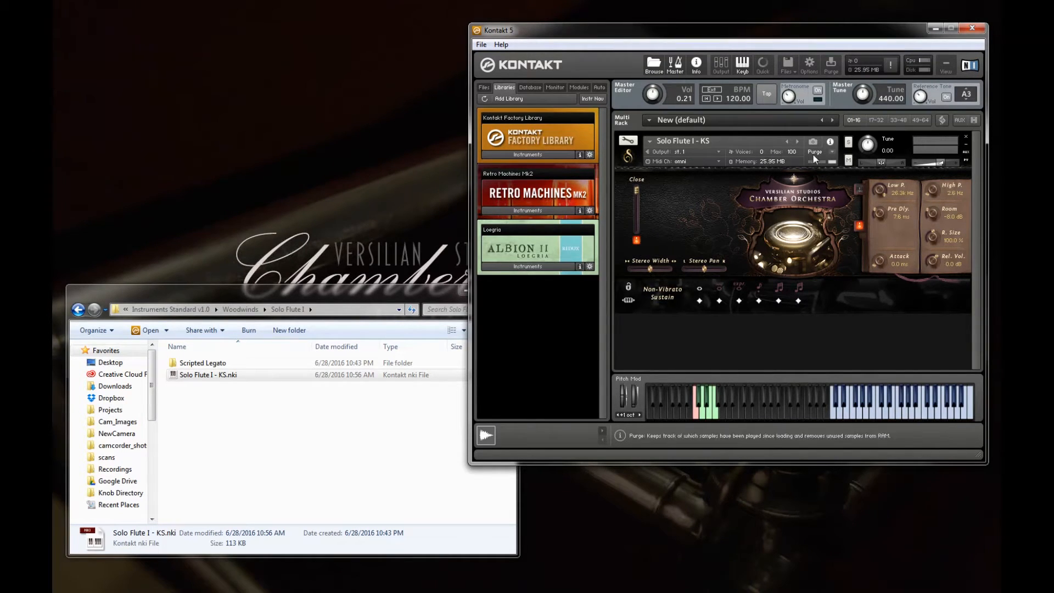
{"action": "mouse_move", "coordinate": [795, 158]}
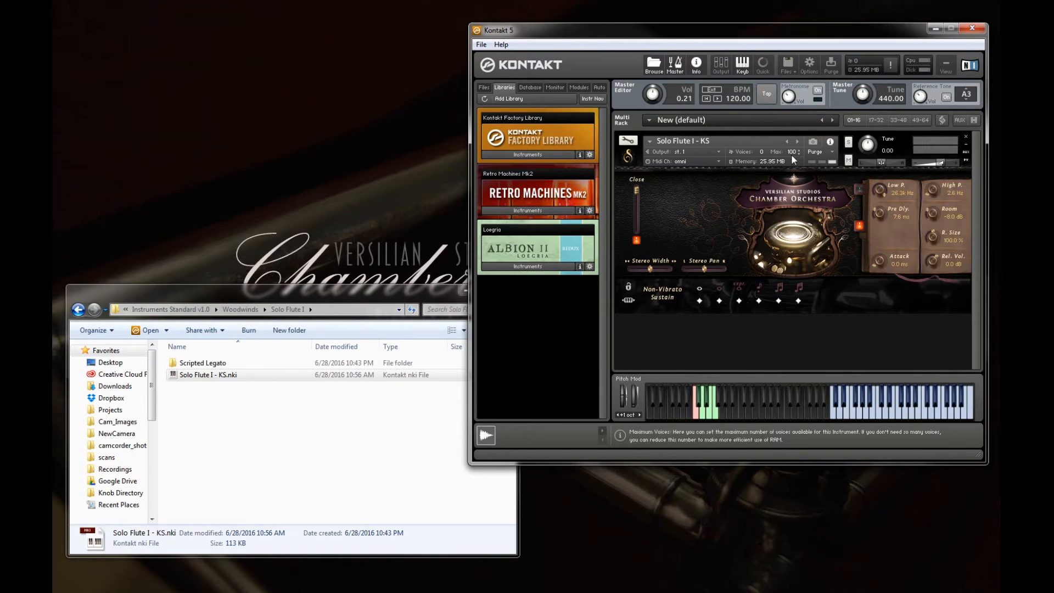
{"action": "mouse_move", "coordinate": [771, 161]}
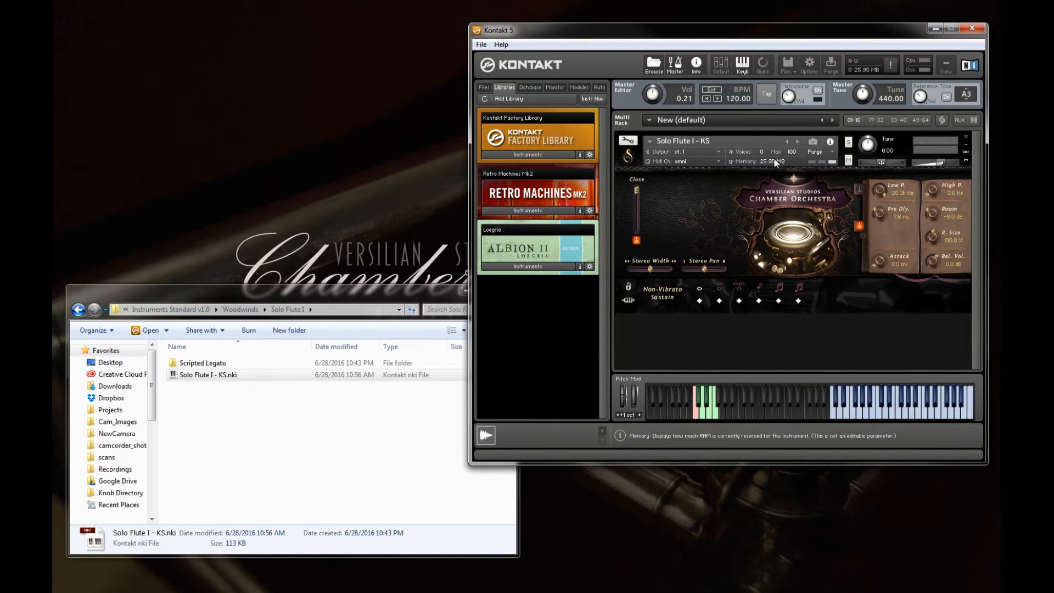
{"action": "mouse_move", "coordinate": [793, 156]}
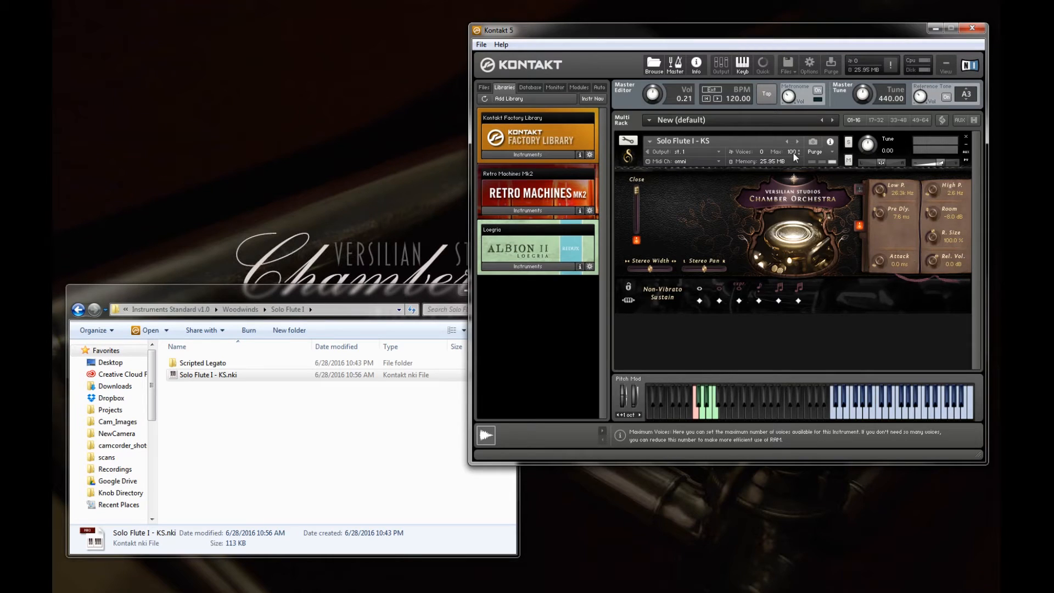
{"action": "mouse_move", "coordinate": [771, 217]}
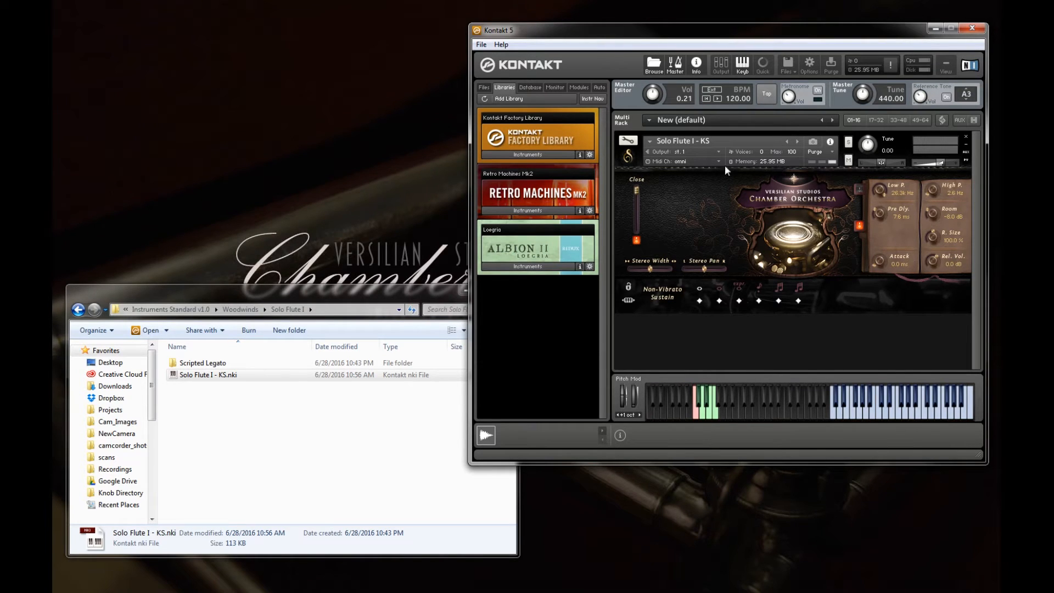
{"action": "mouse_move", "coordinate": [864, 149]}
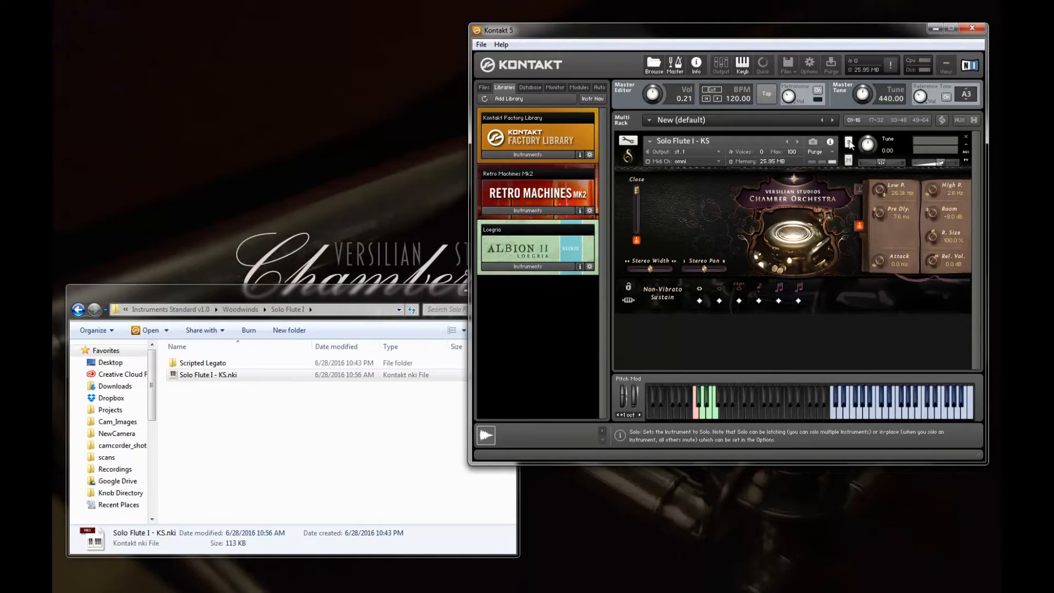
{"action": "mouse_move", "coordinate": [850, 165]}
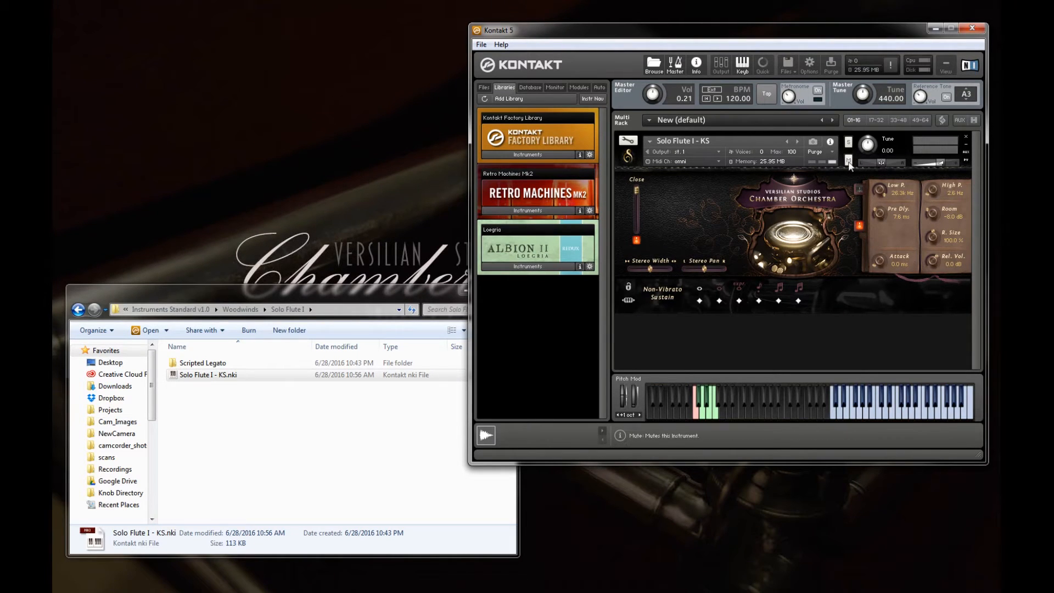
{"action": "mouse_move", "coordinate": [863, 149]}
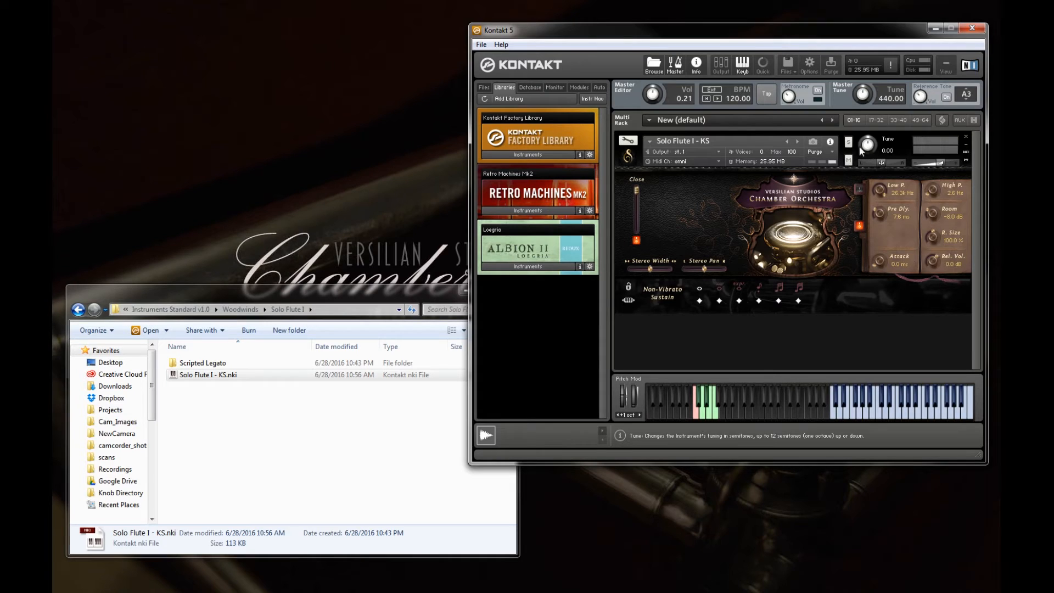
{"action": "mouse_move", "coordinate": [896, 163]}
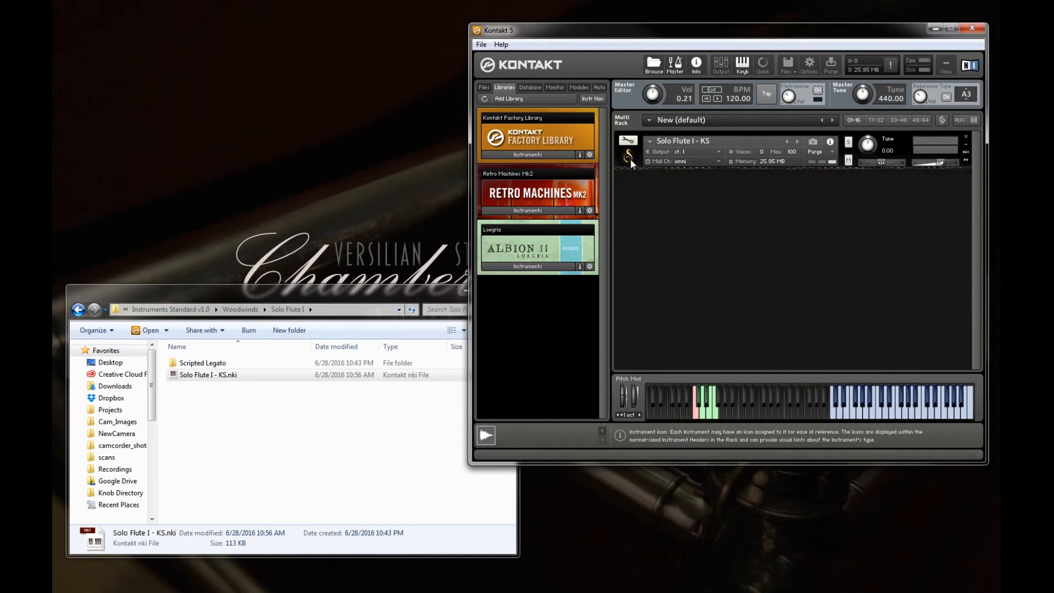
{"action": "left_click", "coordinate": [641, 140]}
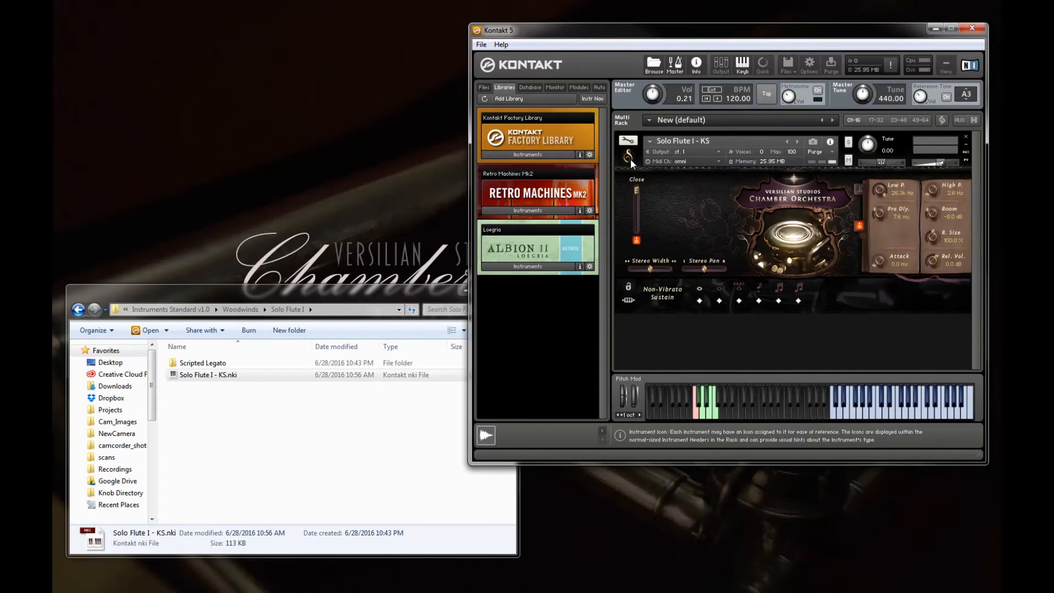
{"action": "left_click", "coordinate": [627, 153]}
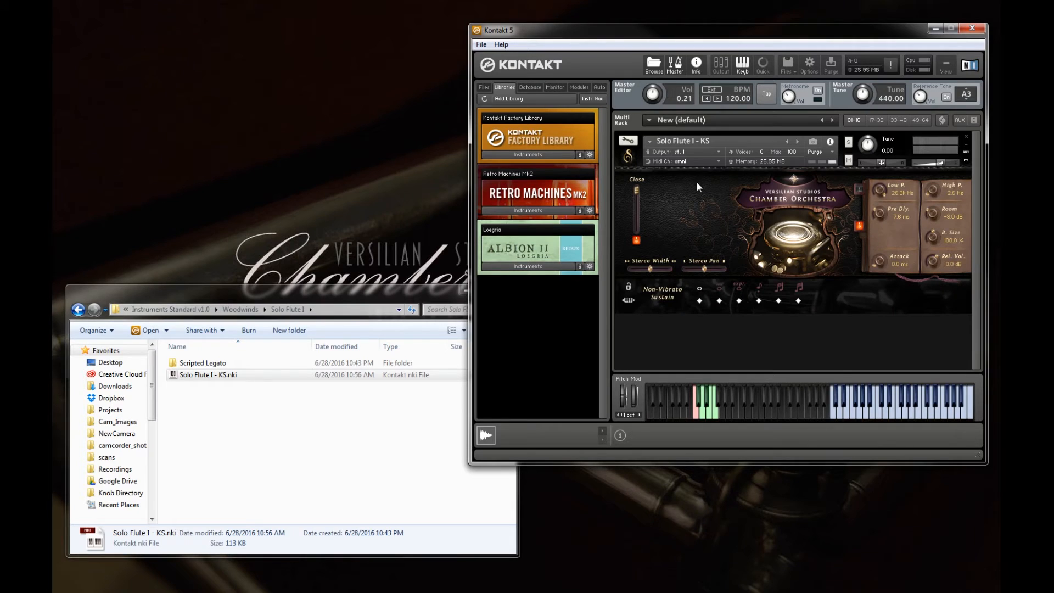
{"action": "mouse_move", "coordinate": [662, 237]}
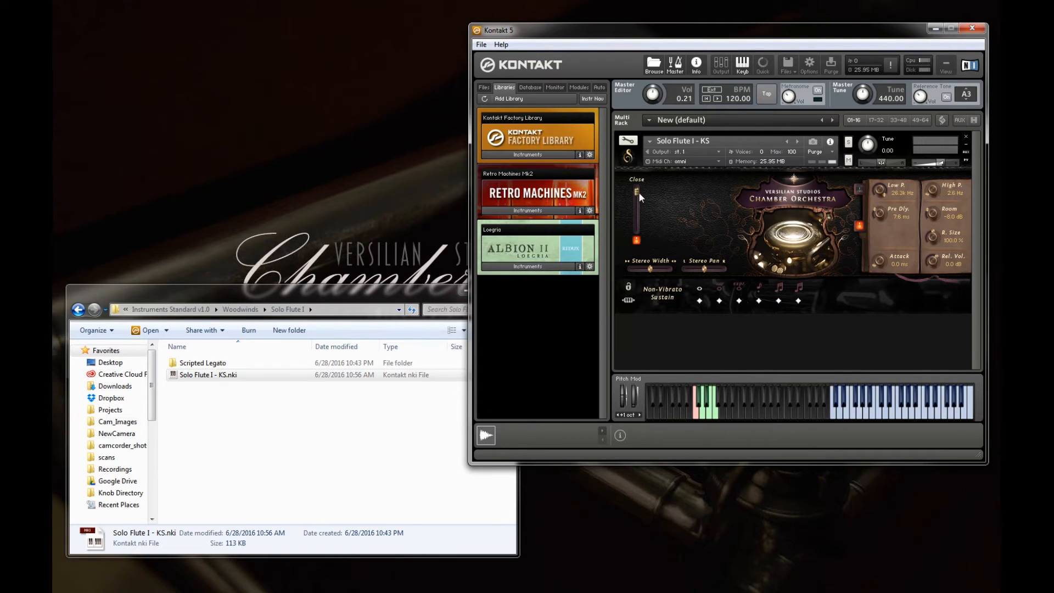
{"action": "left_click_drag", "start_coordinate": [636, 191], "coordinate": [635, 244]}
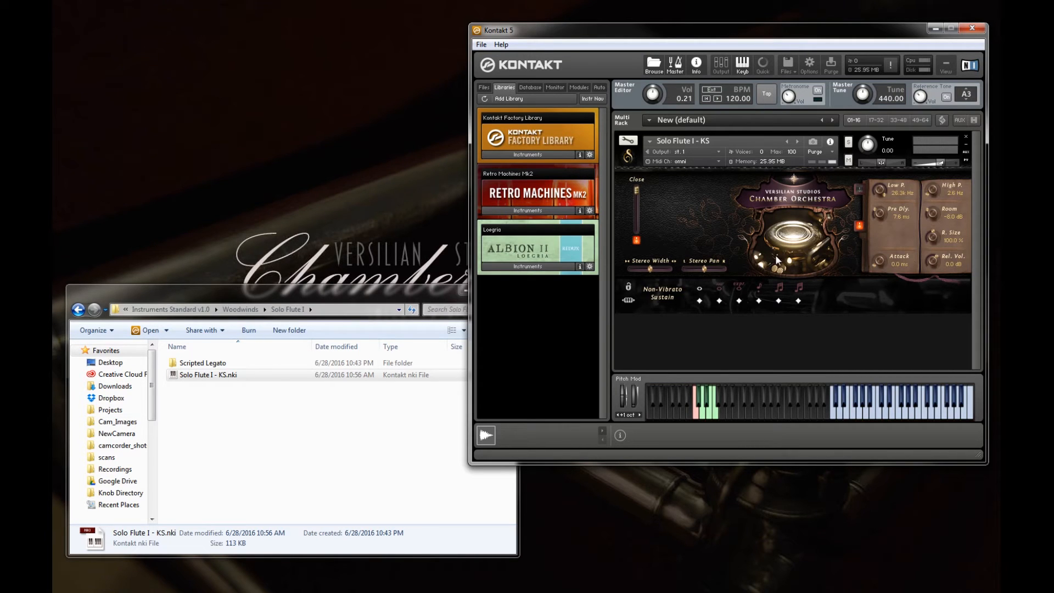
{"action": "mouse_move", "coordinate": [662, 265]}
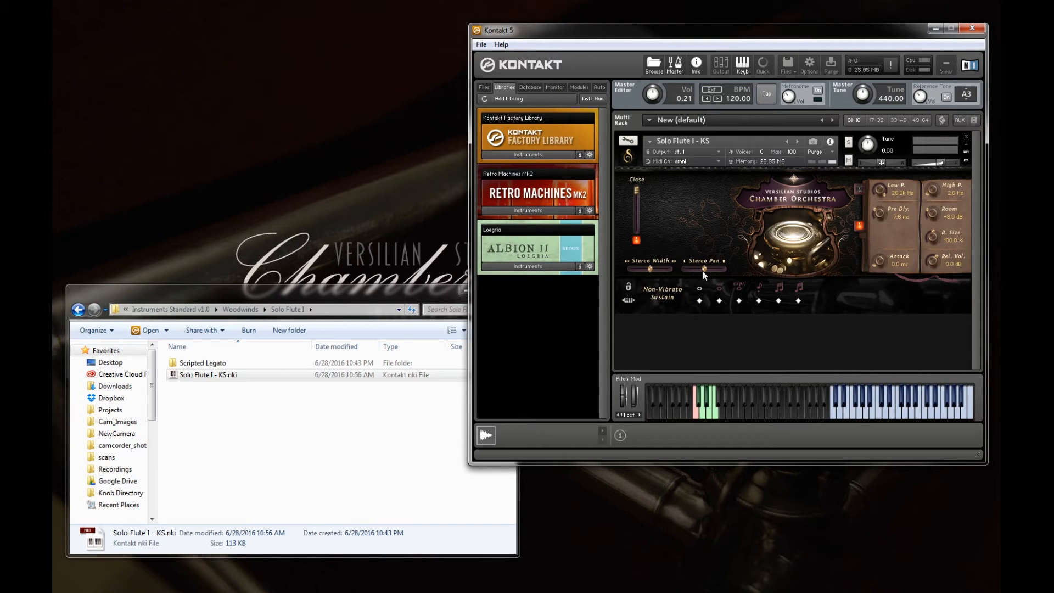
{"action": "mouse_move", "coordinate": [680, 267]}
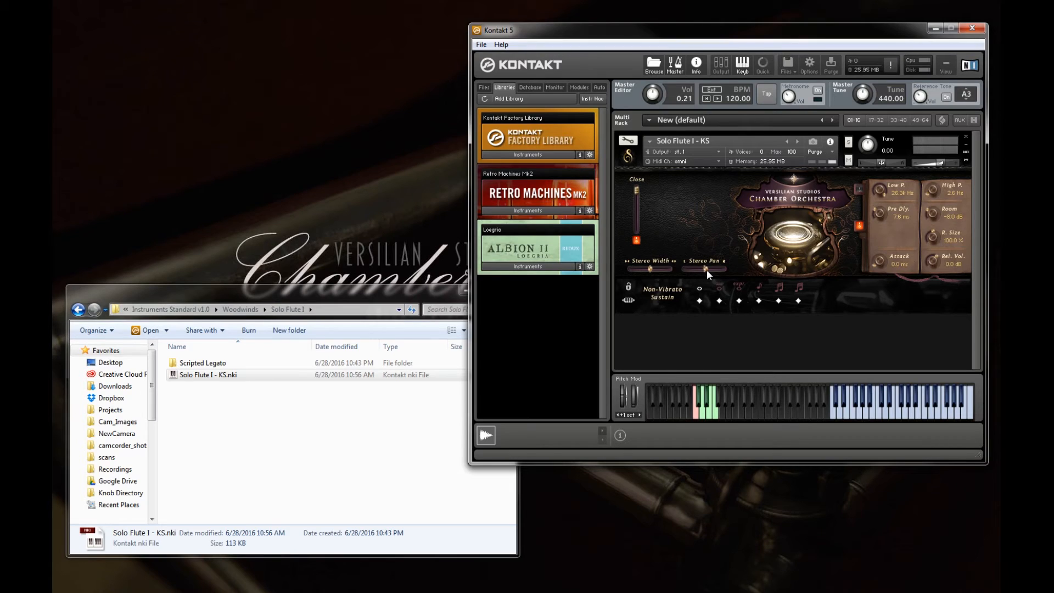
{"action": "mouse_move", "coordinate": [877, 162]}
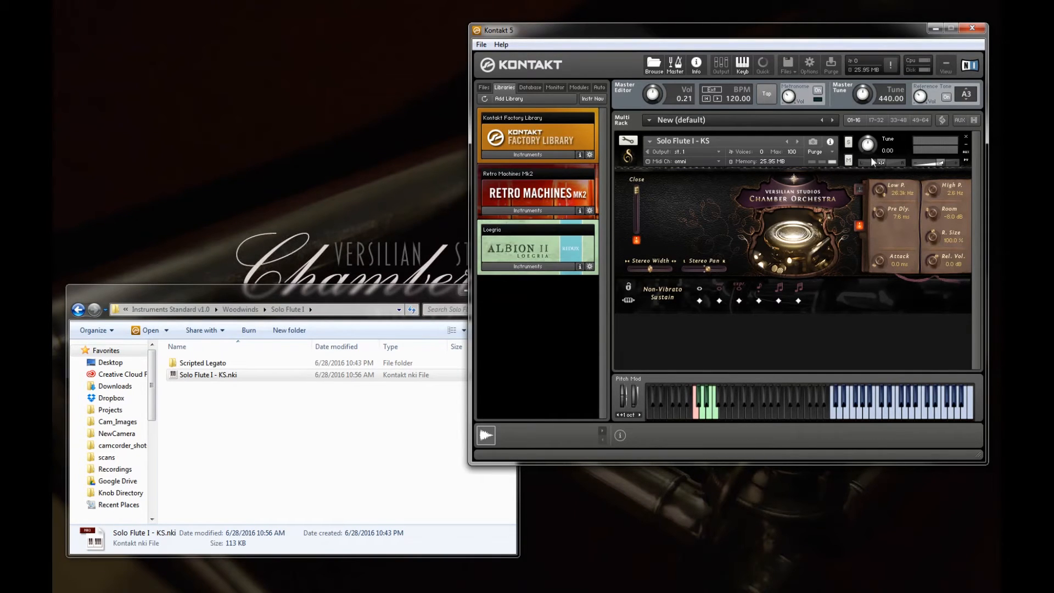
{"action": "mouse_move", "coordinate": [884, 164]}
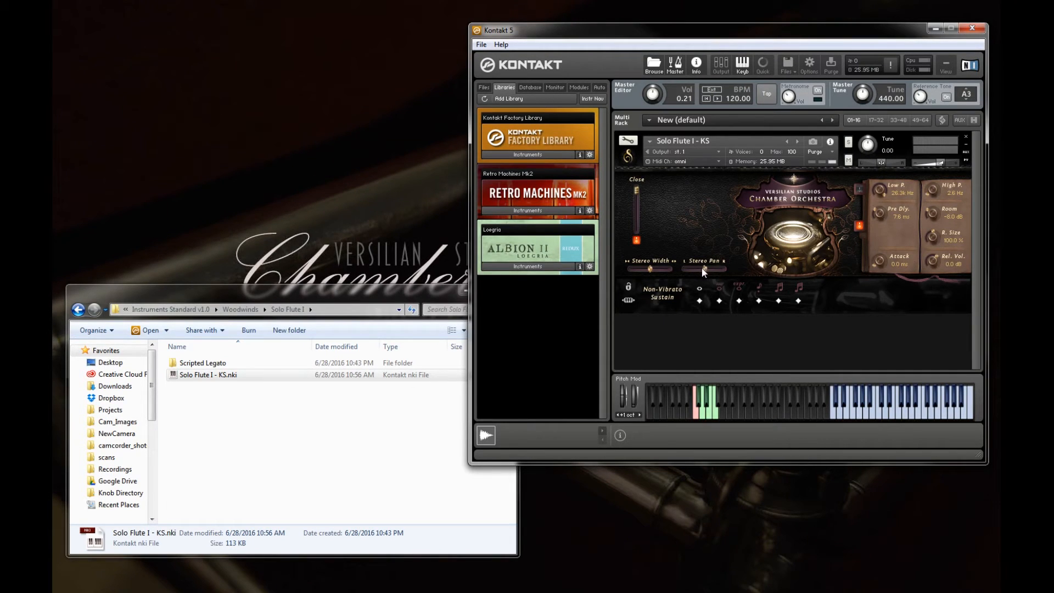
{"action": "mouse_move", "coordinate": [863, 204]}
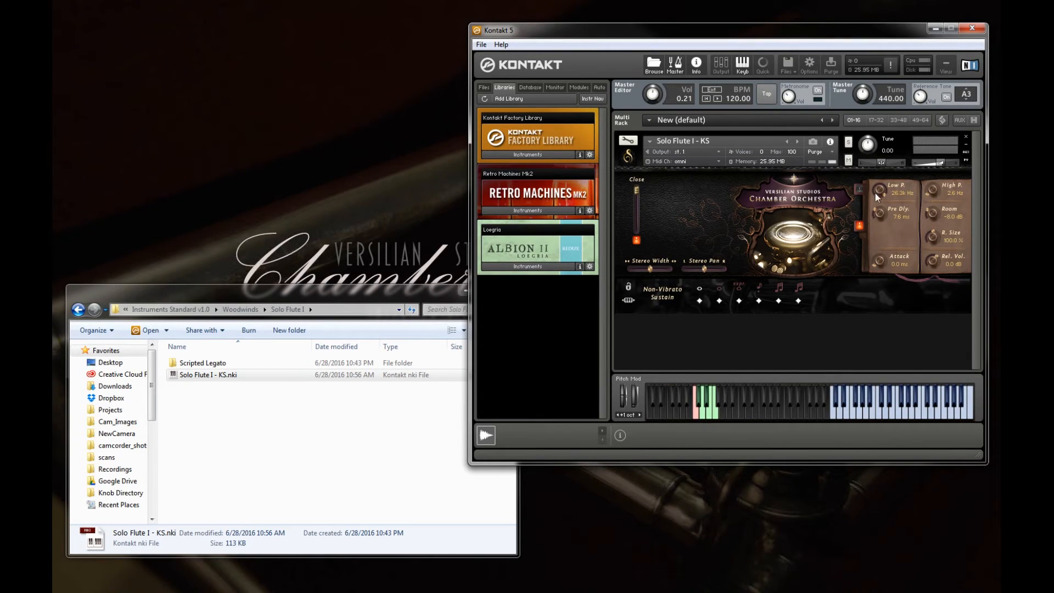
{"action": "mouse_move", "coordinate": [892, 196]}
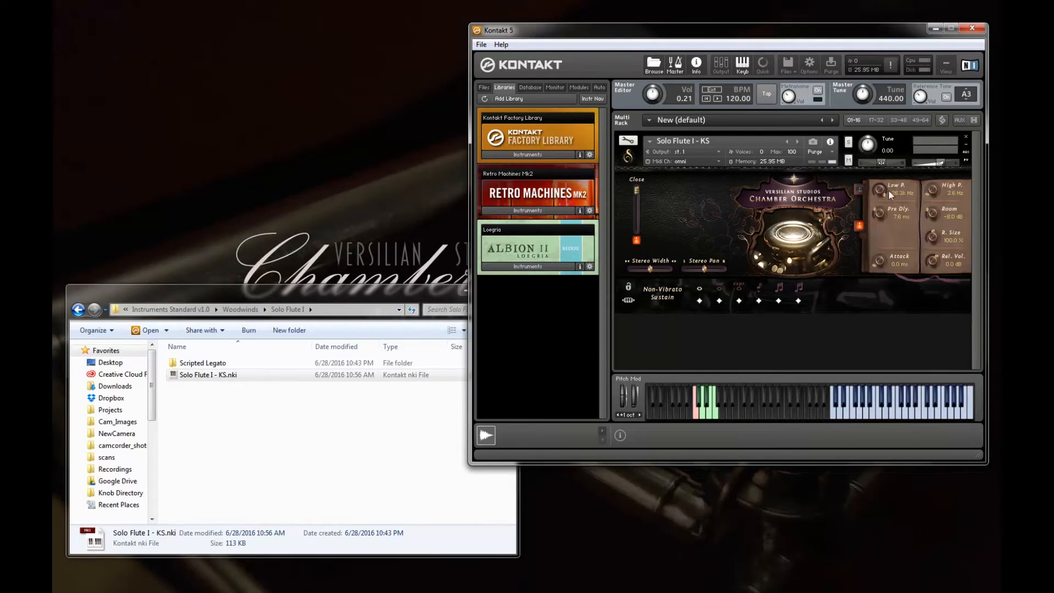
{"action": "mouse_move", "coordinate": [861, 192]}
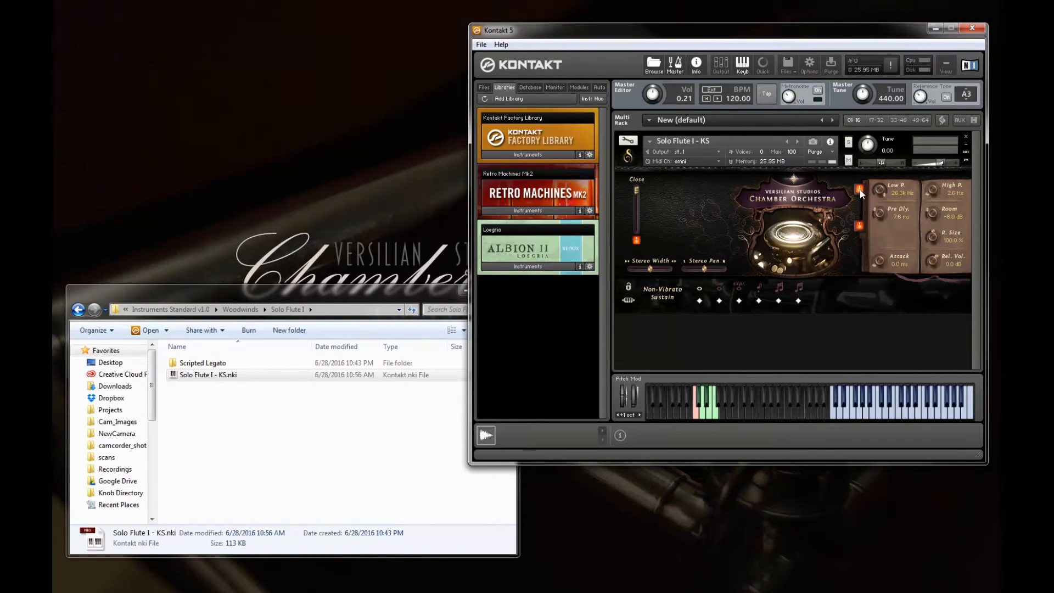
{"action": "mouse_move", "coordinate": [868, 196]}
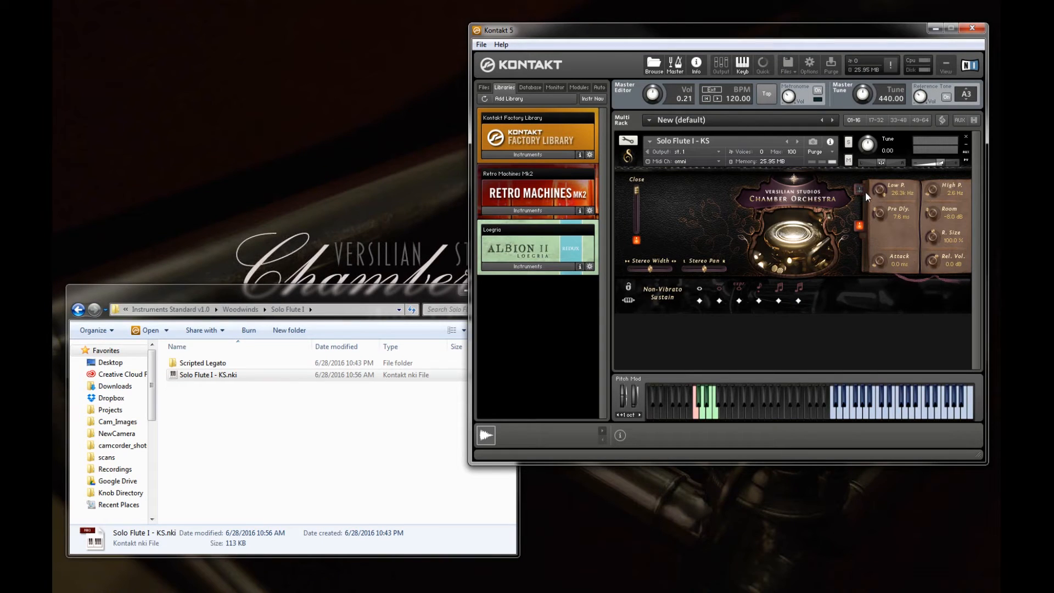
{"action": "mouse_move", "coordinate": [918, 202]}
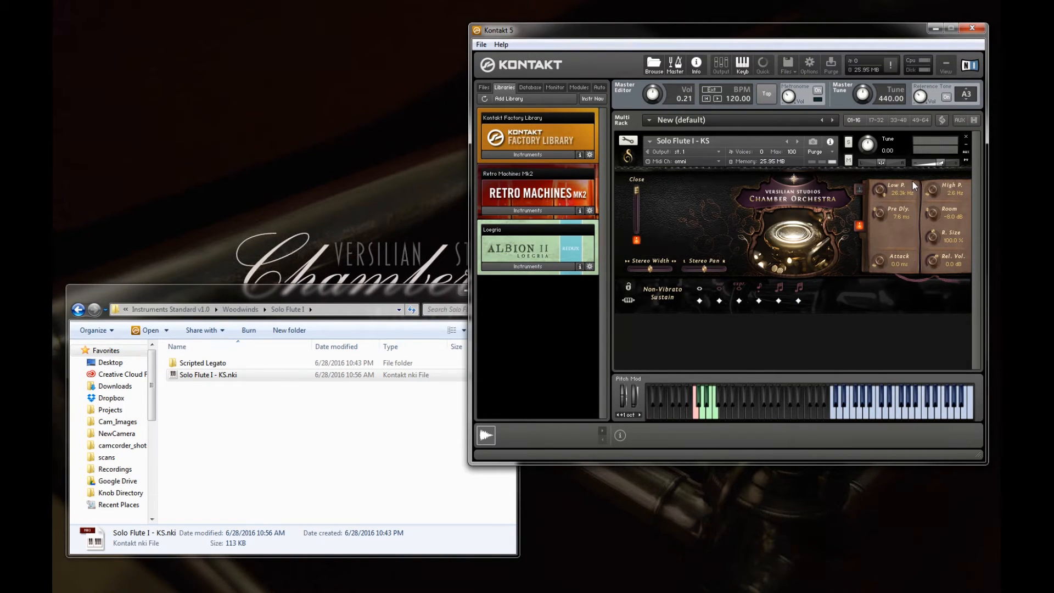
{"action": "mouse_move", "coordinate": [907, 204]}
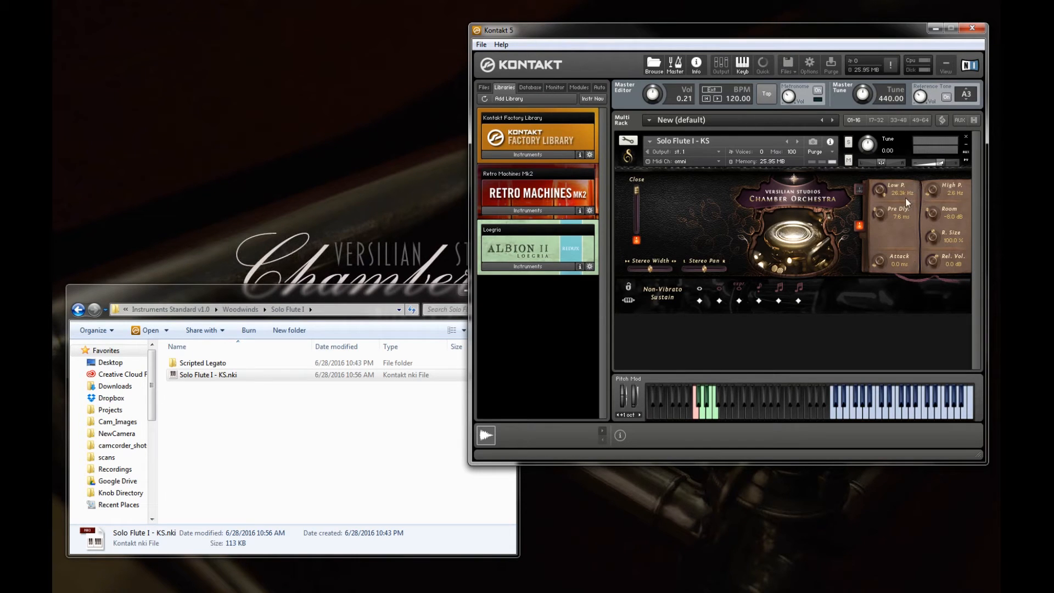
{"action": "mouse_move", "coordinate": [899, 205]}
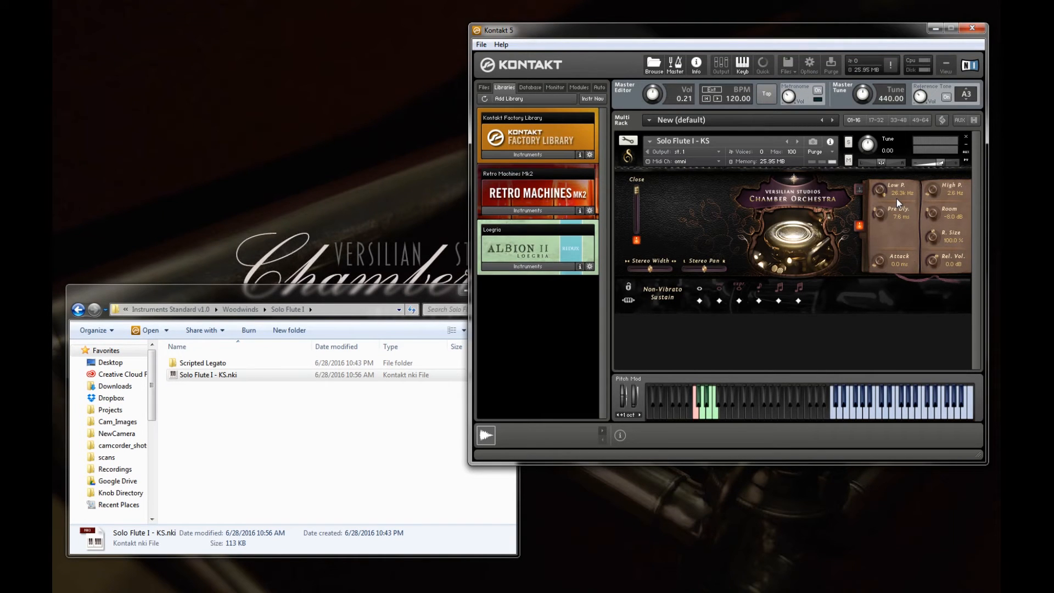
{"action": "mouse_move", "coordinate": [883, 197]}
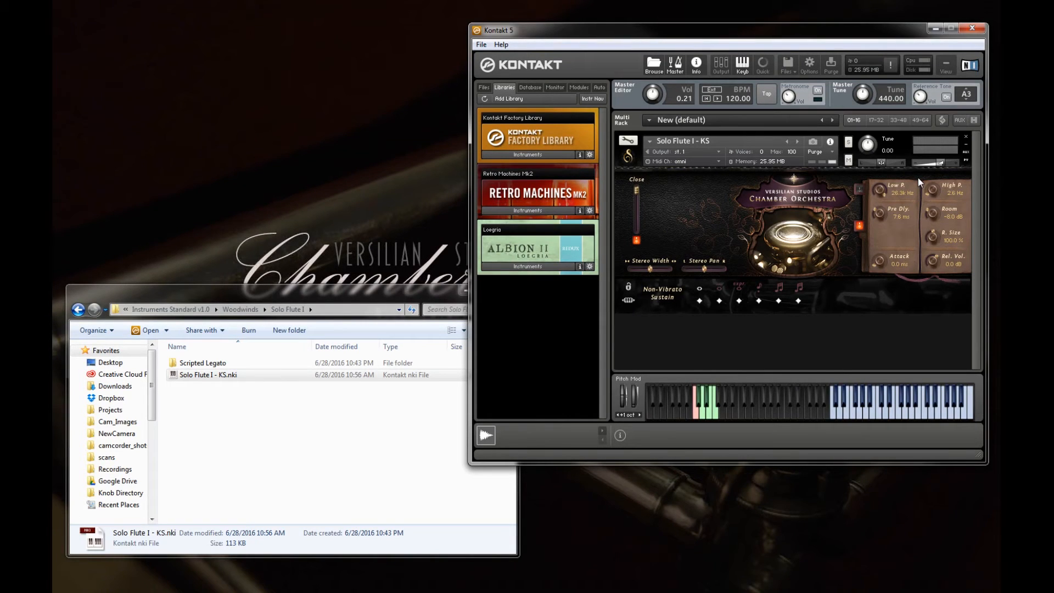
{"action": "mouse_move", "coordinate": [926, 228]}
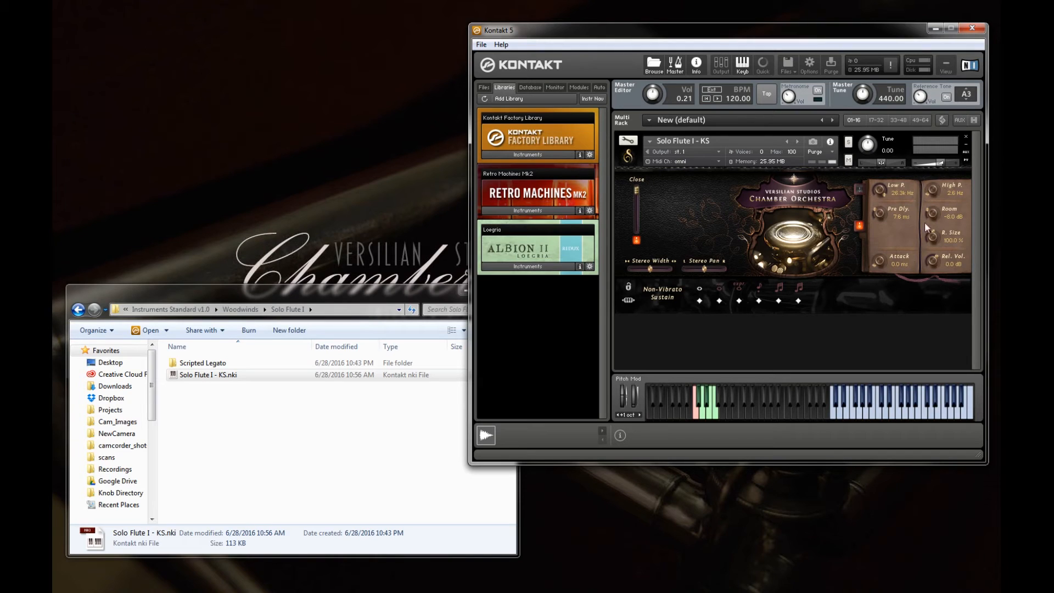
{"action": "mouse_move", "coordinate": [933, 202]}
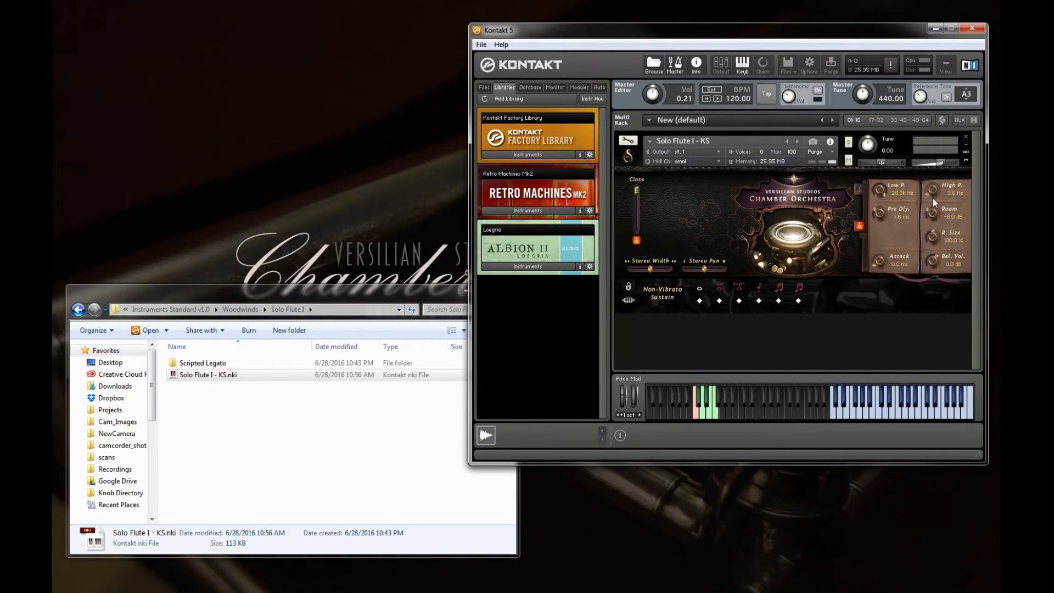
{"action": "mouse_move", "coordinate": [934, 192]}
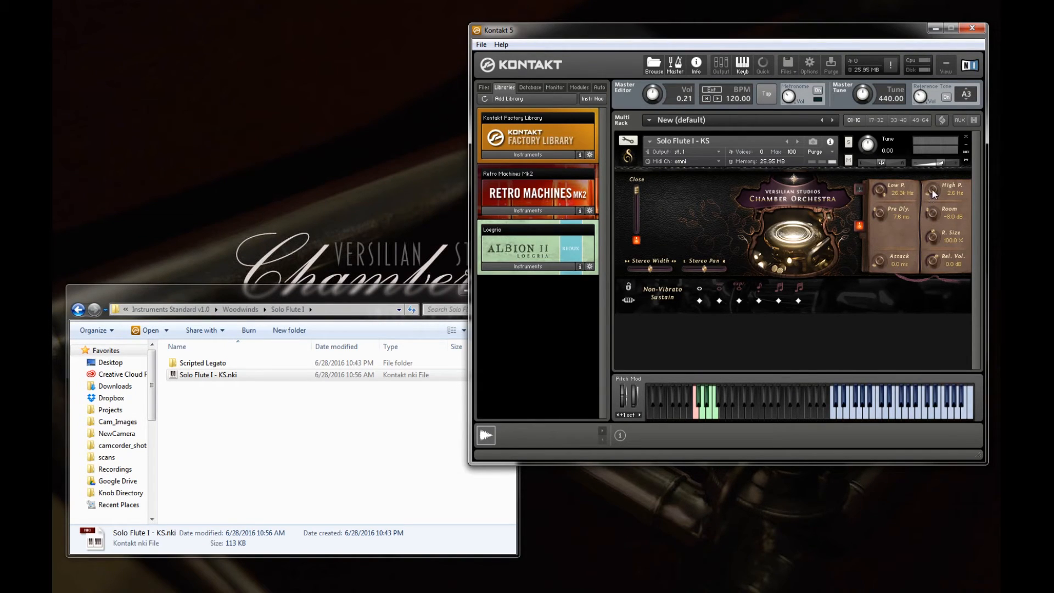
{"action": "left_click_drag", "start_coordinate": [948, 196], "coordinate": [948, 165]}
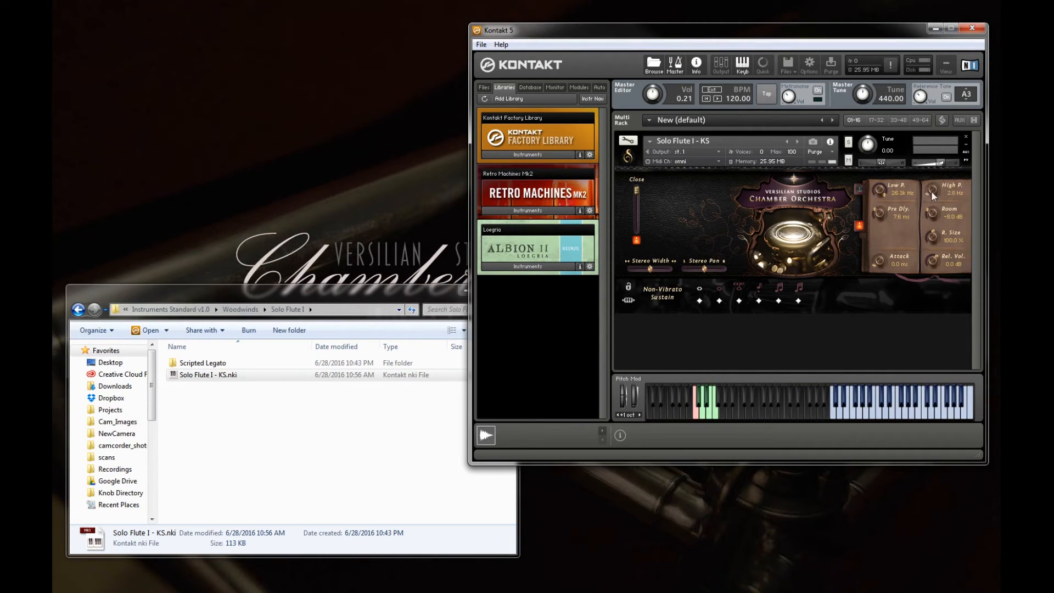
{"action": "mouse_move", "coordinate": [867, 189]}
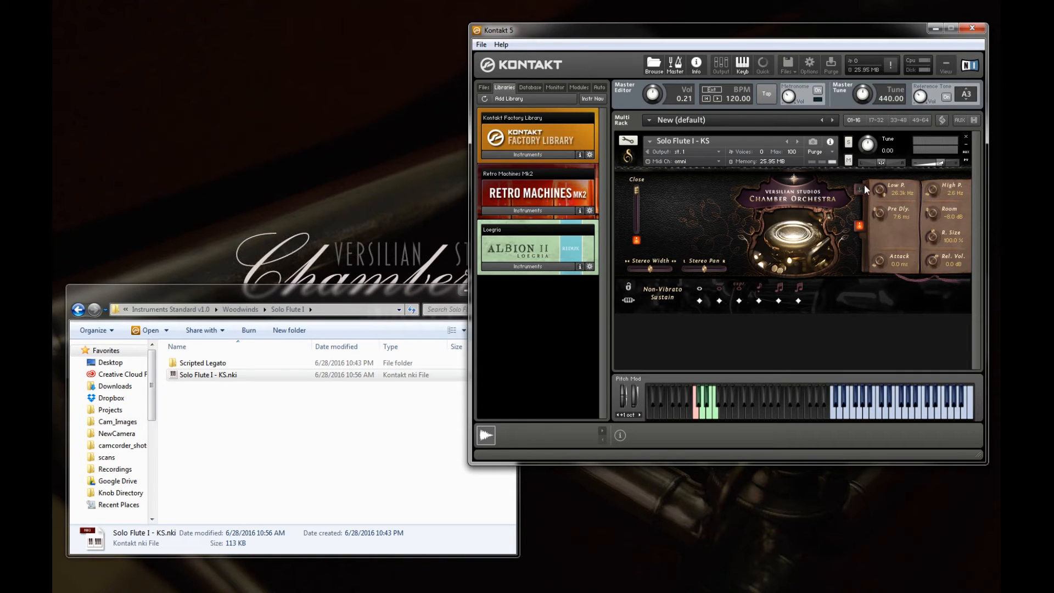
{"action": "mouse_move", "coordinate": [883, 193]}
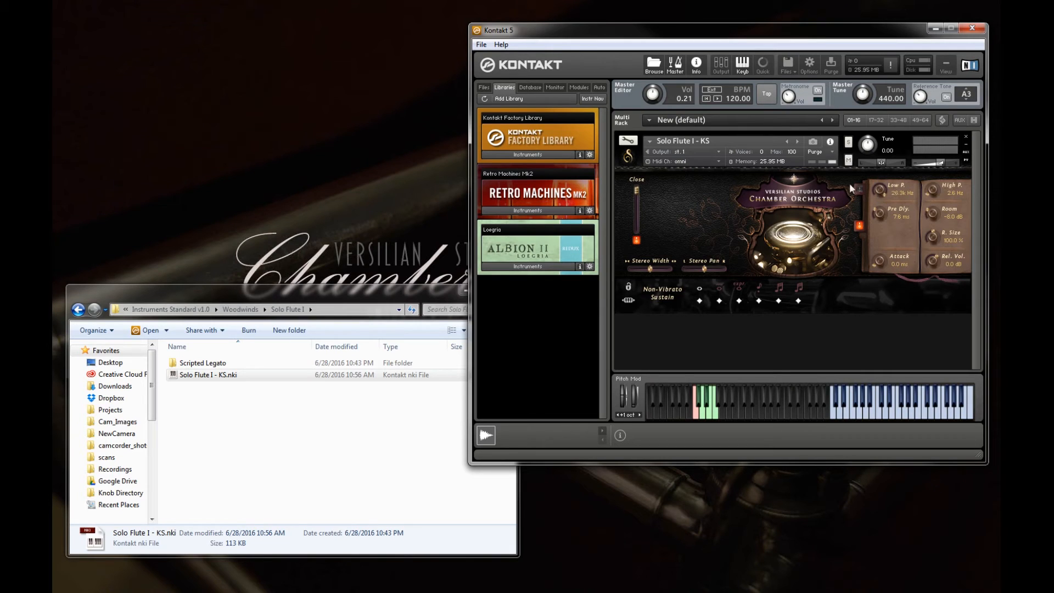
{"action": "mouse_move", "coordinate": [821, 194]}
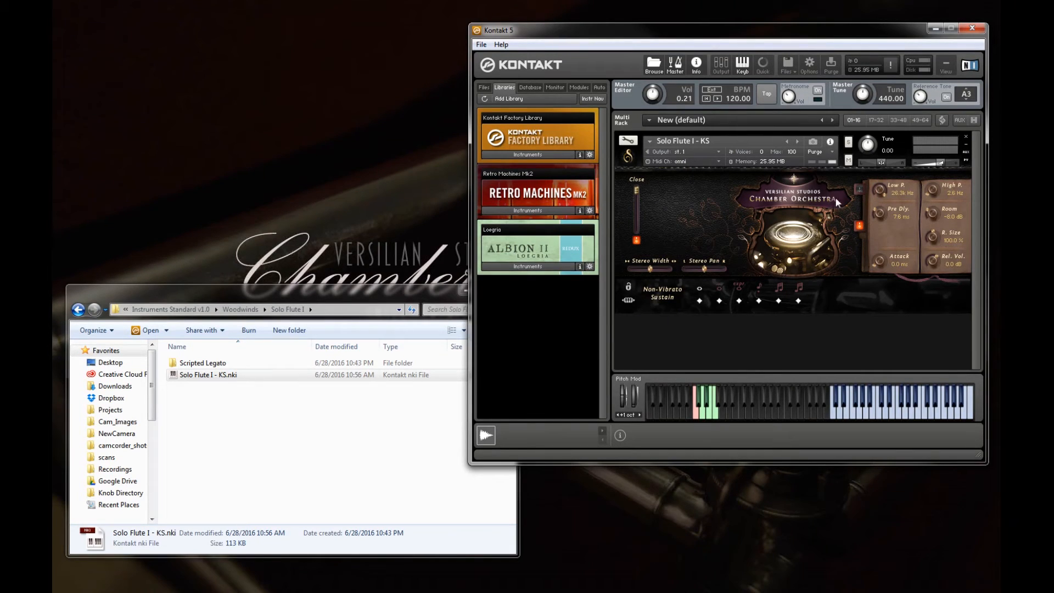
{"action": "mouse_move", "coordinate": [933, 256]}
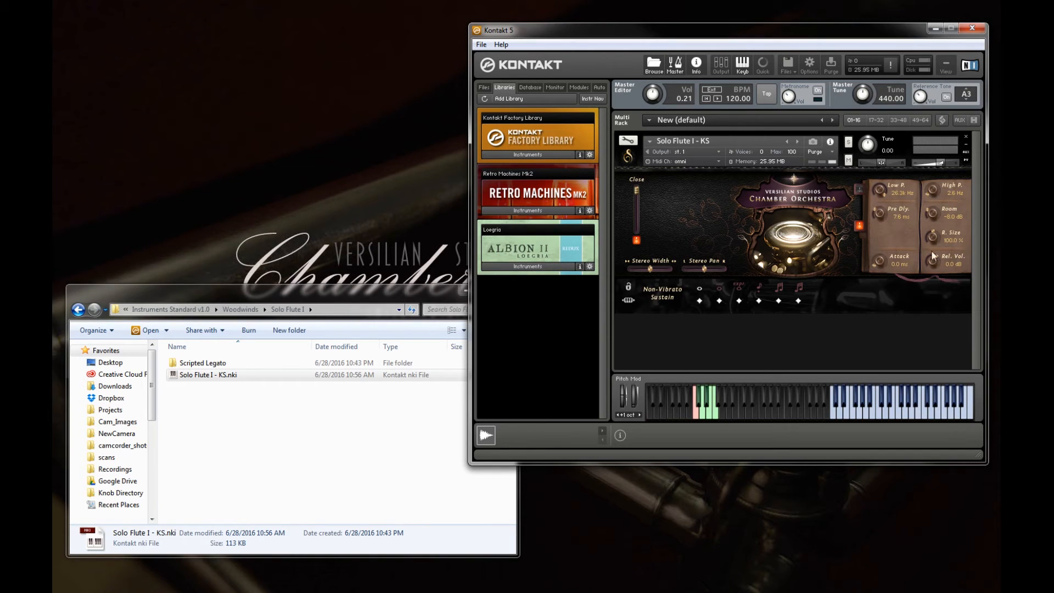
{"action": "mouse_move", "coordinate": [880, 186]}
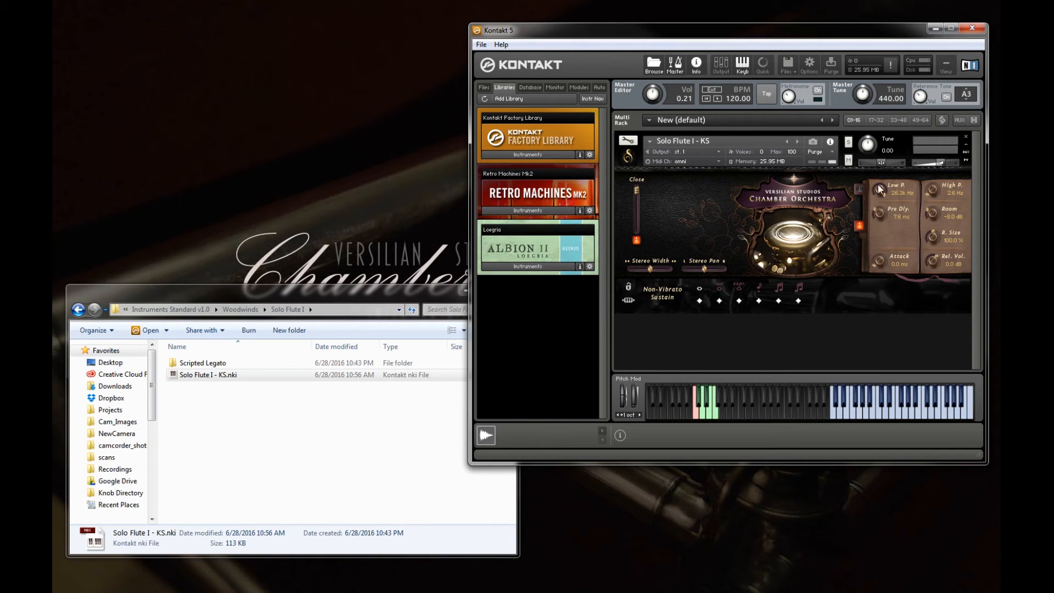
{"action": "mouse_move", "coordinate": [892, 224]}
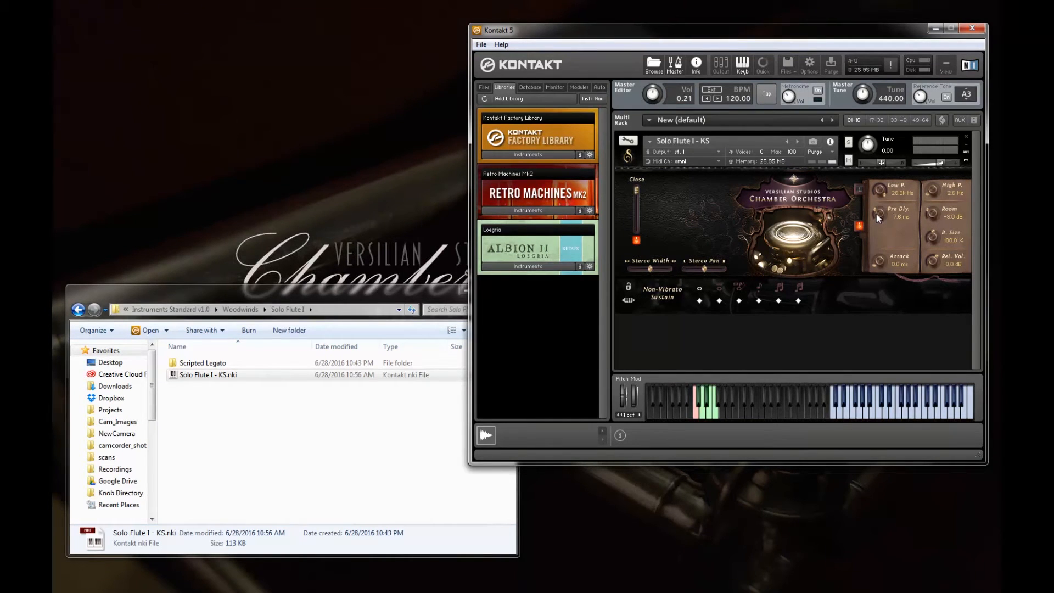
{"action": "mouse_move", "coordinate": [894, 241]}
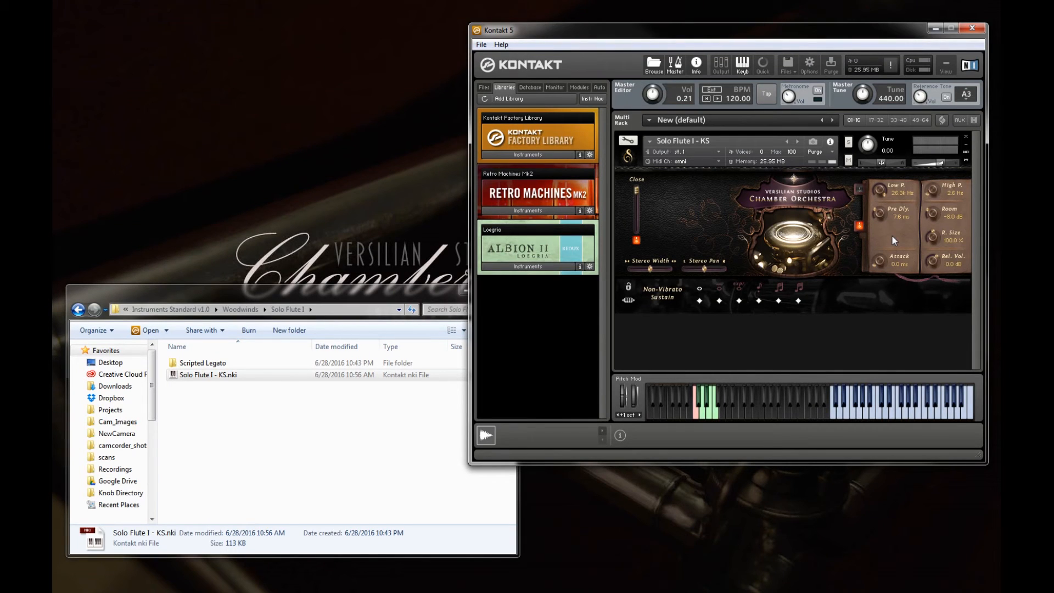
{"action": "mouse_move", "coordinate": [912, 235]}
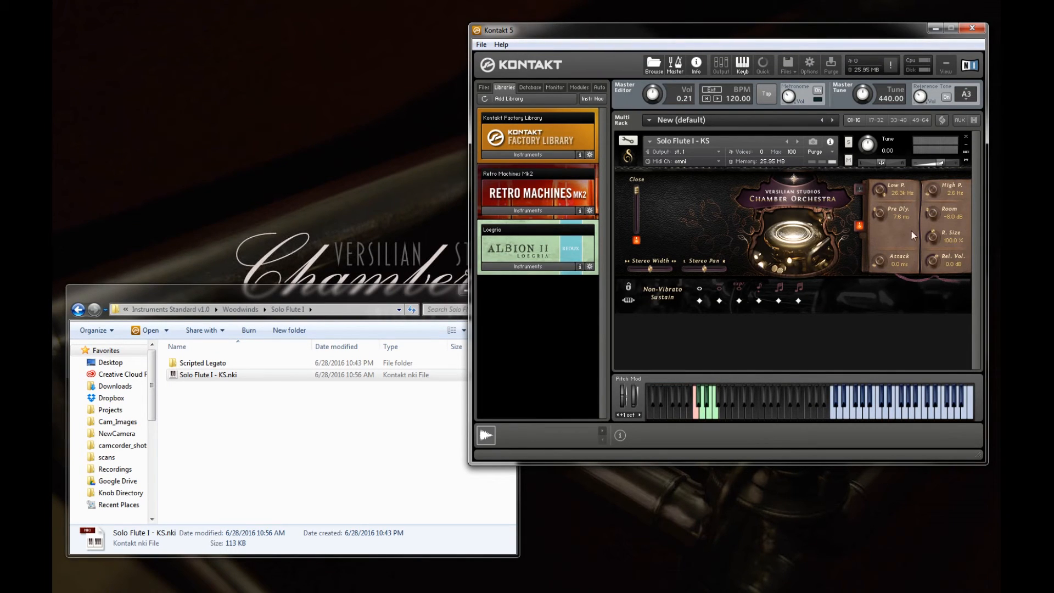
{"action": "mouse_move", "coordinate": [953, 228]}
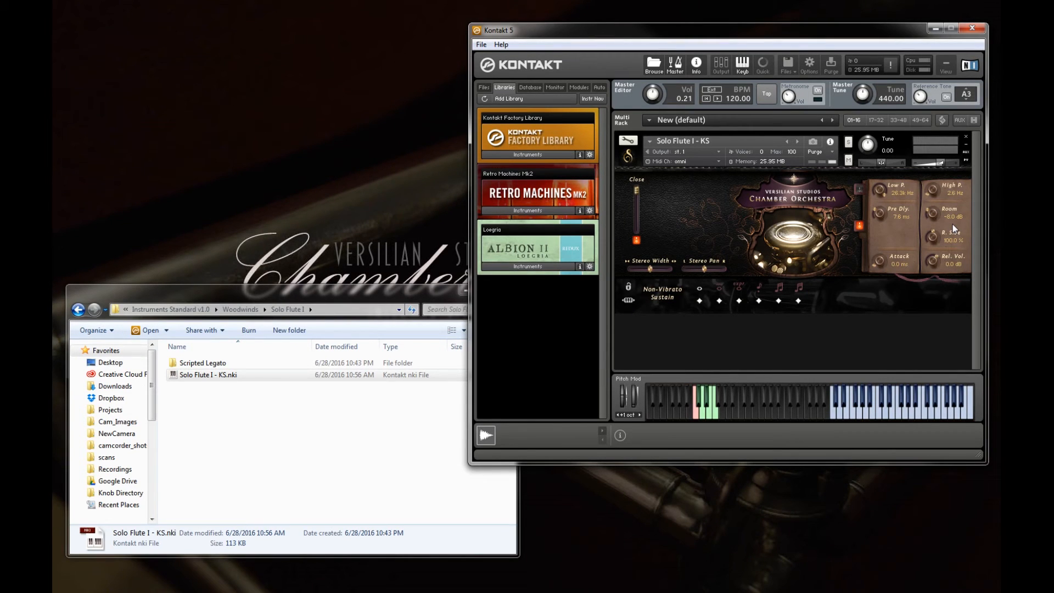
{"action": "mouse_move", "coordinate": [988, 231]}
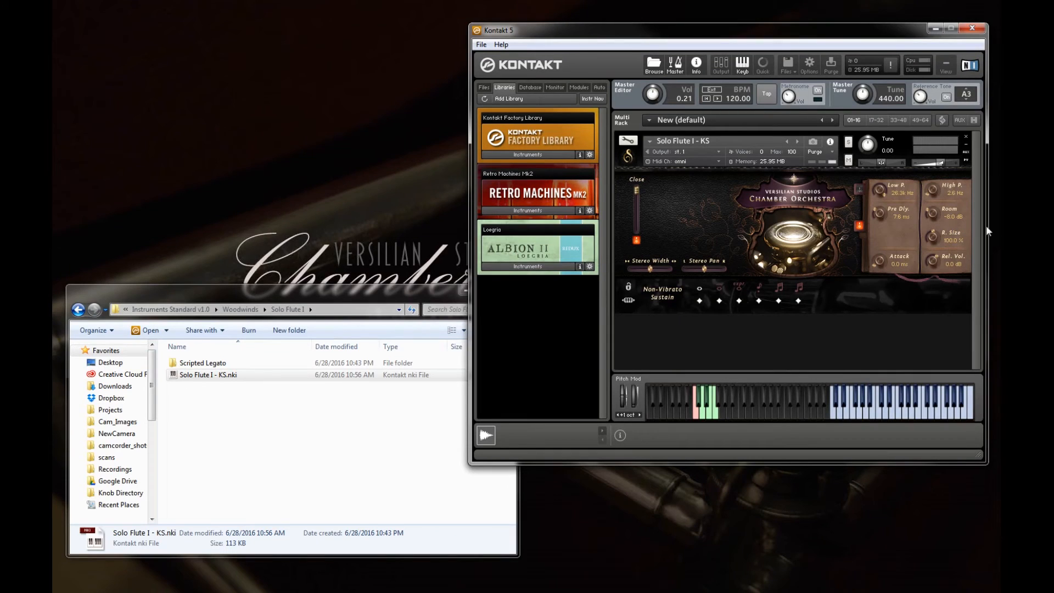
{"action": "mouse_move", "coordinate": [913, 246]}
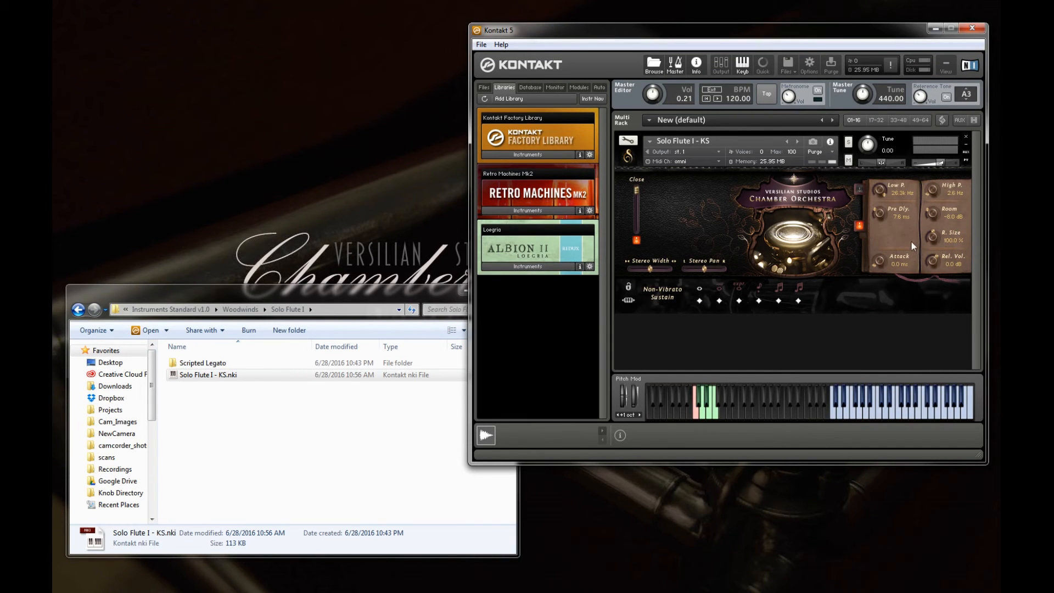
{"action": "mouse_move", "coordinate": [920, 242]}
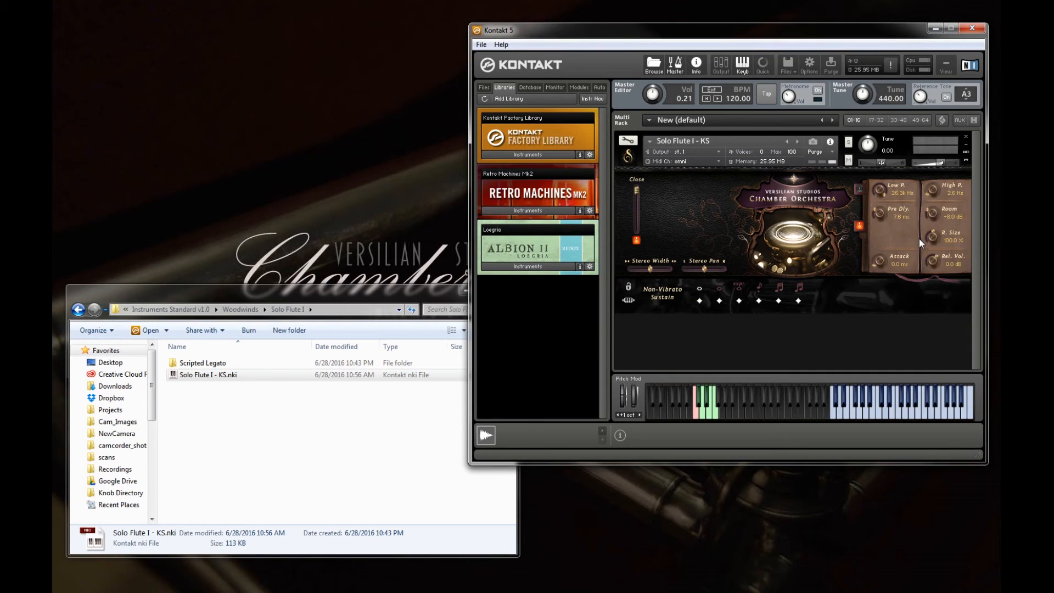
{"action": "mouse_move", "coordinate": [951, 248]}
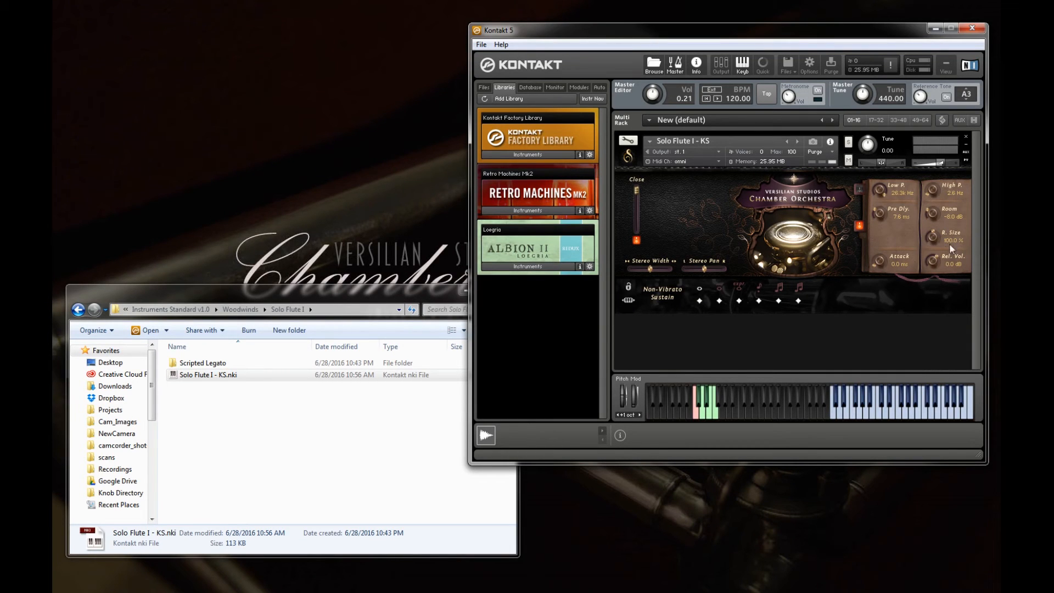
{"action": "mouse_move", "coordinate": [933, 238]}
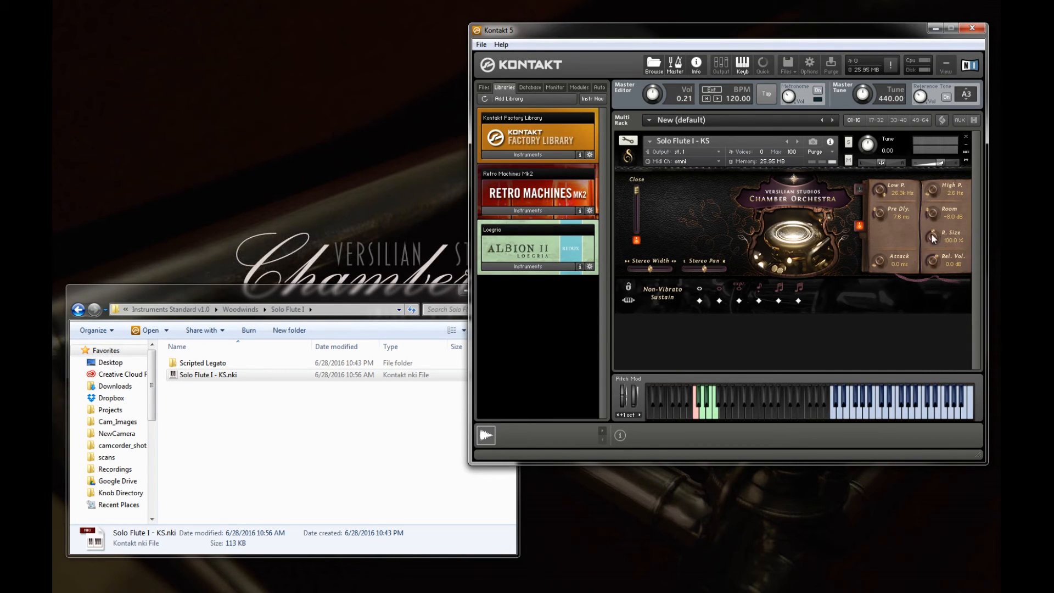
- Lower the R. Size reverb knob from 100% to roughly 87%
{"action": "left_click_drag", "start_coordinate": [951, 235], "coordinate": [933, 261]}
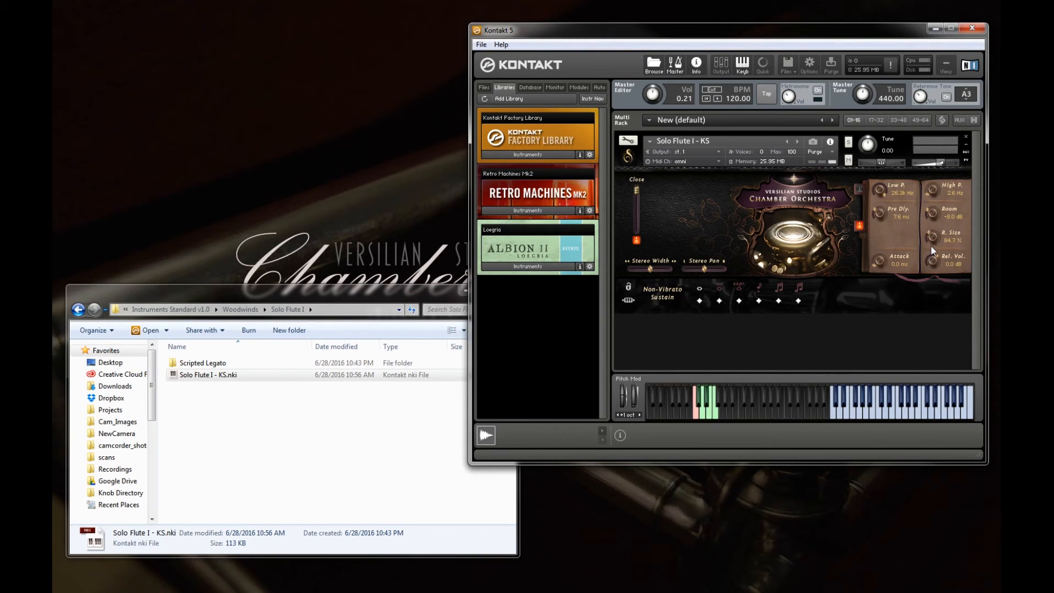
{"action": "left_click_drag", "start_coordinate": [932, 235], "coordinate": [933, 222]}
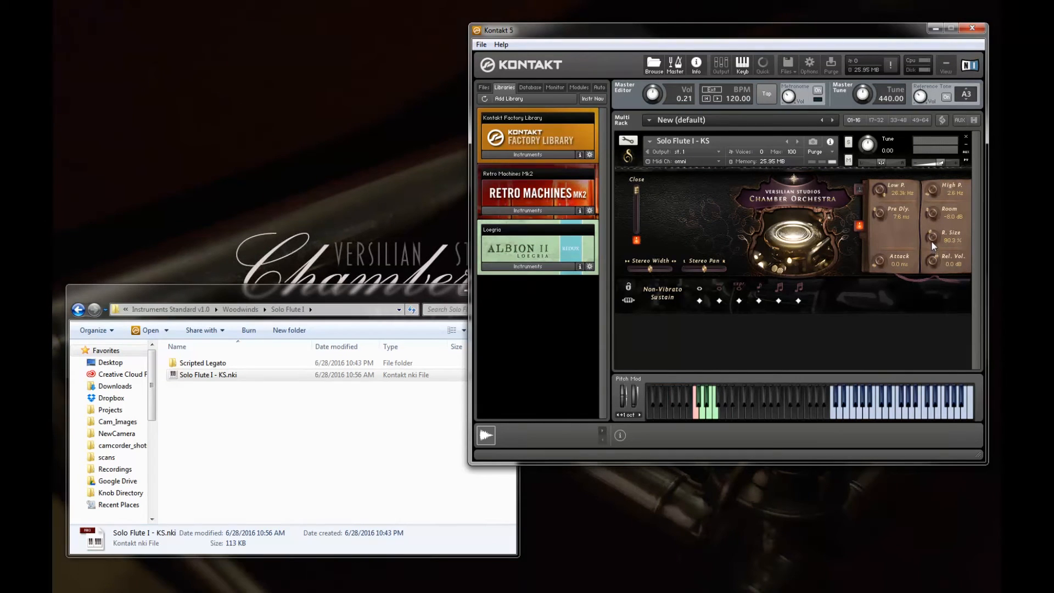
{"action": "left_click_drag", "start_coordinate": [933, 228], "coordinate": [933, 223]}
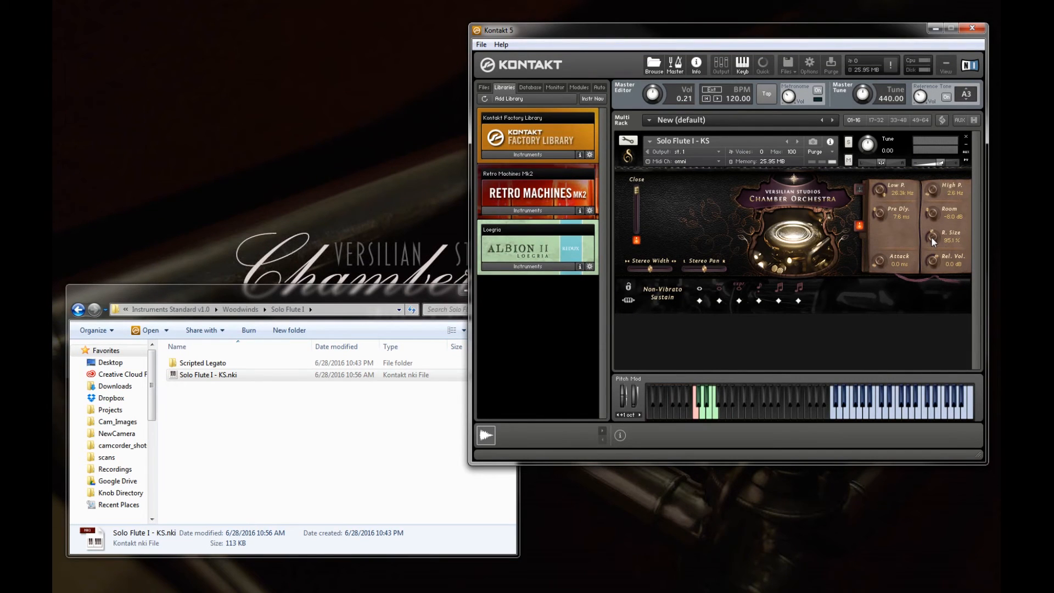
{"action": "left_click_drag", "start_coordinate": [944, 232], "coordinate": [944, 228]}
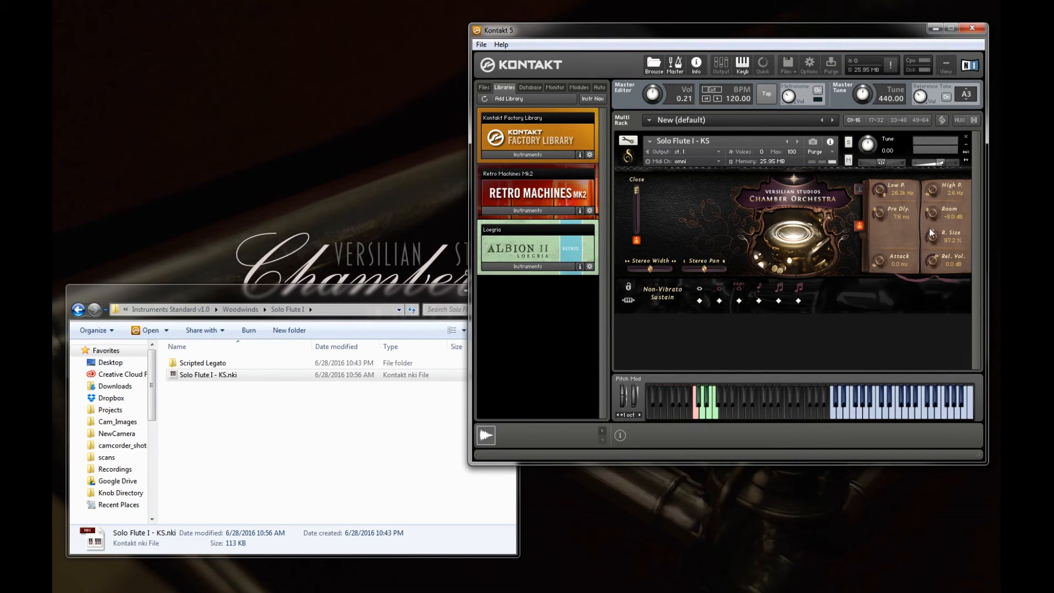
{"action": "mouse_move", "coordinate": [969, 237]}
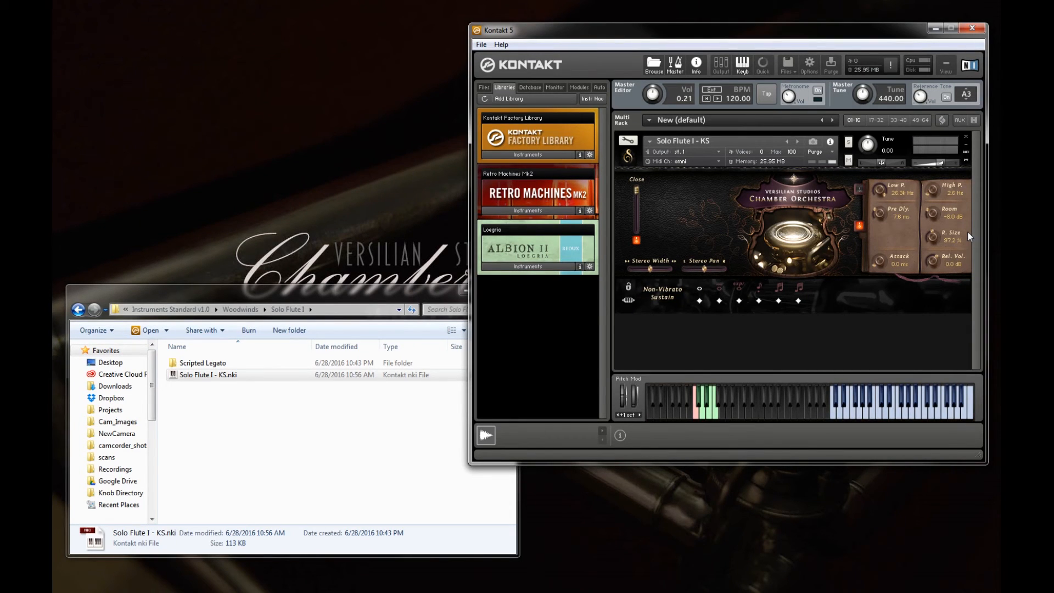
{"action": "mouse_move", "coordinate": [929, 237]}
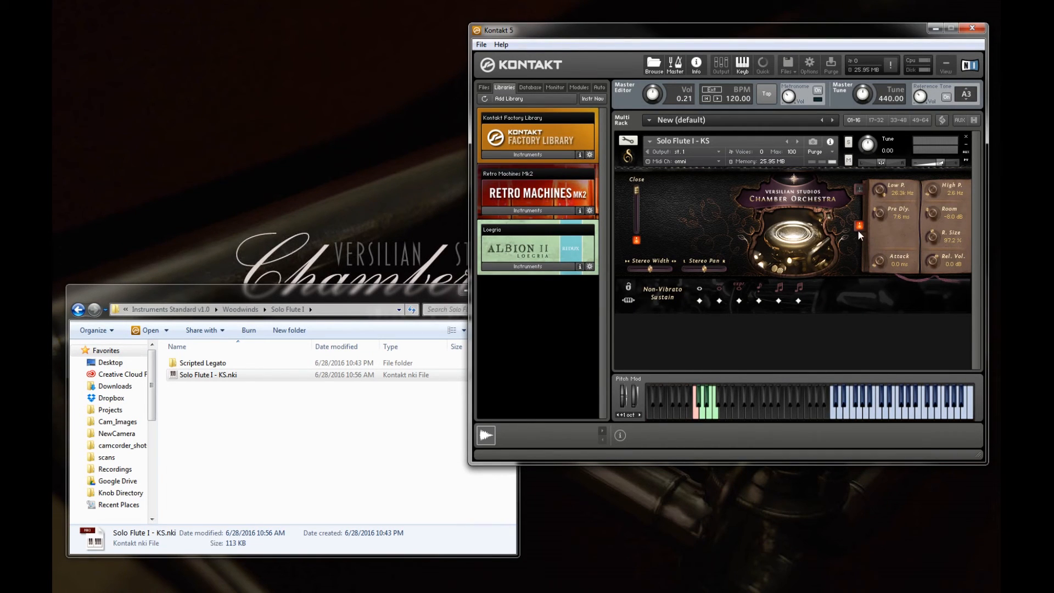
{"action": "mouse_move", "coordinate": [857, 274]}
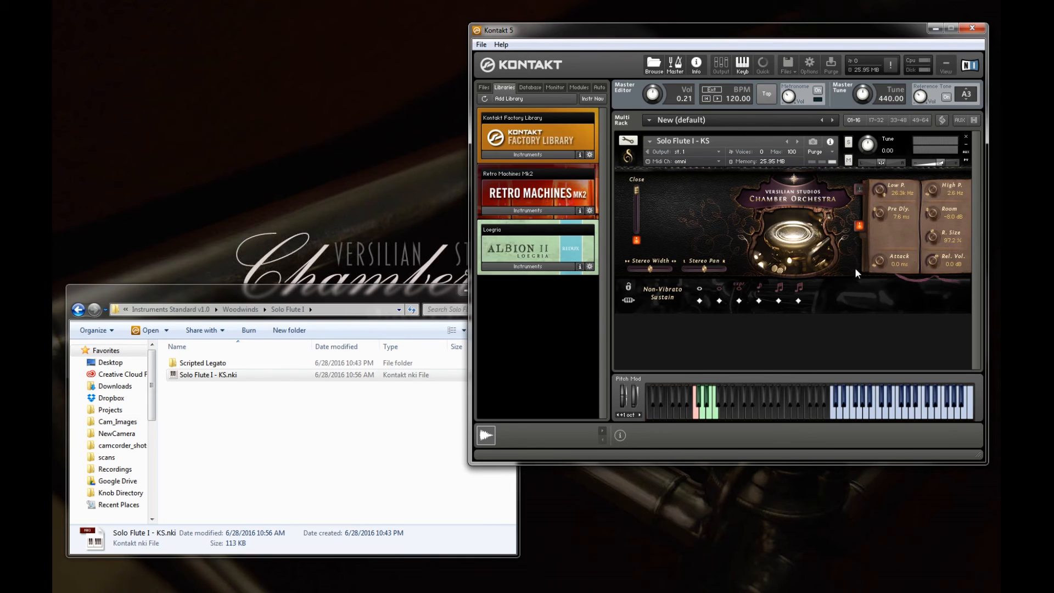
{"action": "mouse_move", "coordinate": [890, 281]}
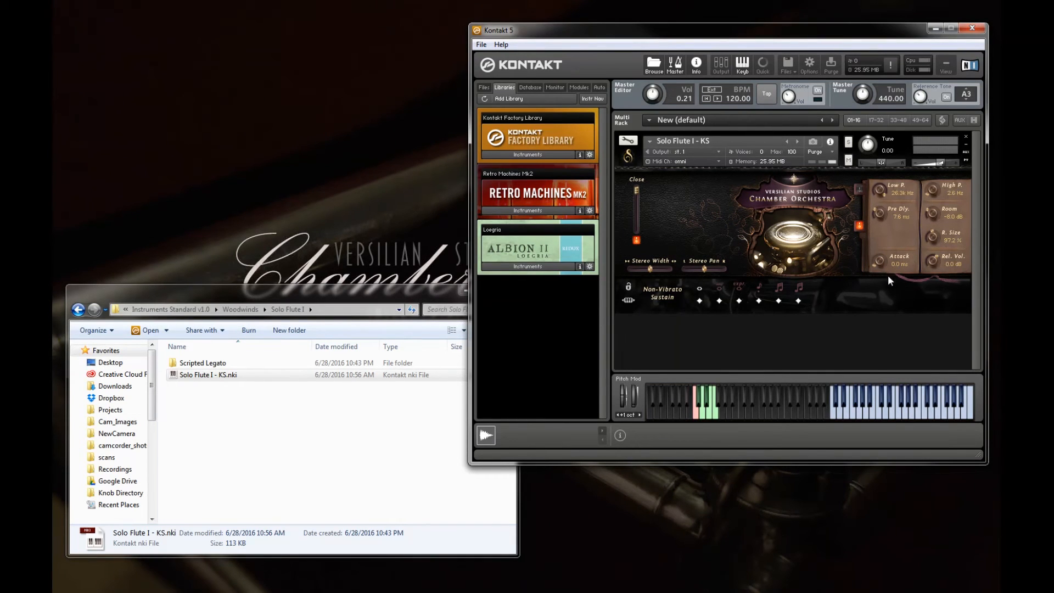
{"action": "mouse_move", "coordinate": [894, 281]}
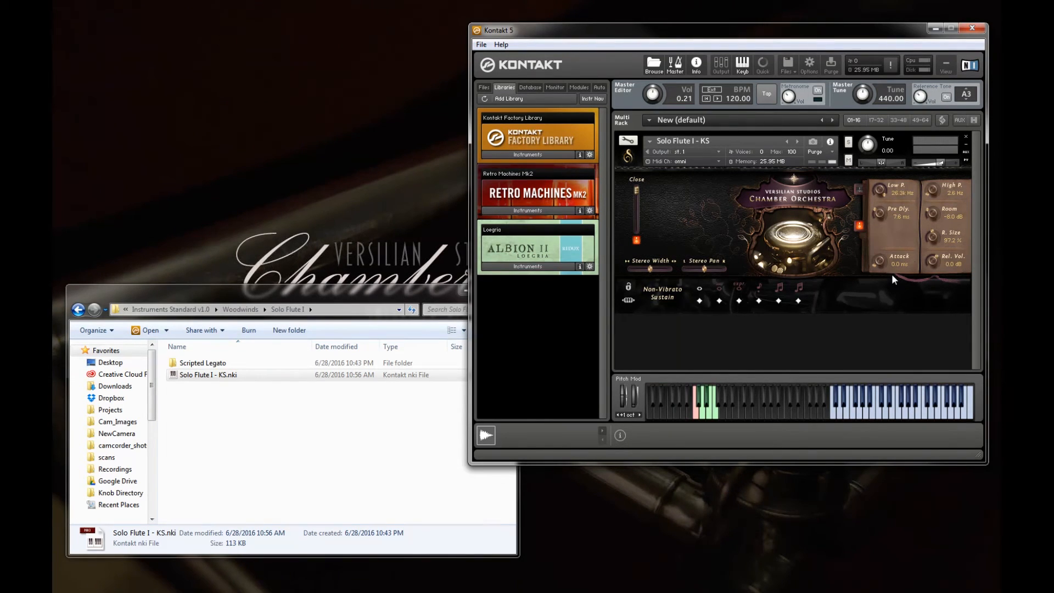
{"action": "mouse_move", "coordinate": [905, 276]}
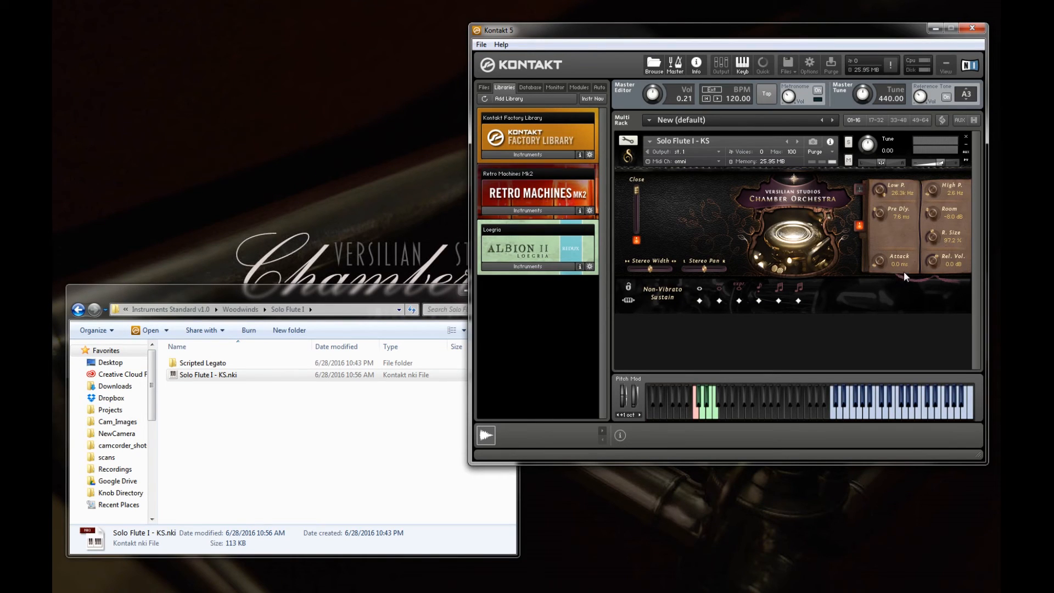
{"action": "mouse_move", "coordinate": [912, 283]}
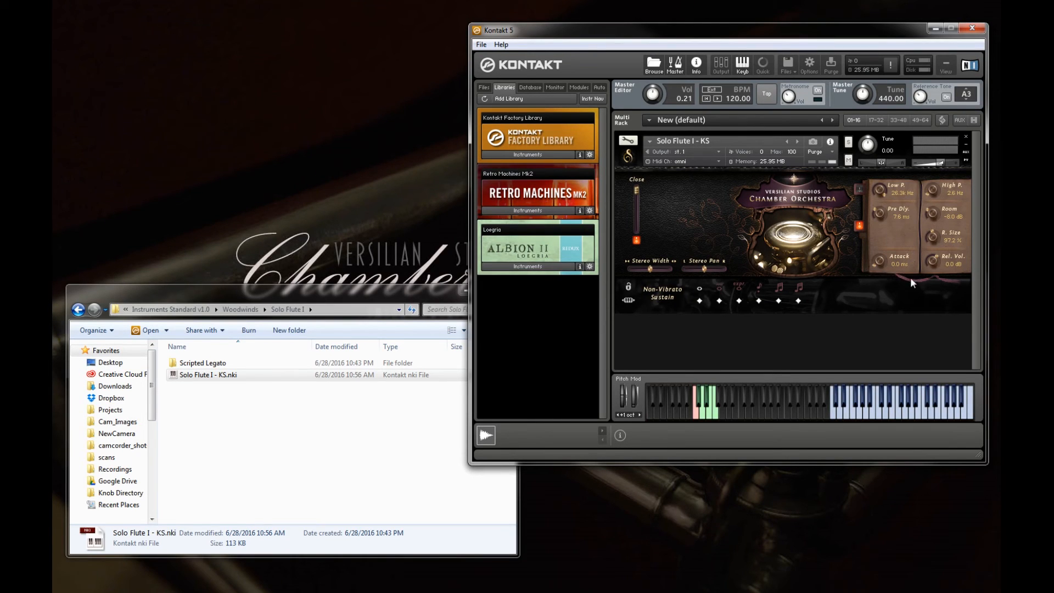
{"action": "mouse_move", "coordinate": [915, 288]}
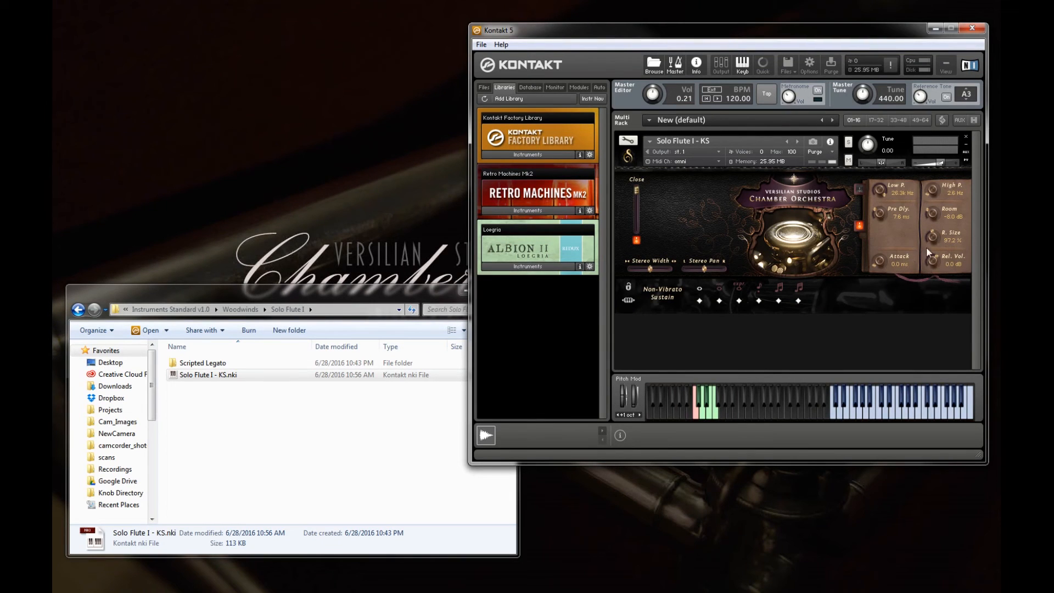
{"action": "mouse_move", "coordinate": [909, 284]}
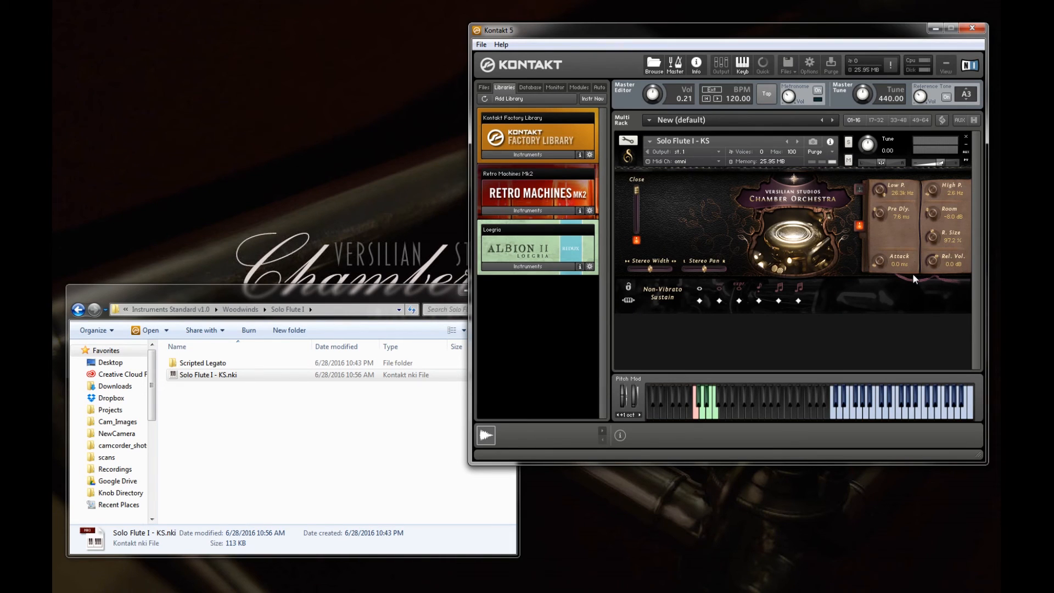
{"action": "mouse_move", "coordinate": [834, 333]}
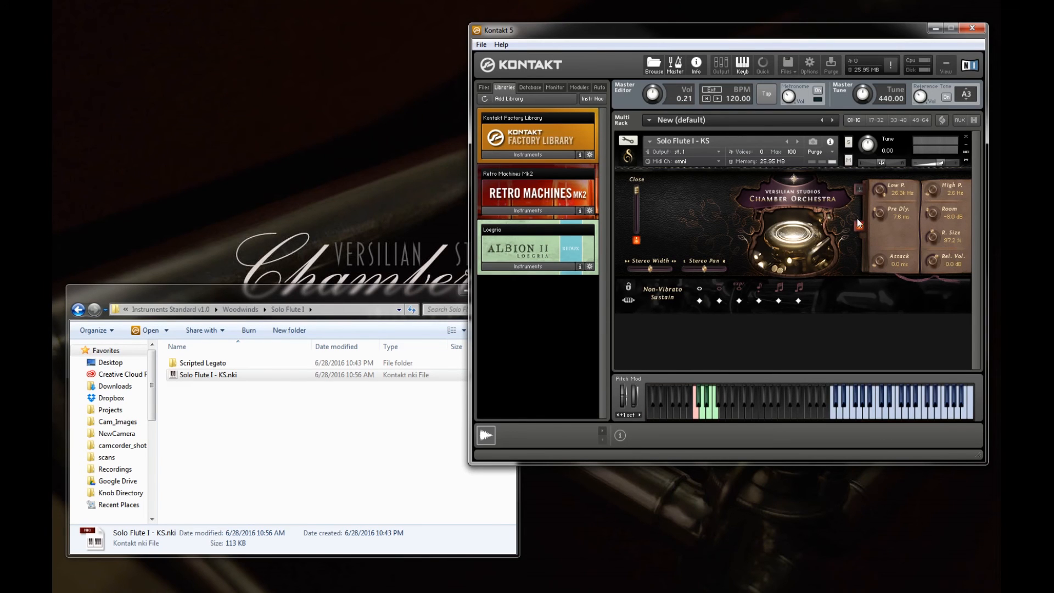
{"action": "mouse_move", "coordinate": [929, 234]}
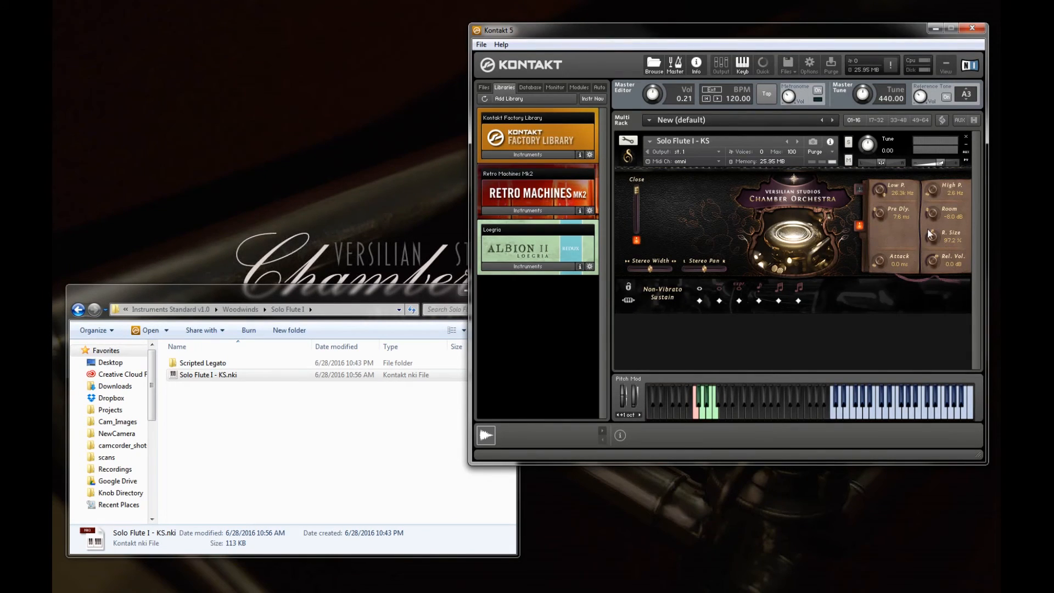
{"action": "mouse_move", "coordinate": [945, 235]}
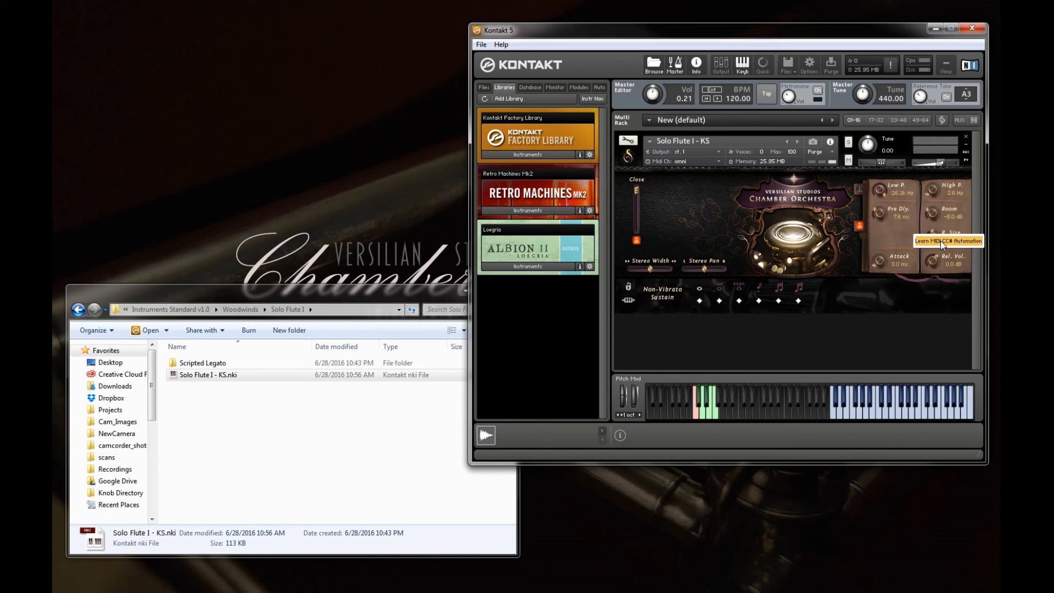
{"action": "mouse_move", "coordinate": [893, 240]}
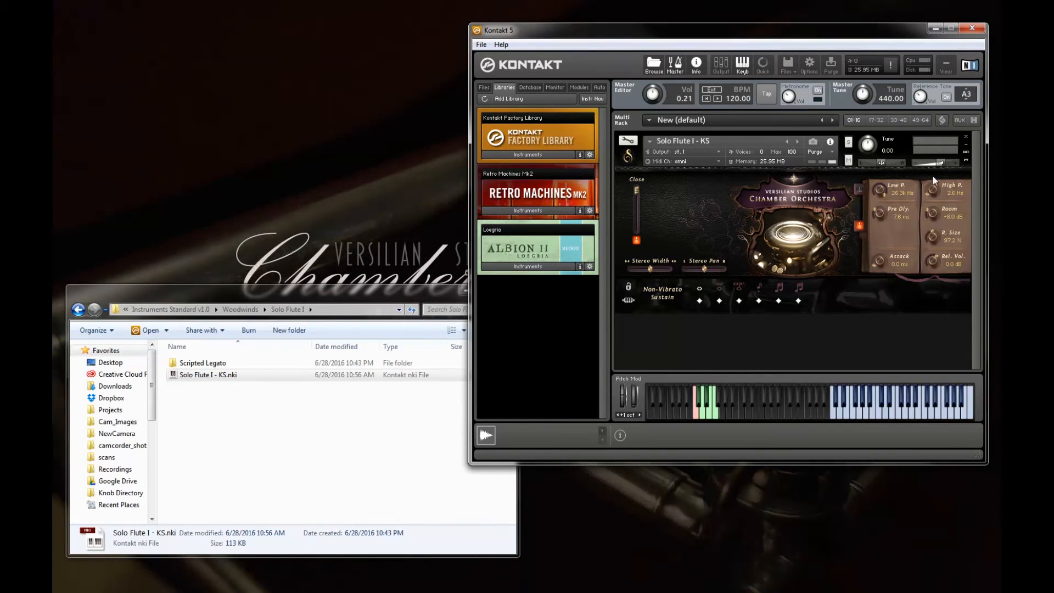
{"action": "mouse_move", "coordinate": [898, 243]}
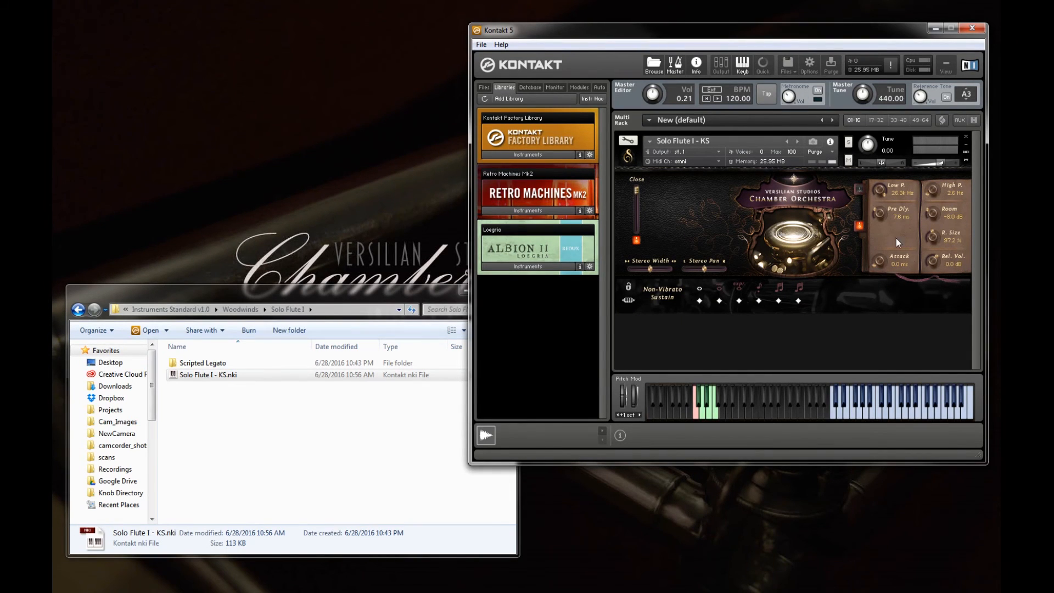
{"action": "mouse_move", "coordinate": [816, 254]}
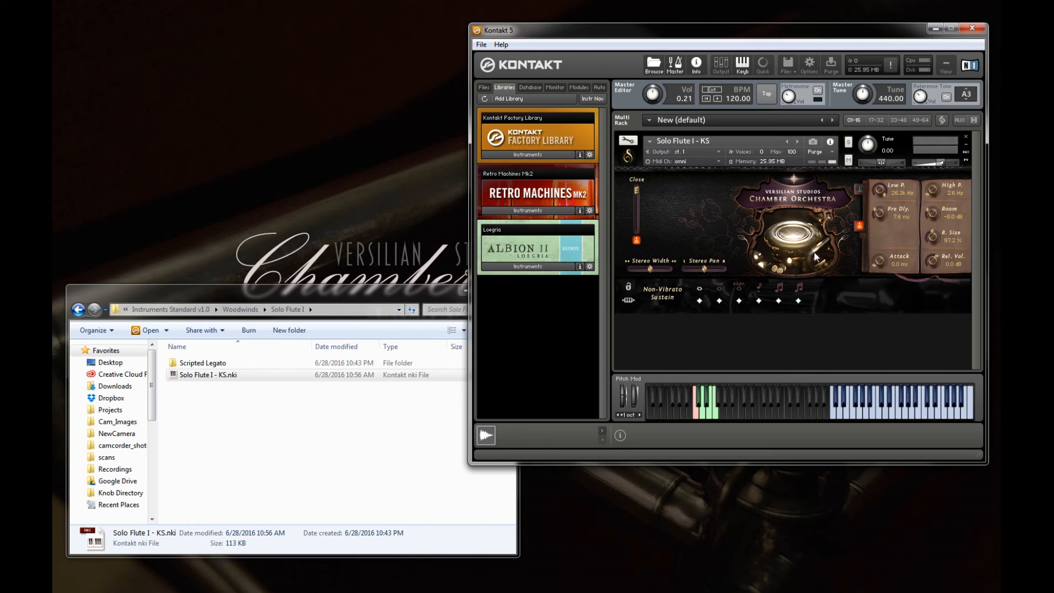
{"action": "mouse_move", "coordinate": [784, 255]}
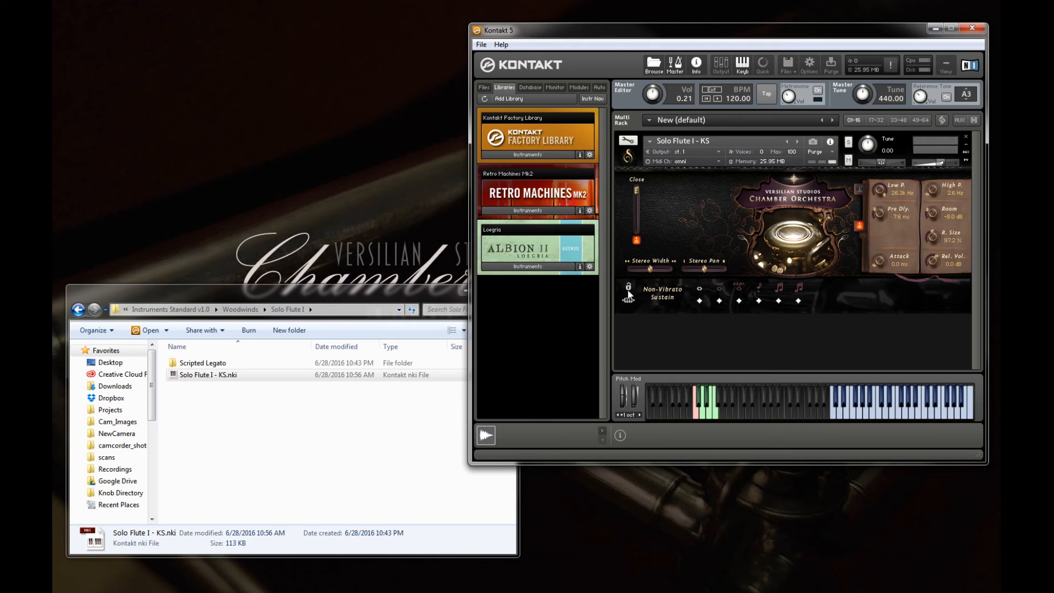
{"action": "mouse_move", "coordinate": [597, 314]}
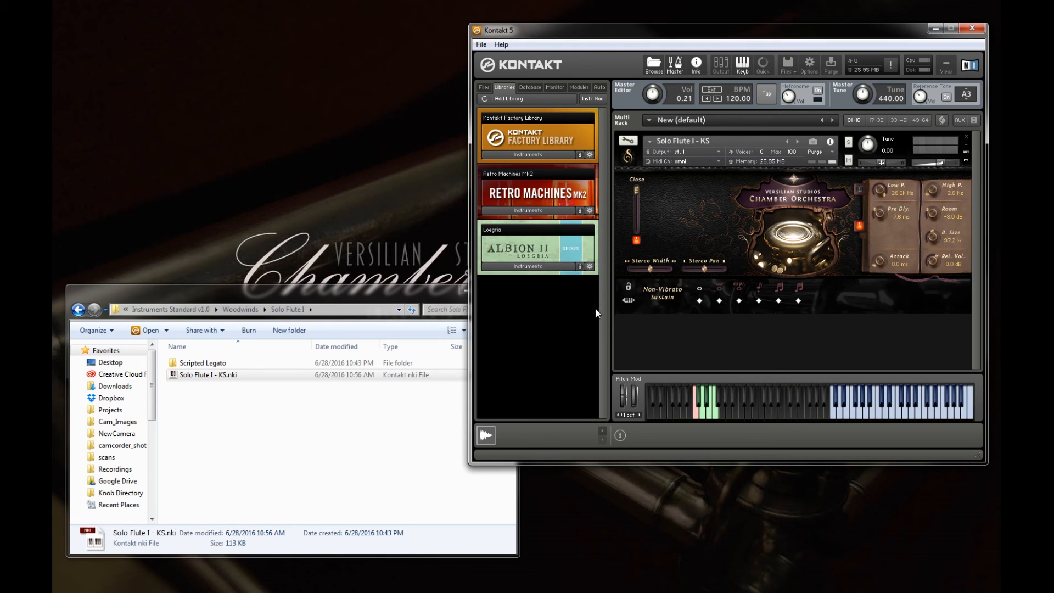
{"action": "mouse_move", "coordinate": [637, 311]}
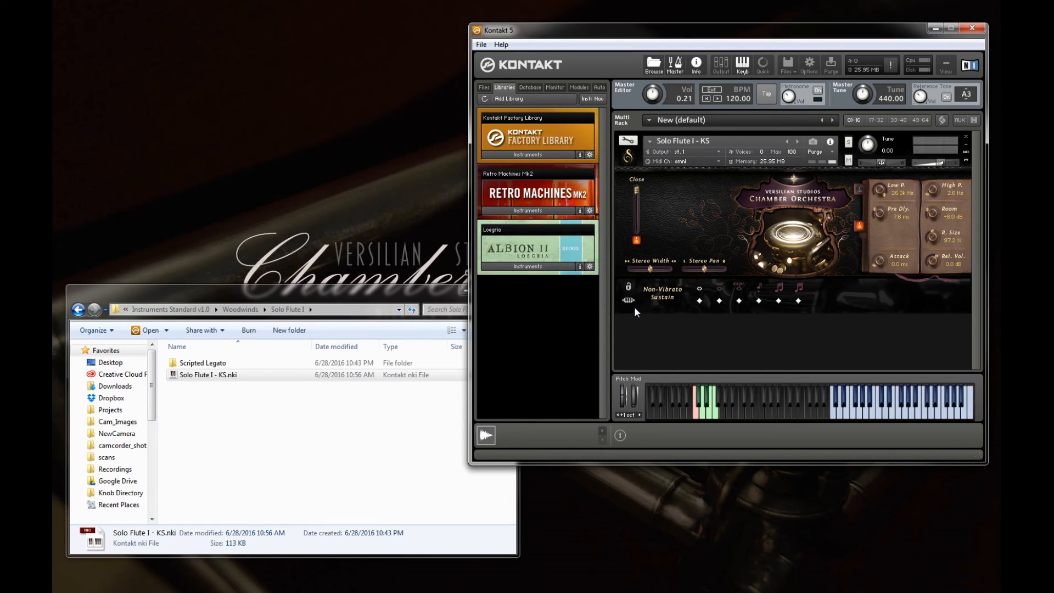
{"action": "mouse_move", "coordinate": [646, 308]}
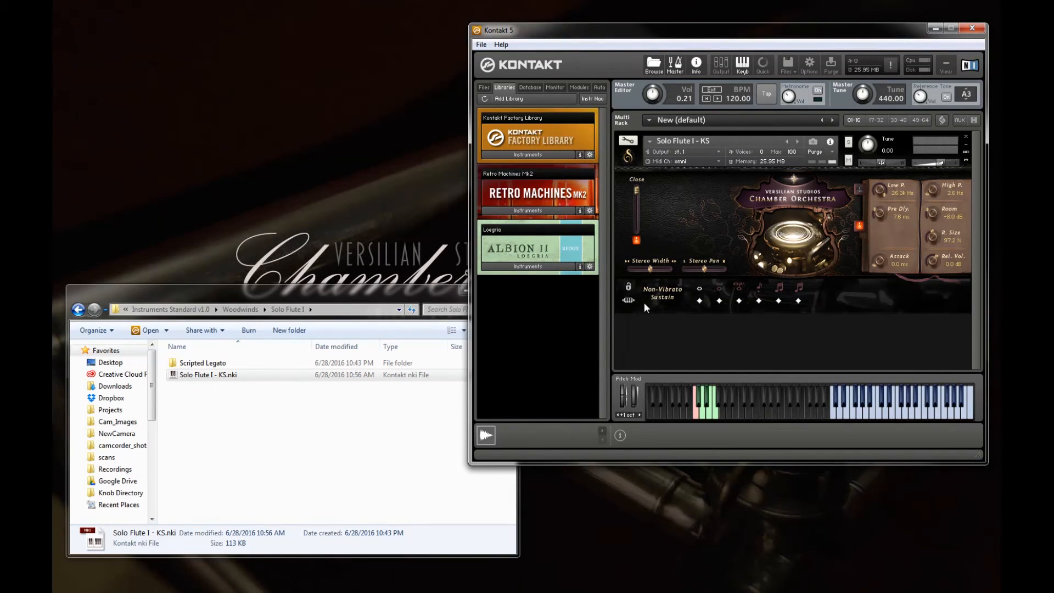
{"action": "mouse_move", "coordinate": [680, 315]}
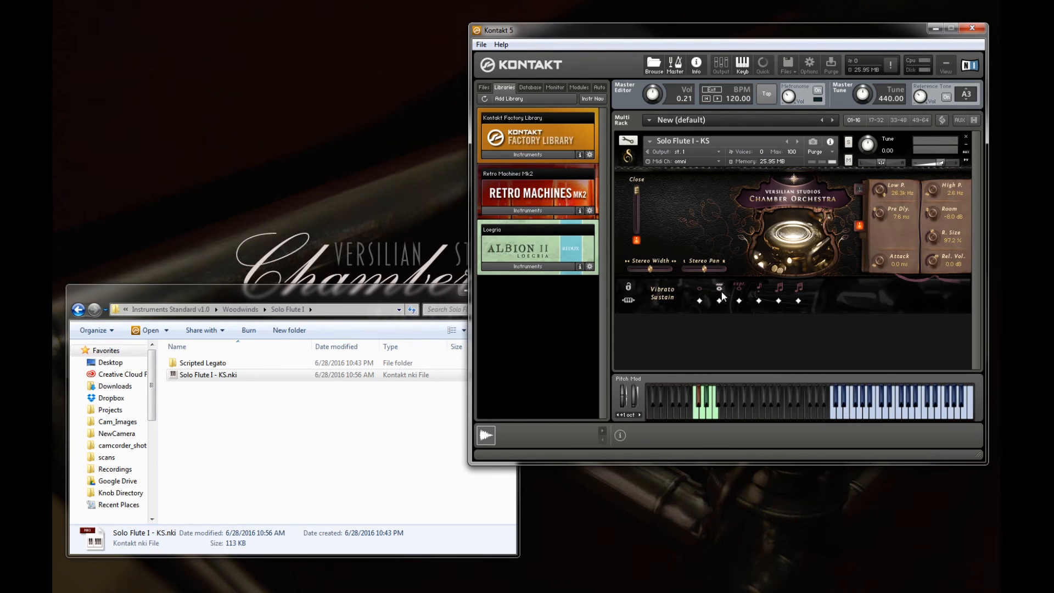
{"action": "mouse_move", "coordinate": [740, 291]}
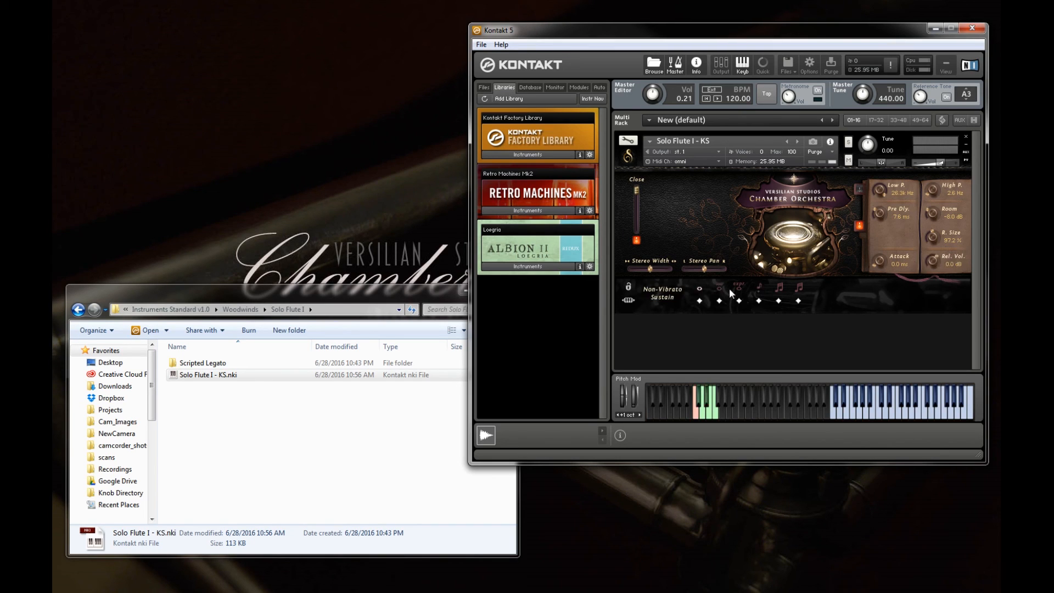
{"action": "mouse_move", "coordinate": [730, 289]}
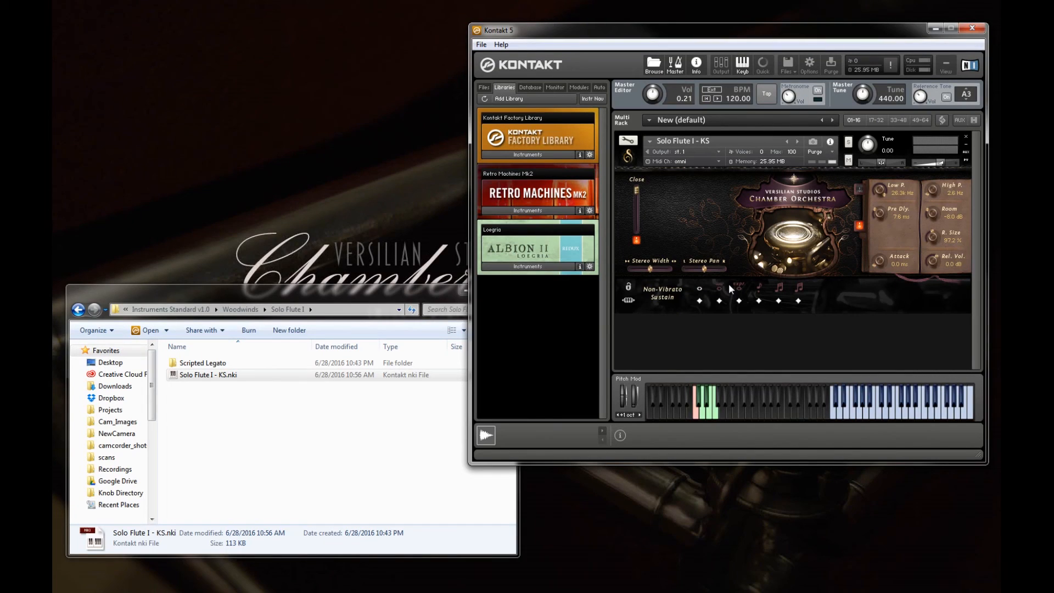
{"action": "mouse_move", "coordinate": [732, 286]}
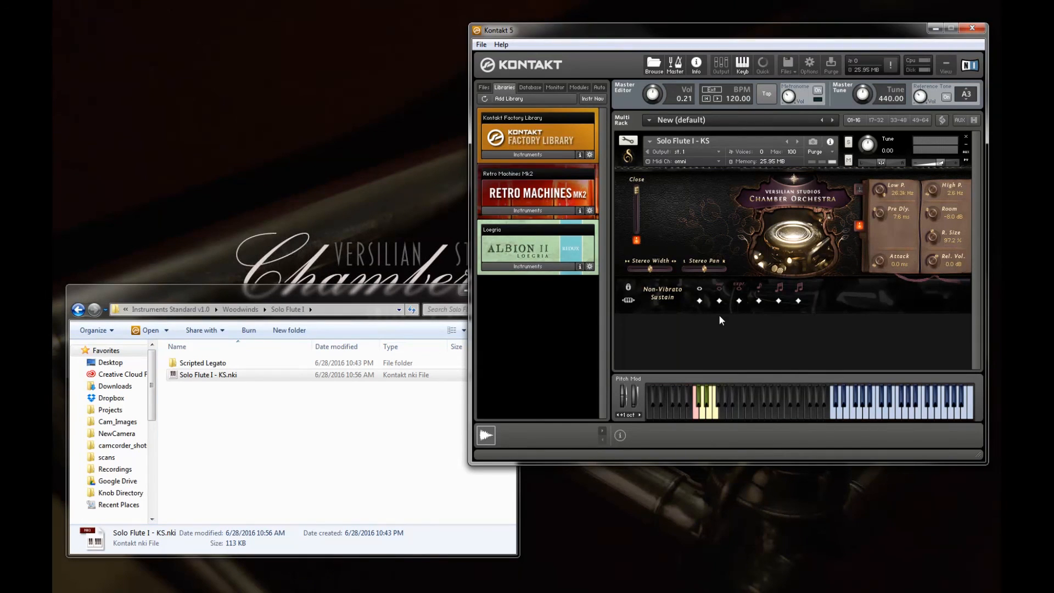
{"action": "mouse_move", "coordinate": [751, 230]}
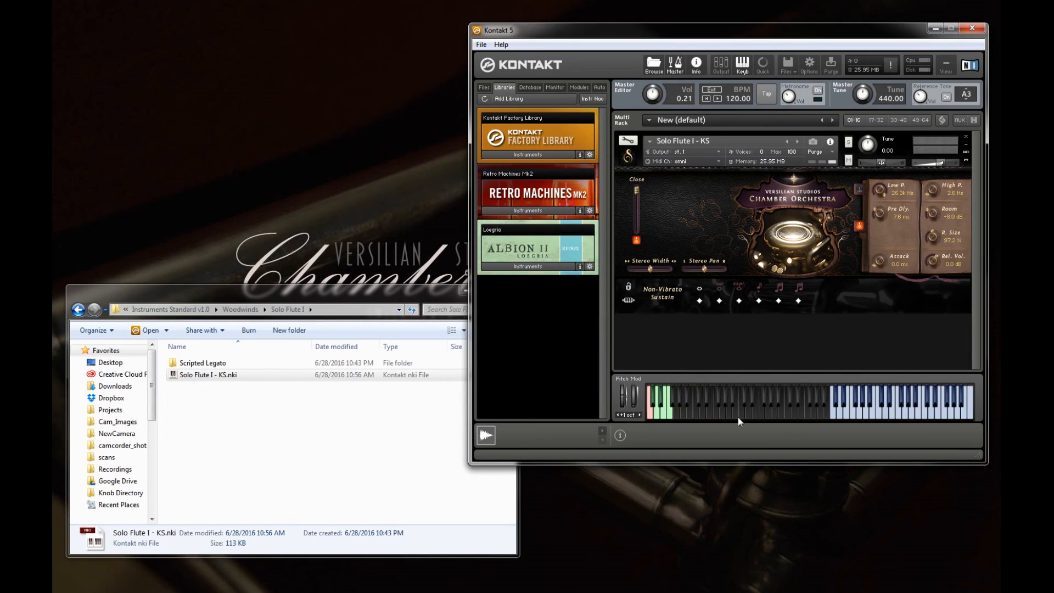
{"action": "mouse_move", "coordinate": [622, 299]}
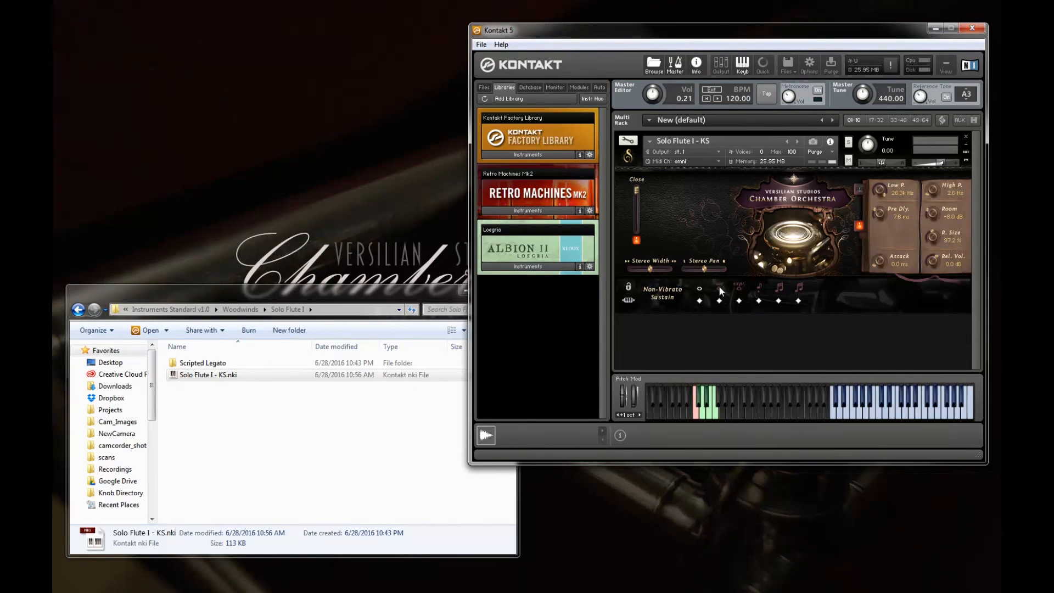
{"action": "mouse_move", "coordinate": [720, 306]}
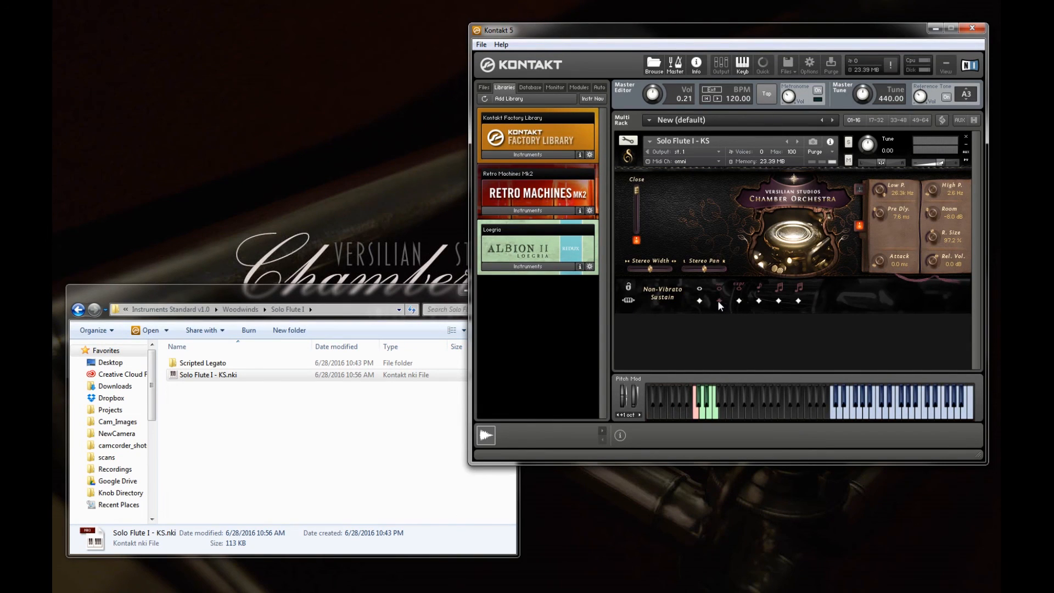
{"action": "mouse_move", "coordinate": [774, 171]}
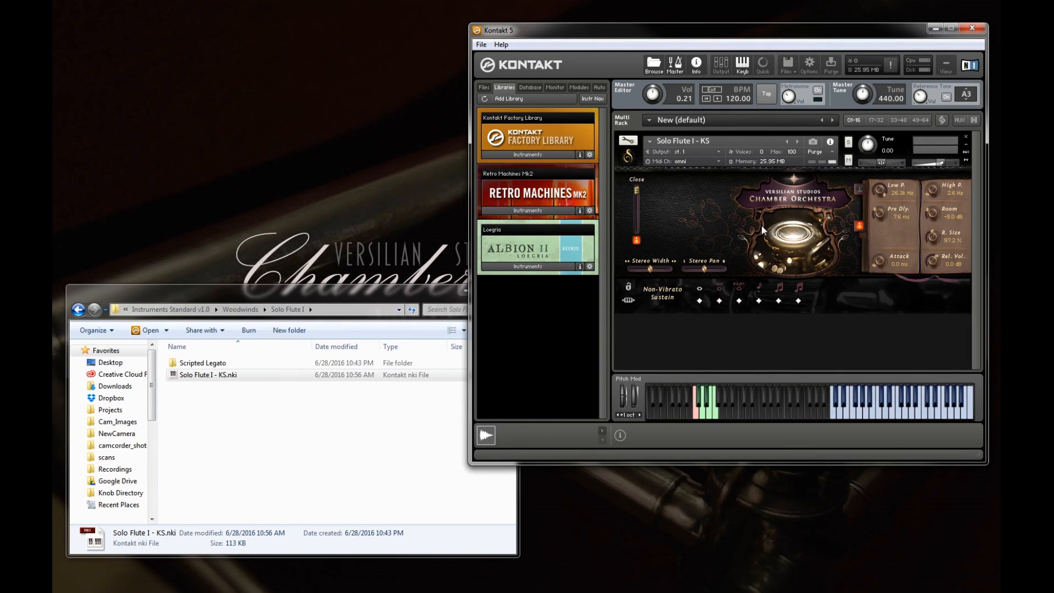
{"action": "mouse_move", "coordinate": [776, 170]}
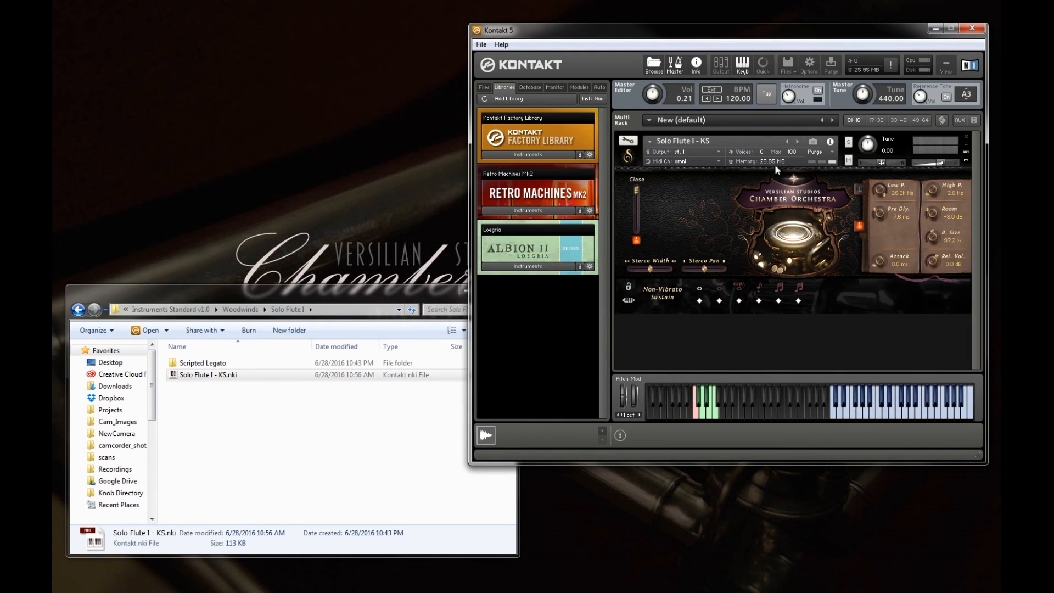